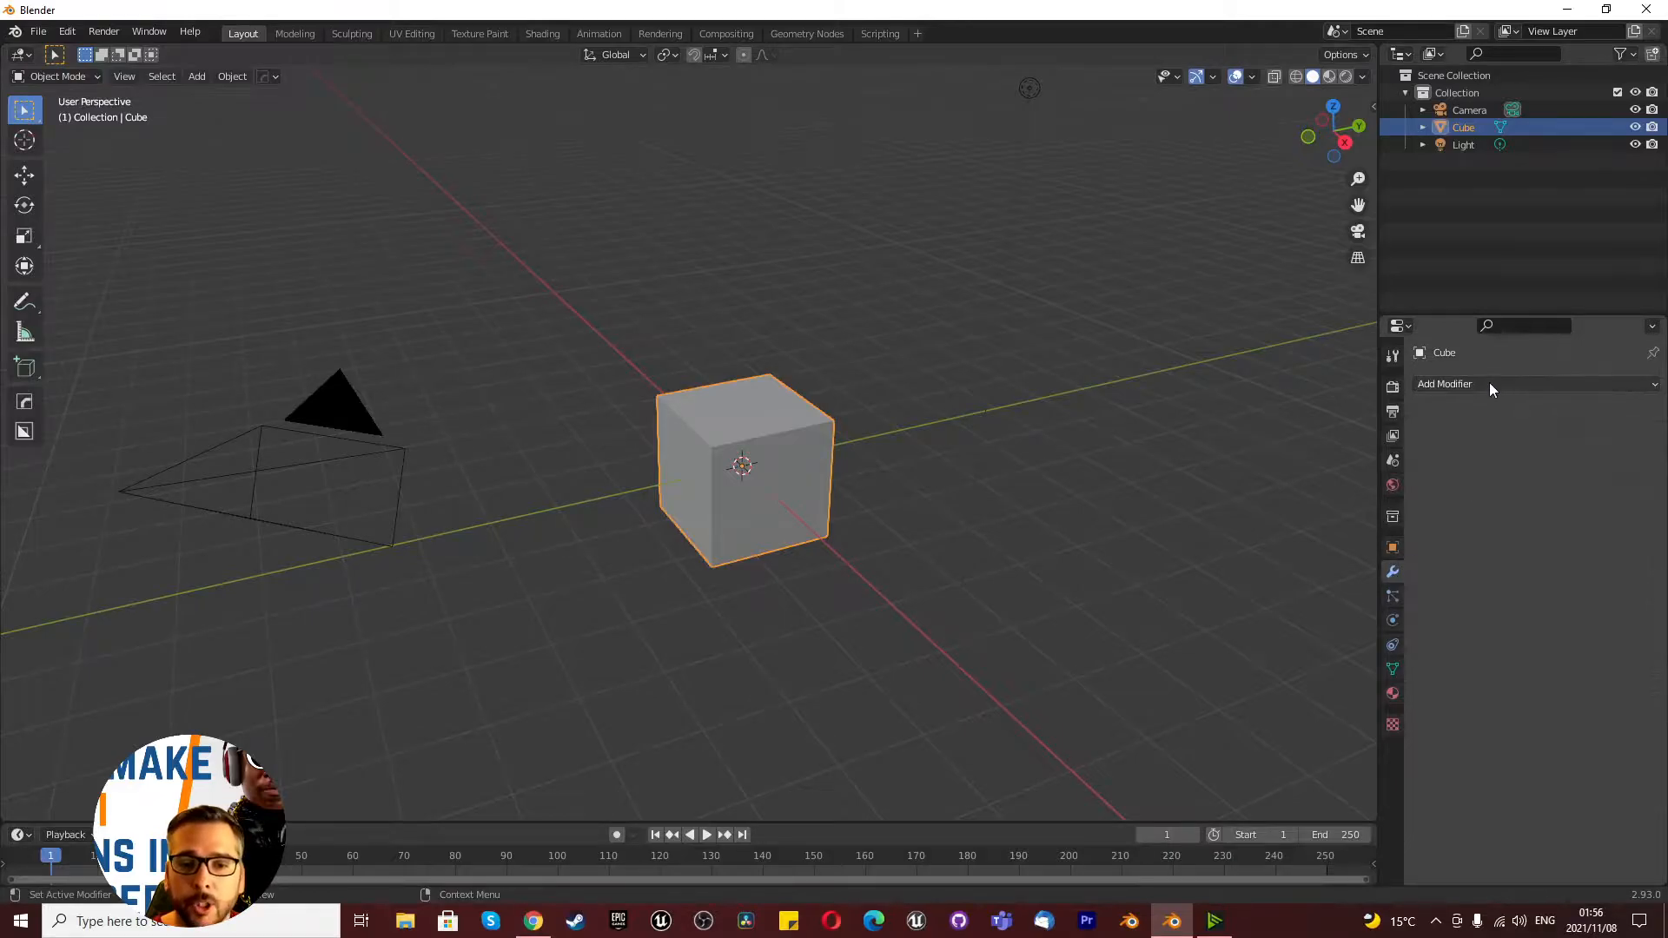
Step: Give the default cube an Array modifier with count 2, then show recent files
click(1444, 383)
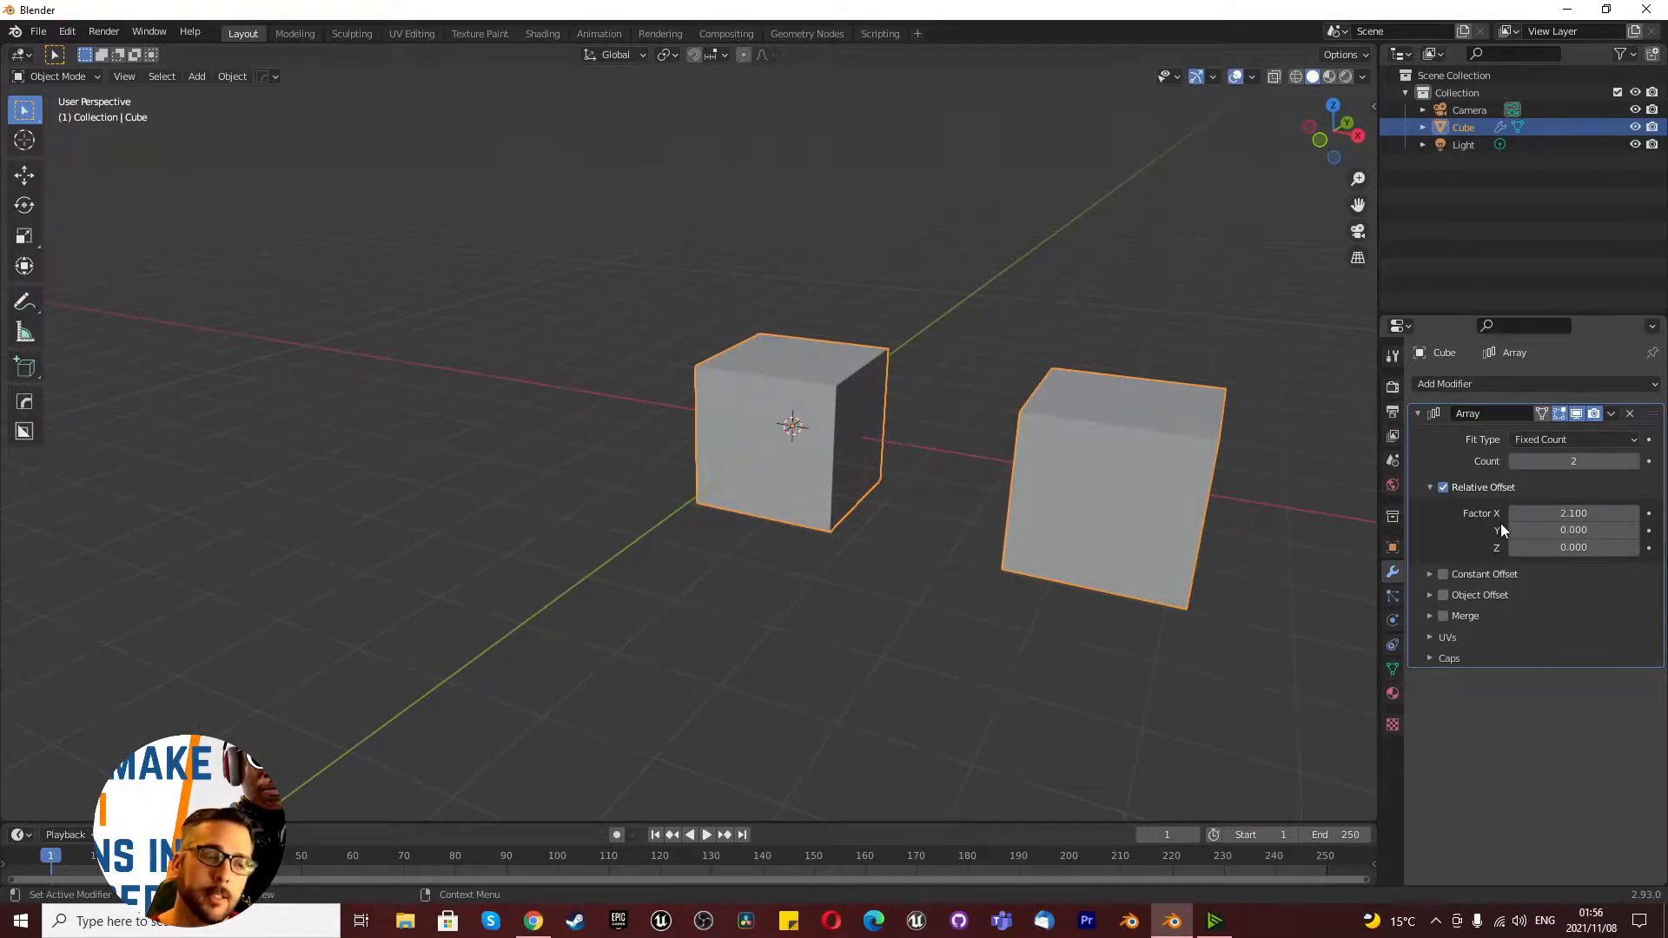
click(38, 31)
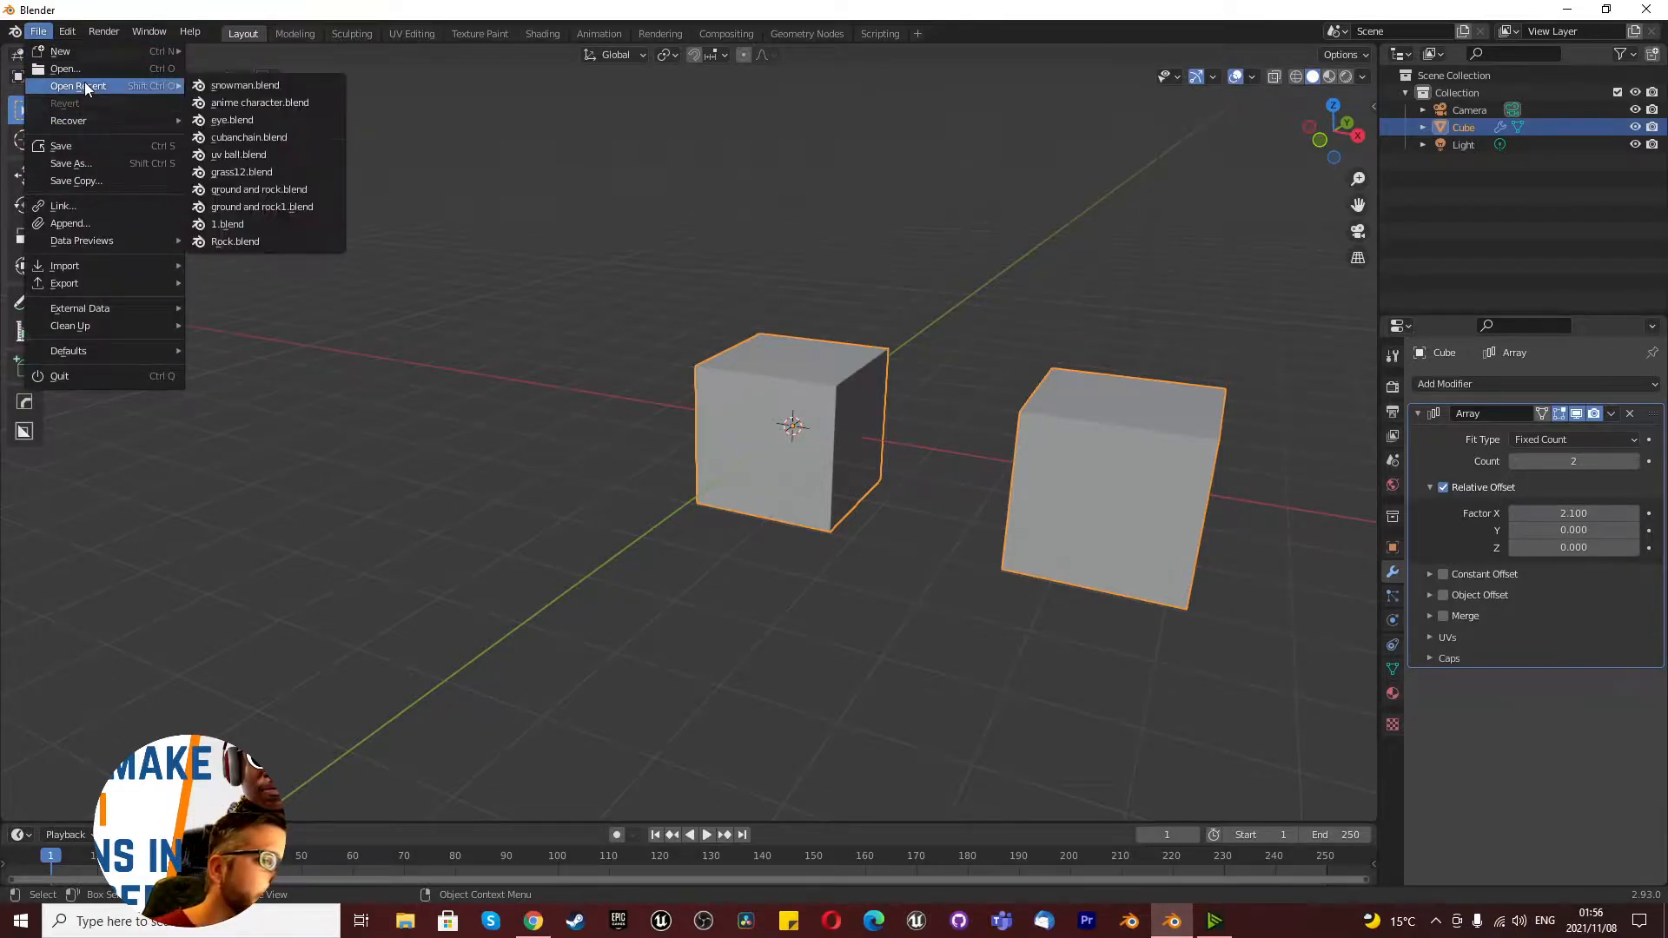
Step: Open snowman.blend without saving the cube scene and move the scarf into the snowman collection
click(246, 84)
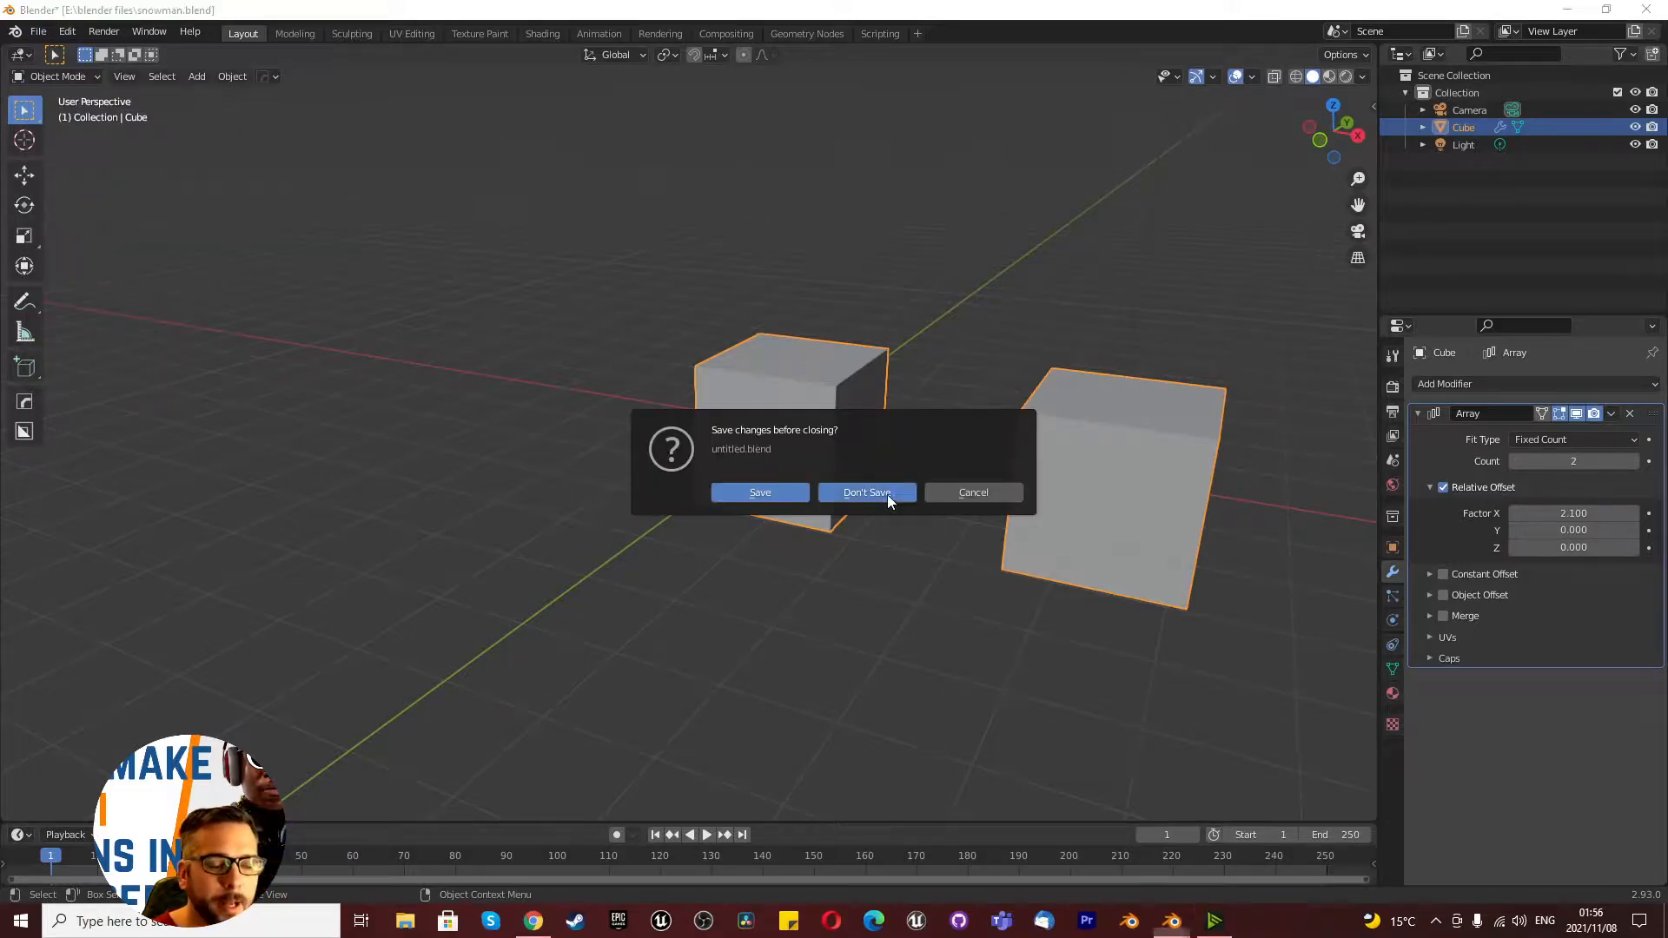
click(866, 491)
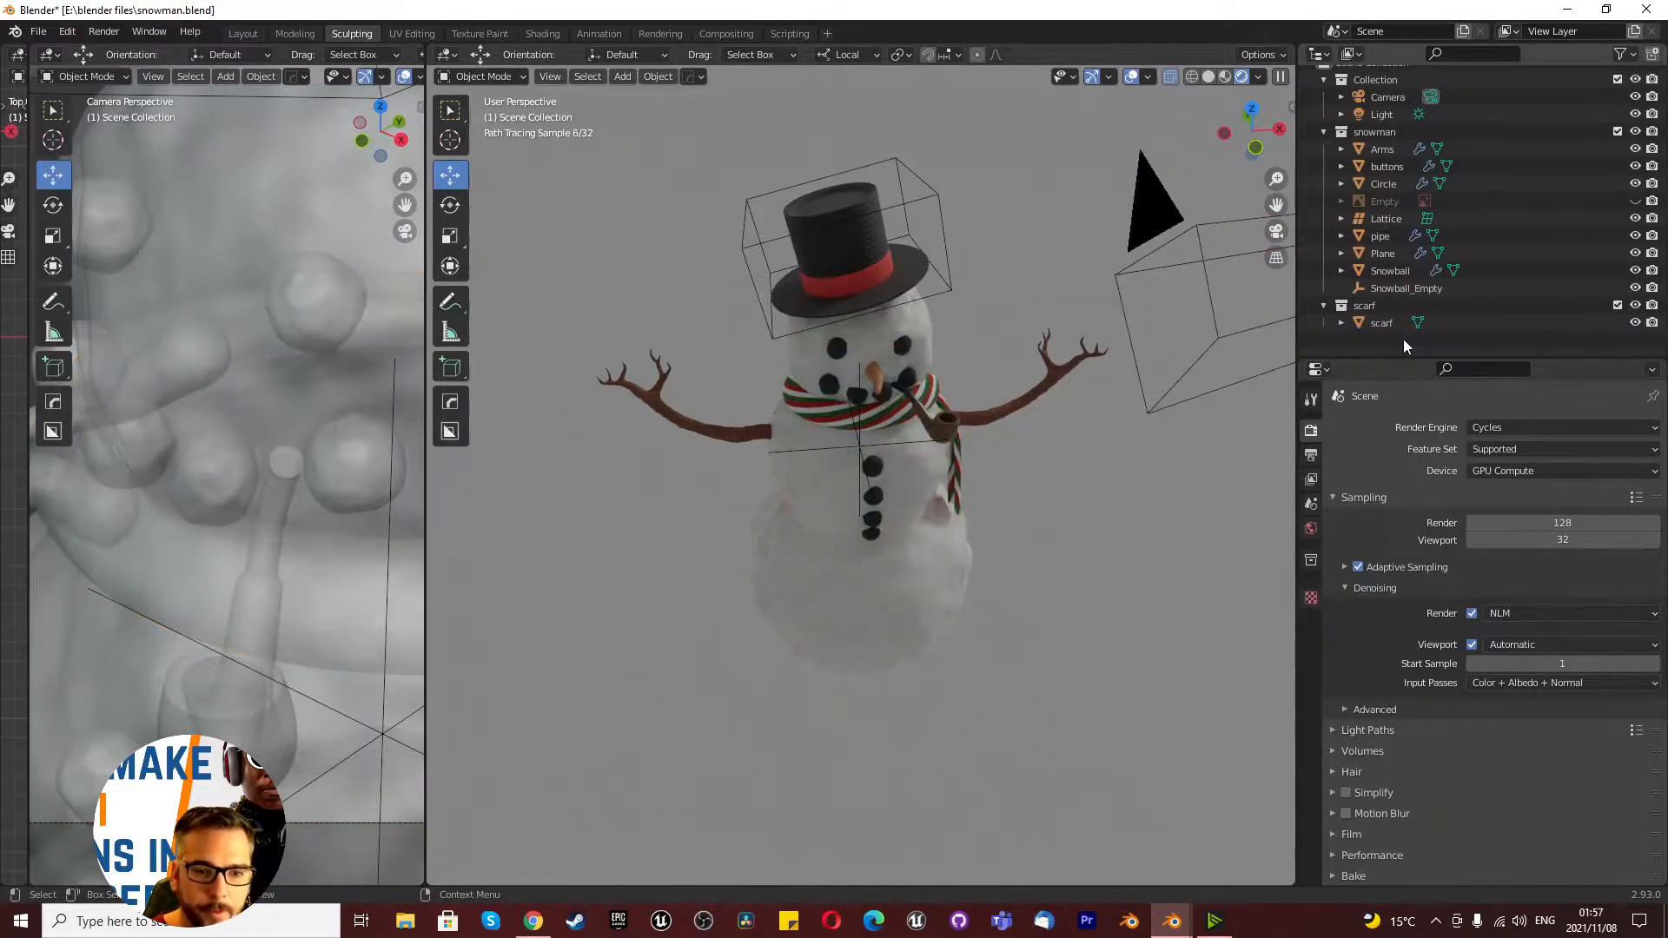
click(1382, 284)
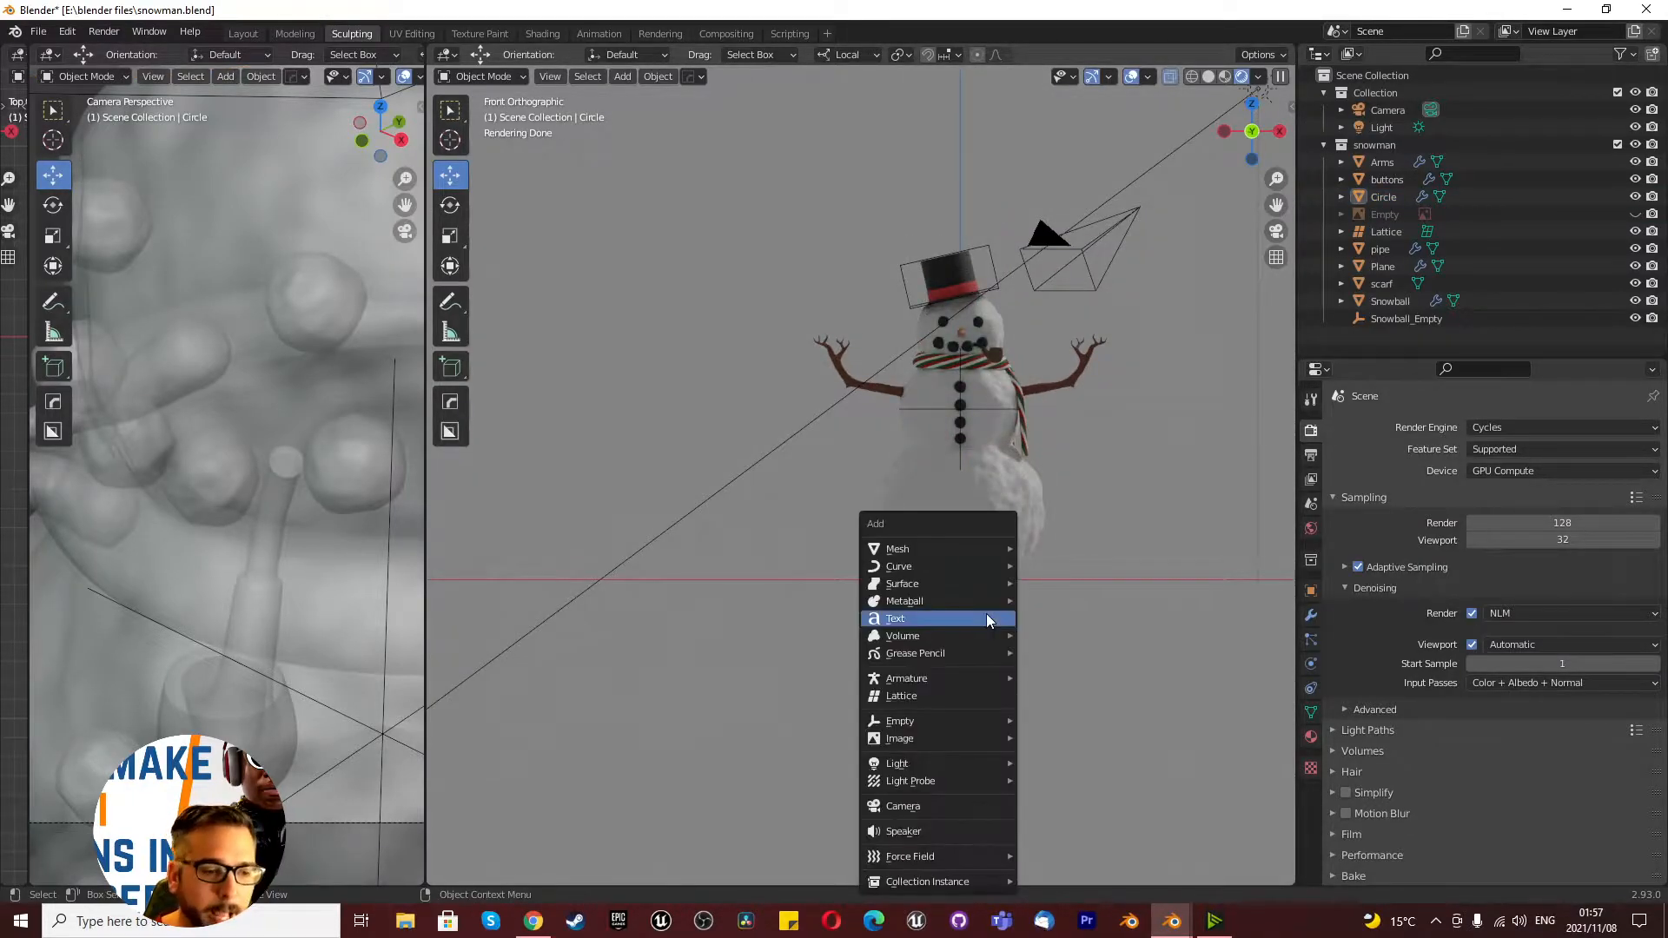
mouse_move(897, 548)
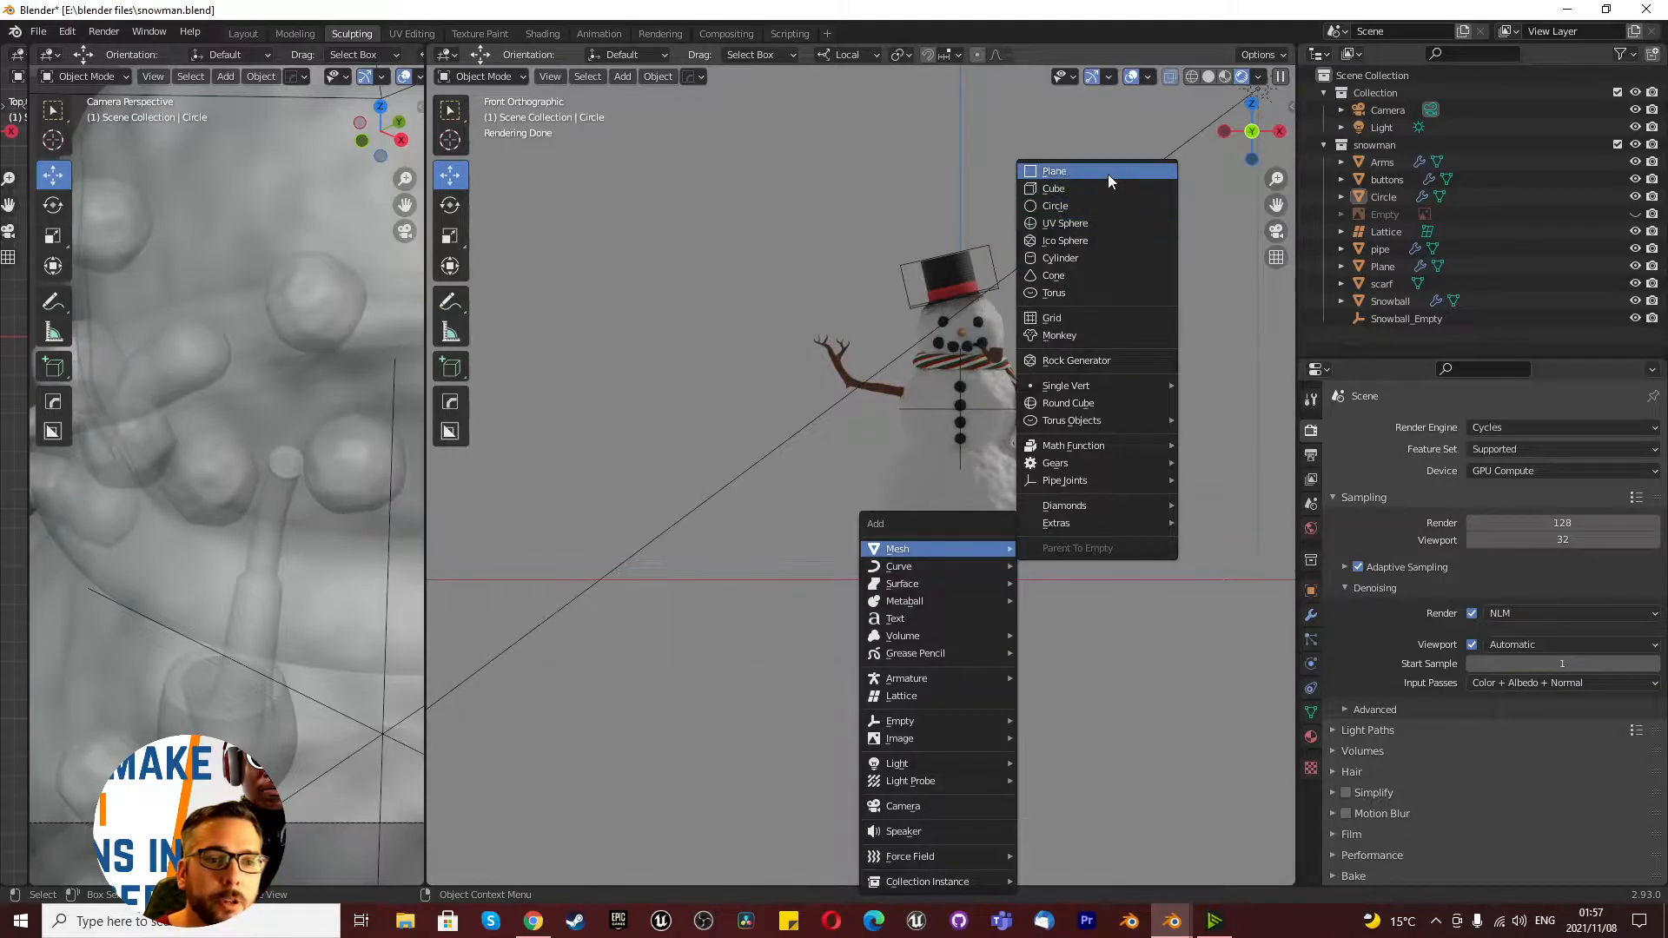
Step: Add the 'Snowman instance' plane, the 'snowman instance empty' plain-axes empty, and a path curve
click(1053, 171)
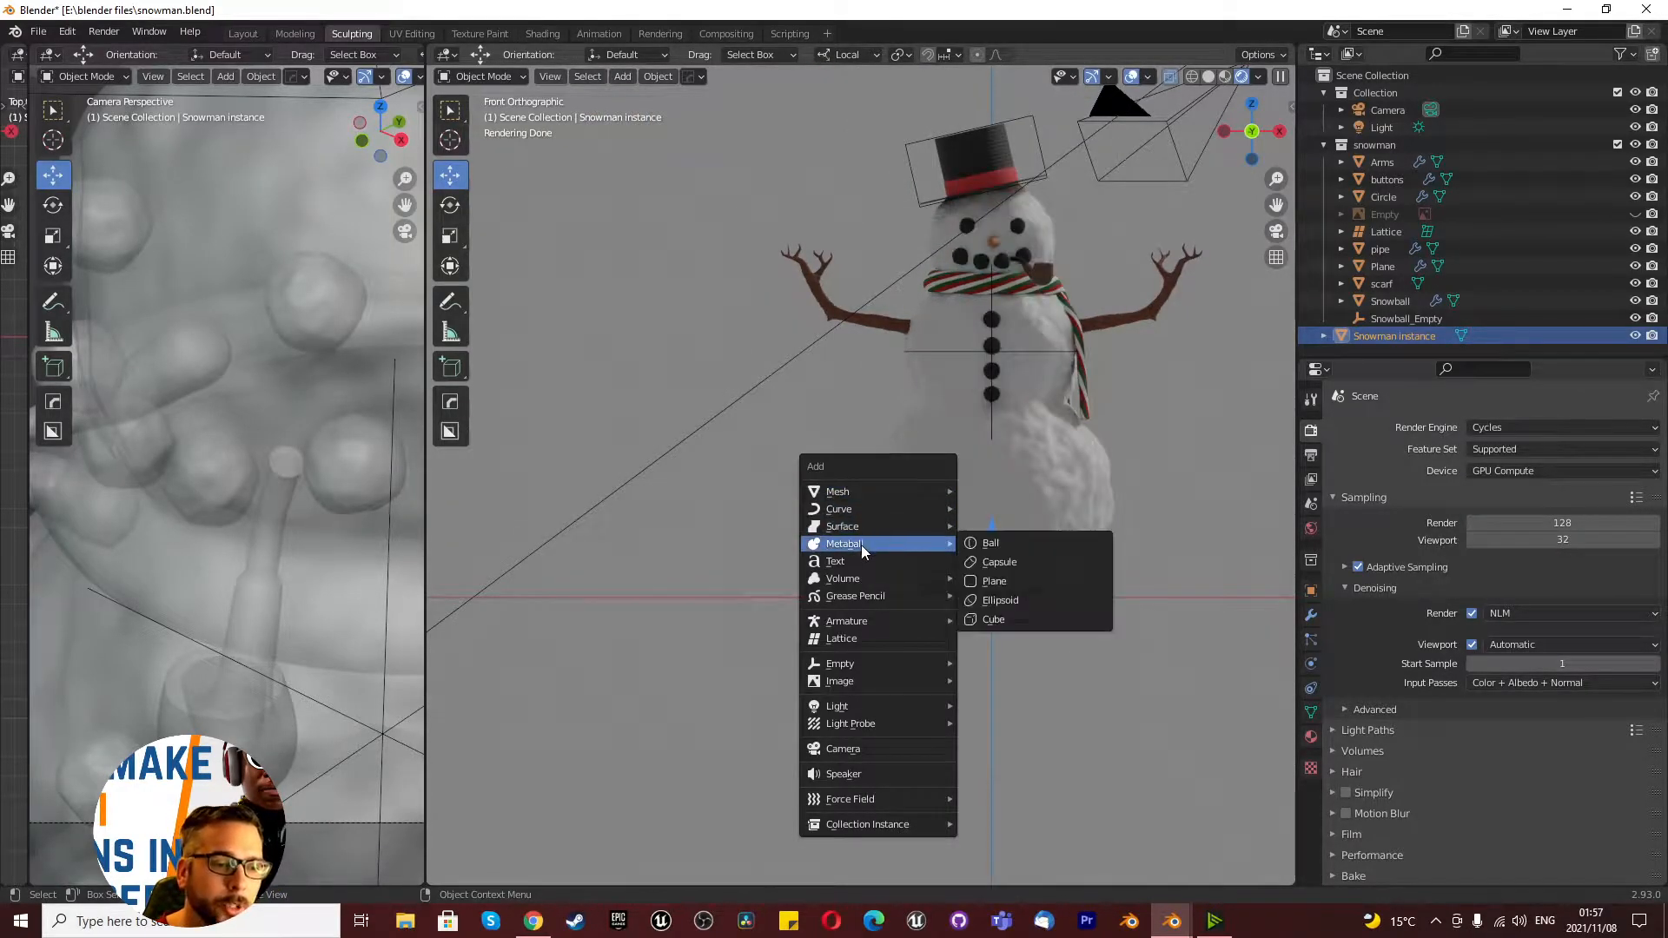
mouse_move(872, 562)
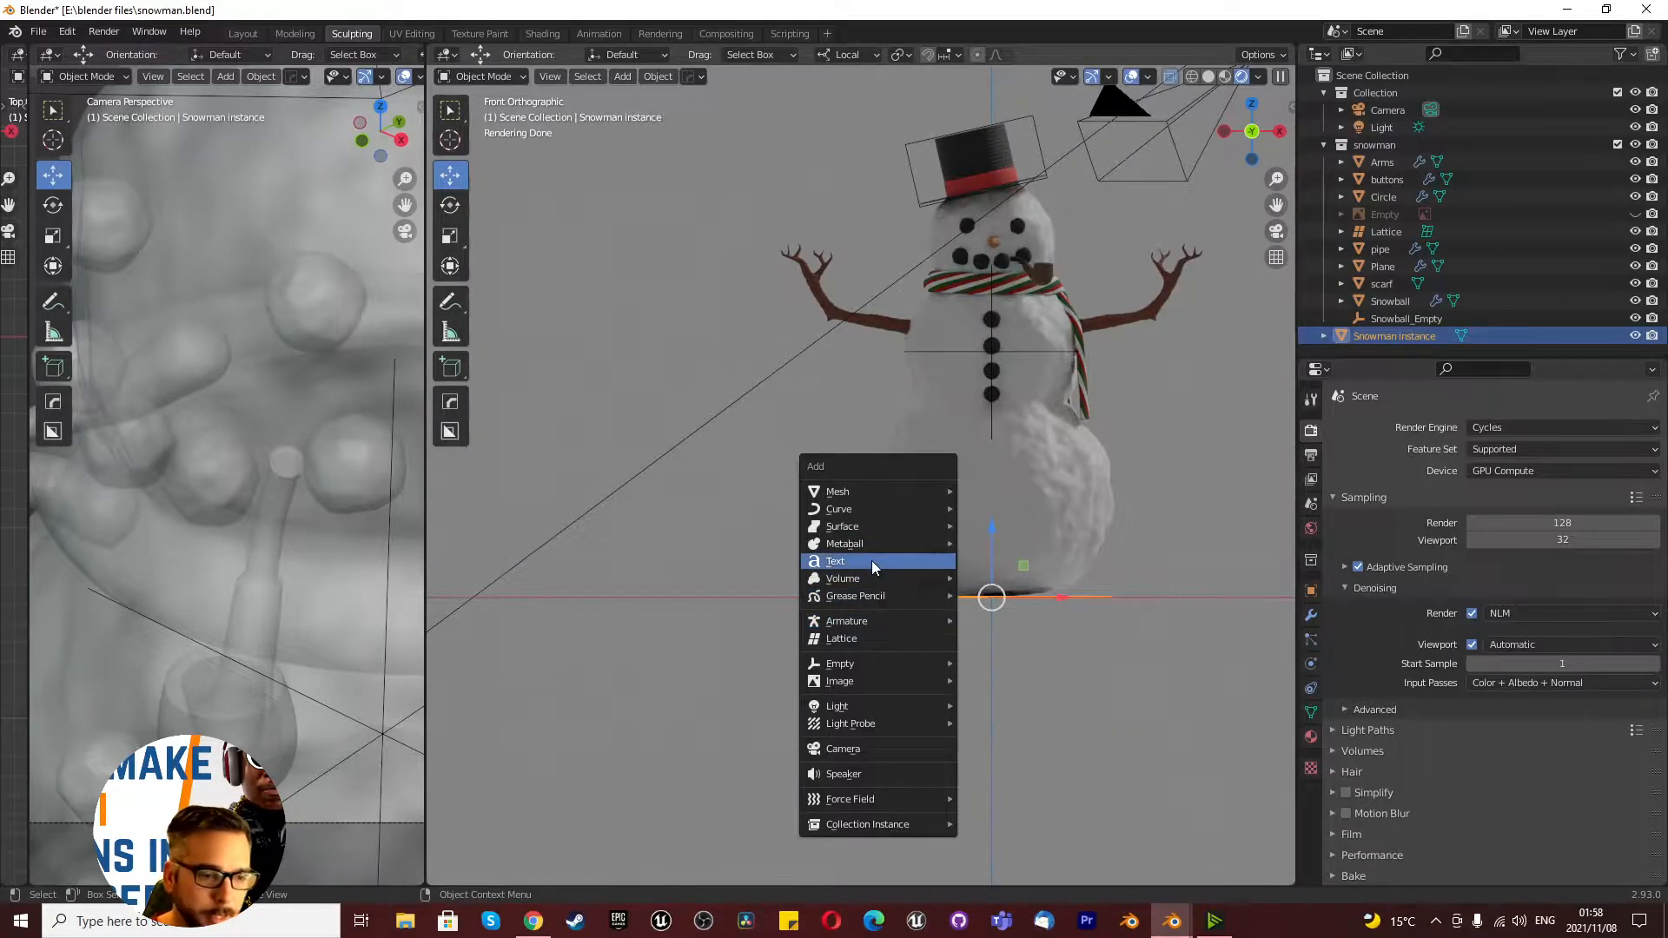
mouse_move(839, 663)
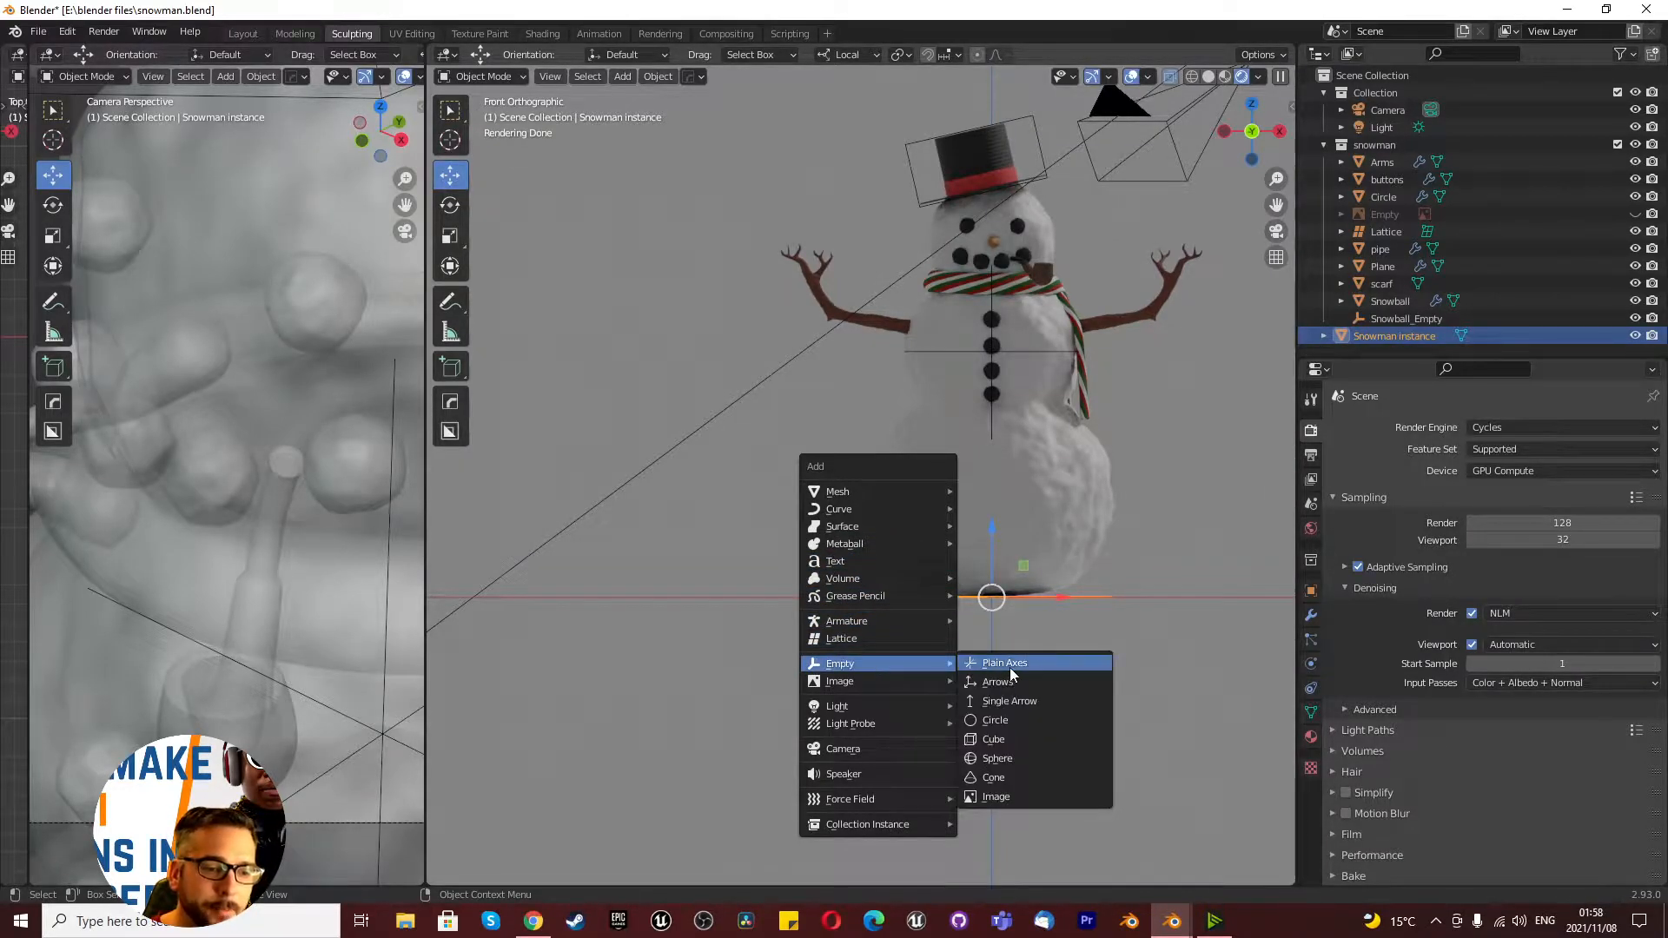
click(1003, 662)
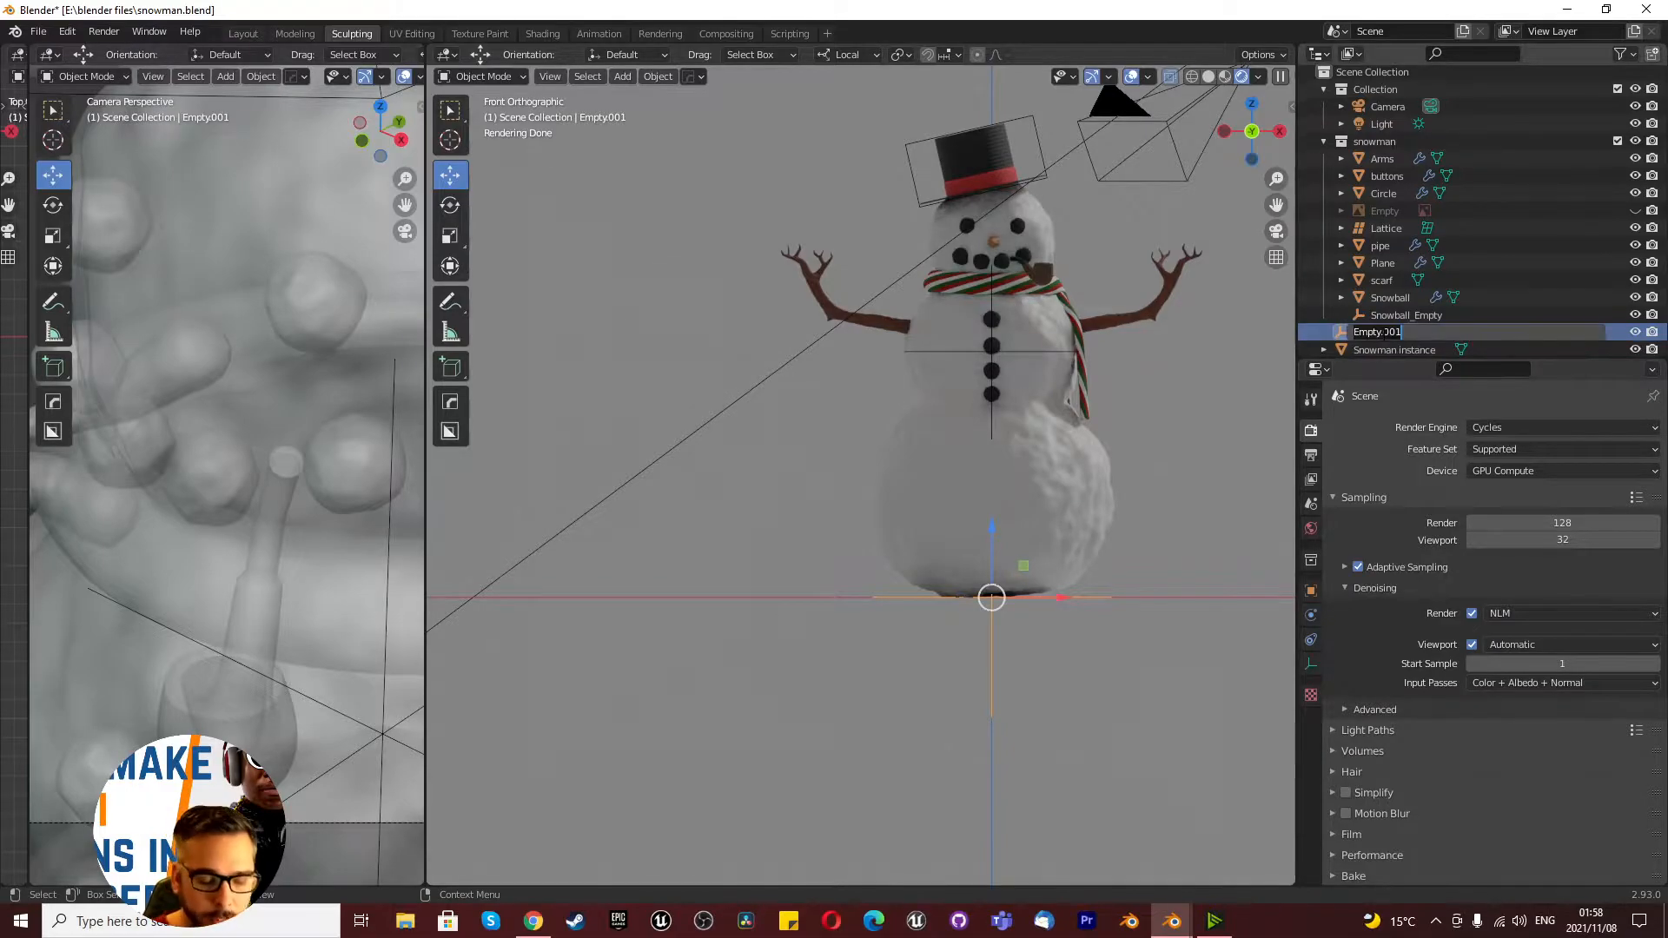
text(snowman instance empty)
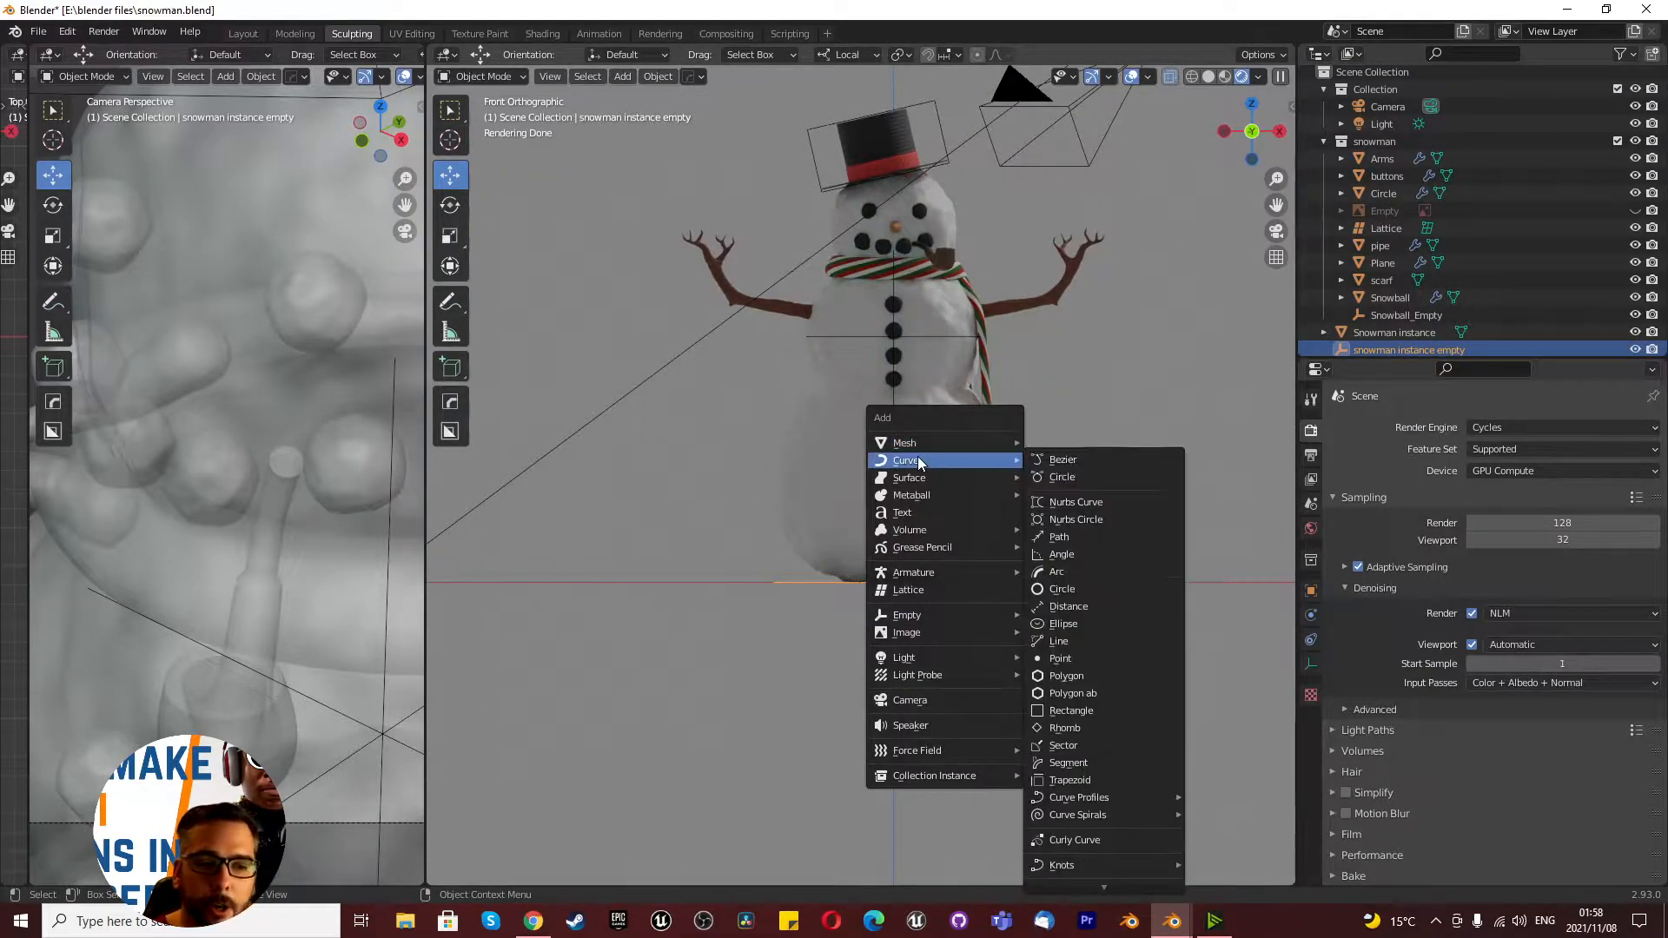
mouse_move(1060, 536)
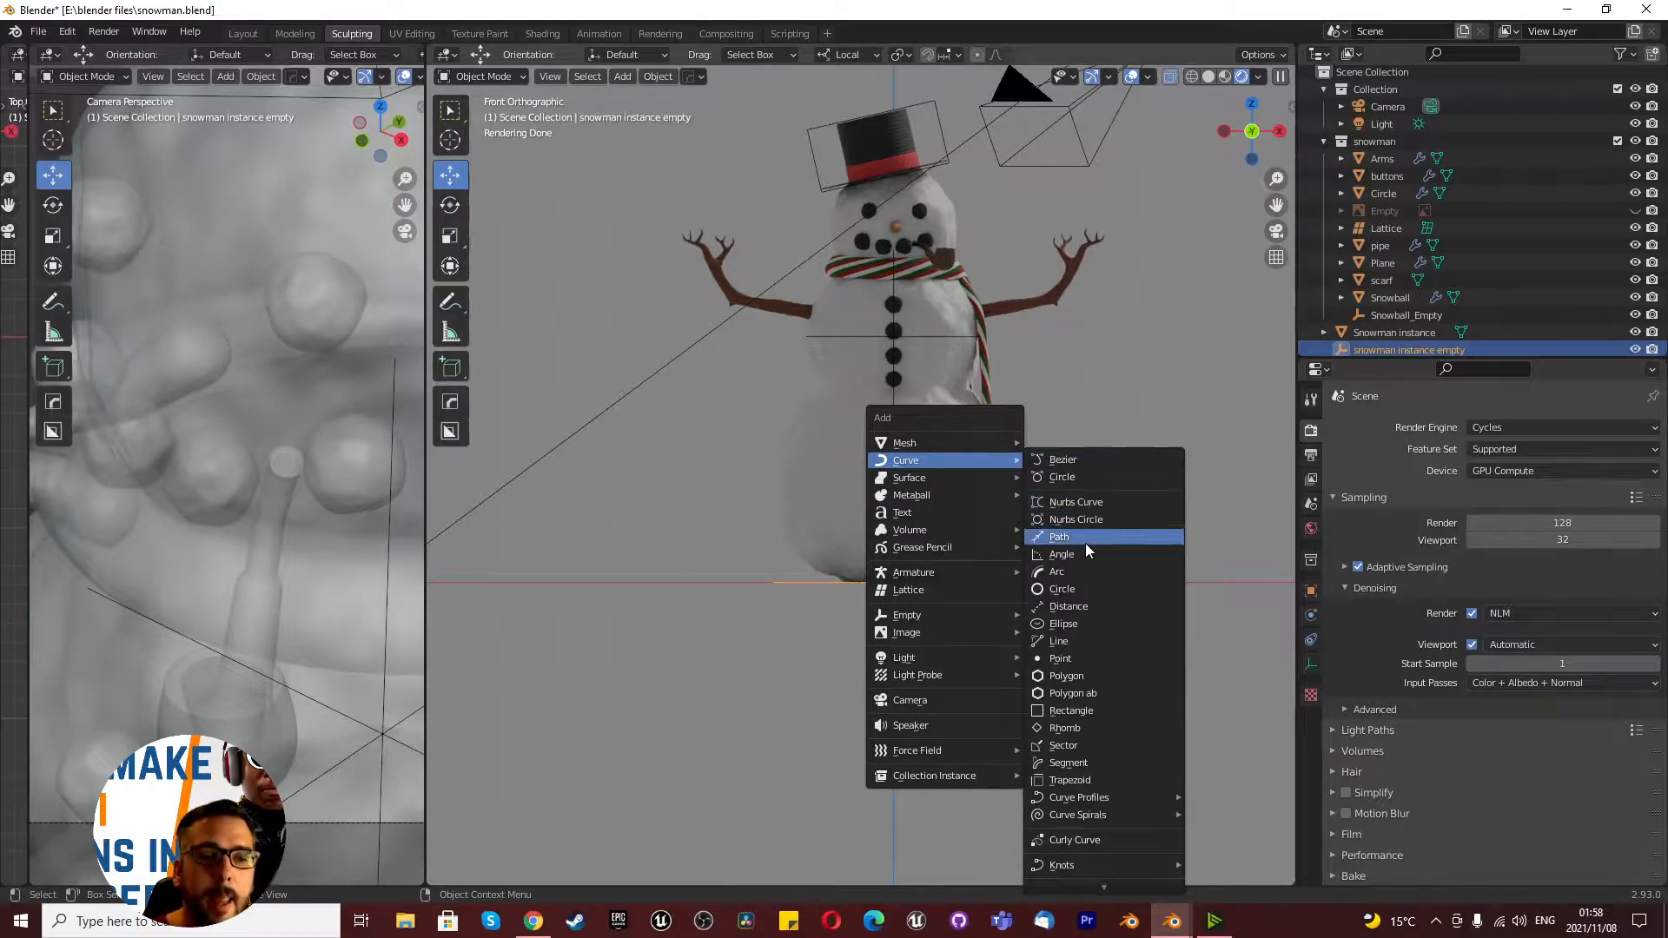
mouse_move(1060, 536)
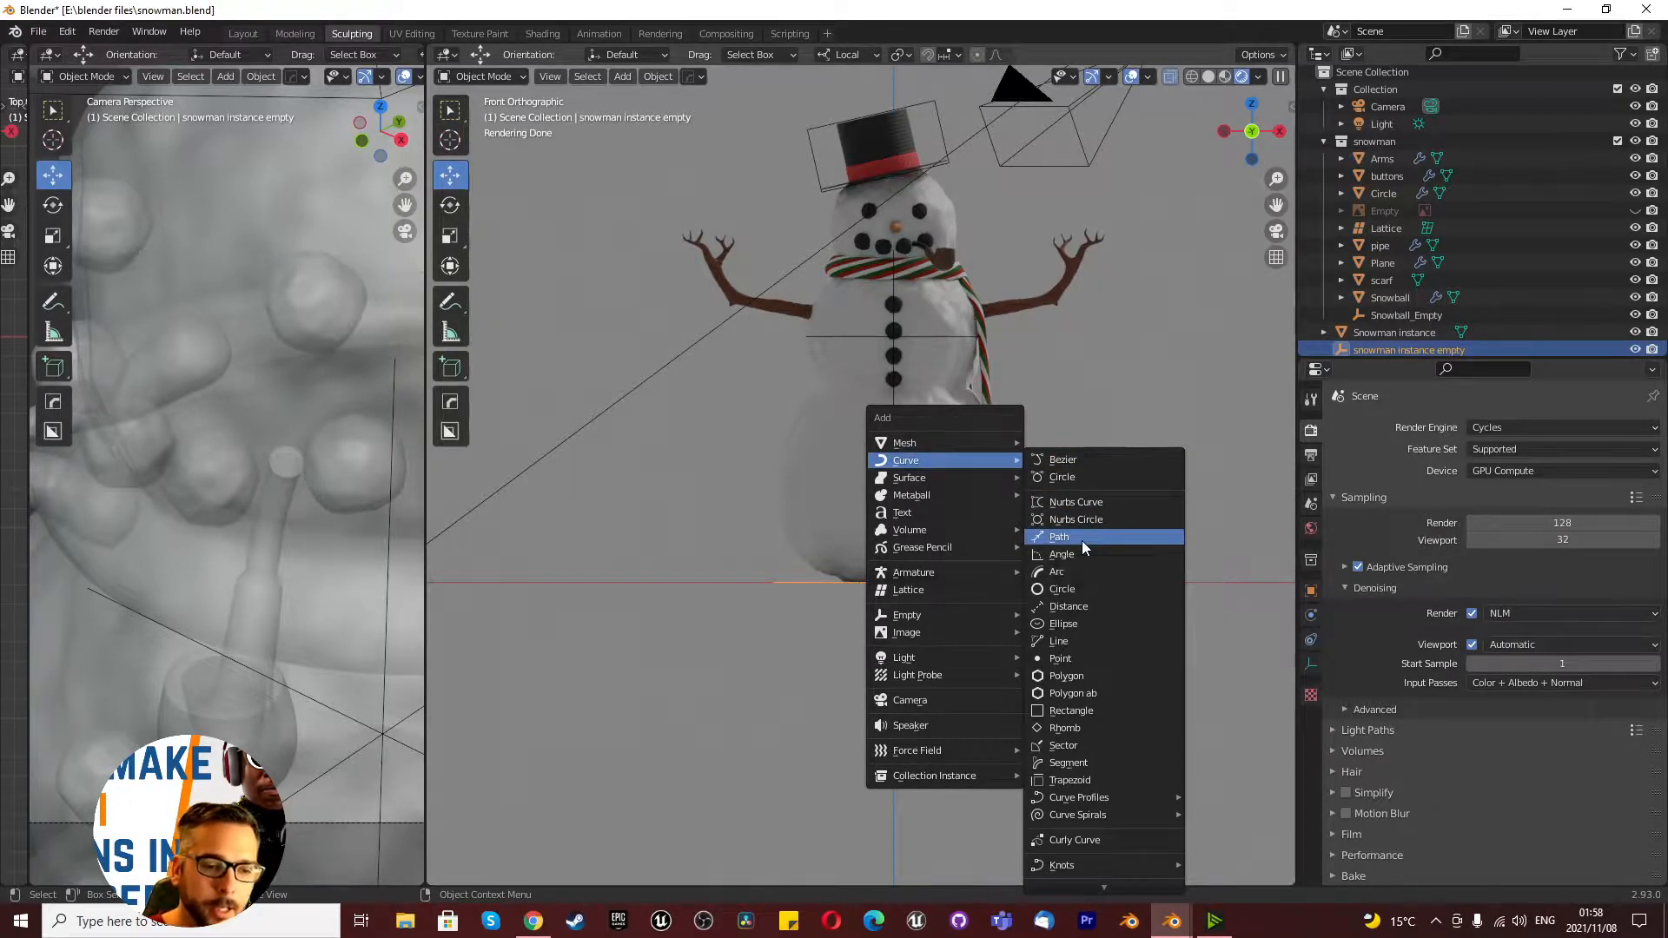
click(1060, 536)
text(snowman path curve)
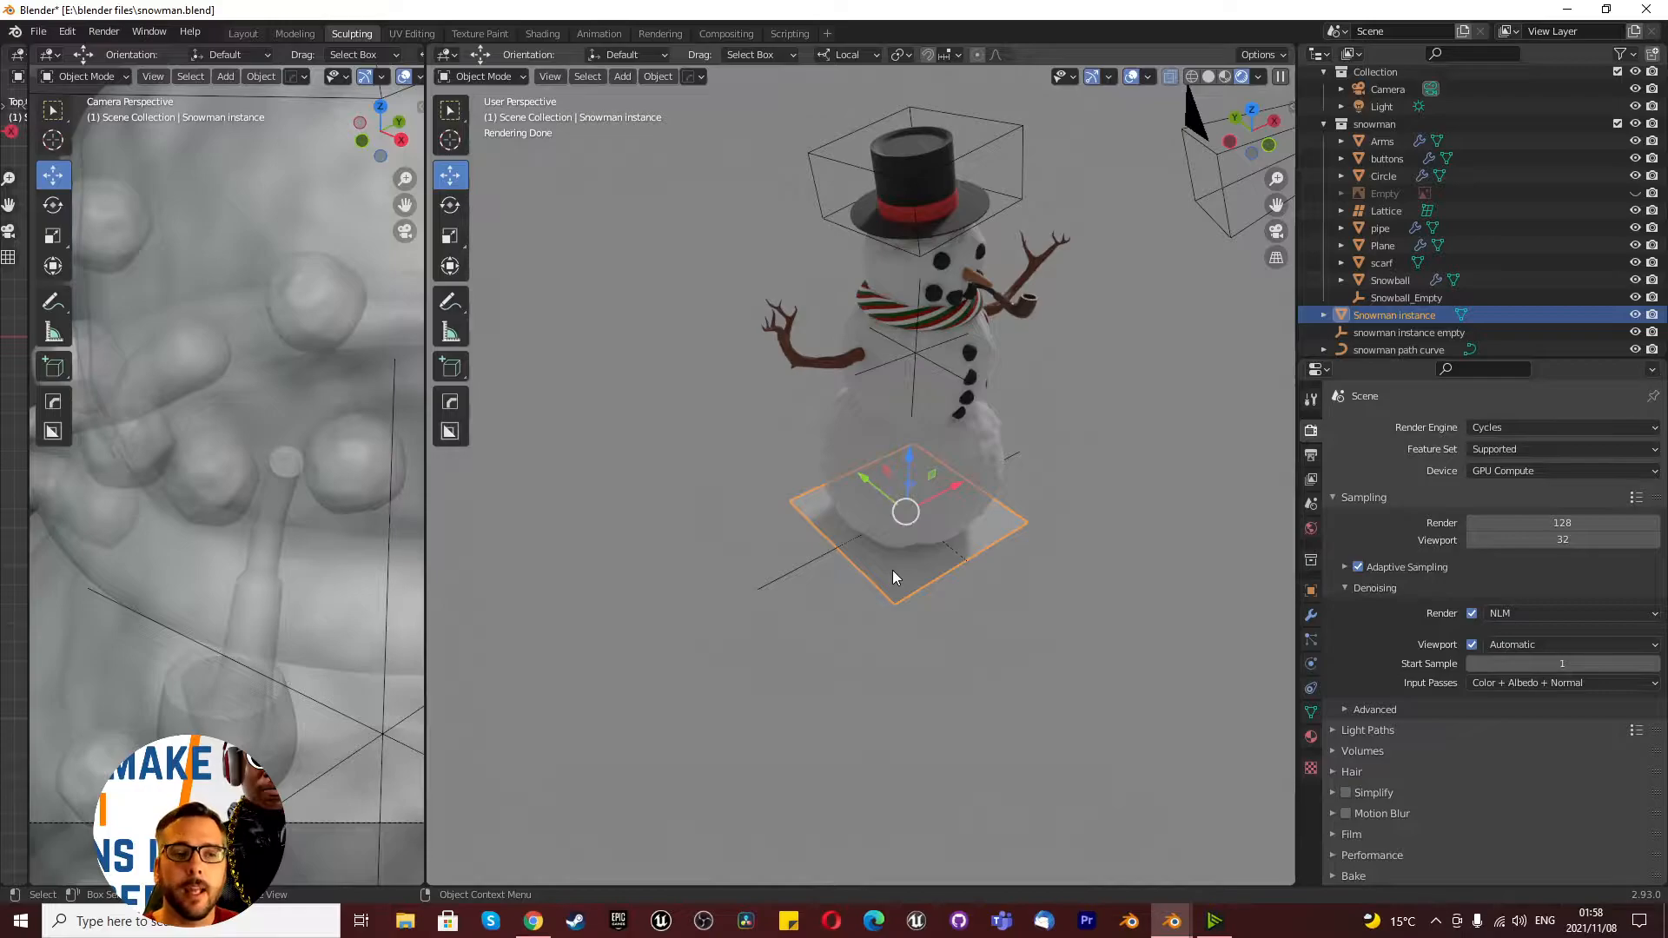
Step: Parent the arms and other snowman parts to the Snowman instance plane, then check its children
click(1383, 141)
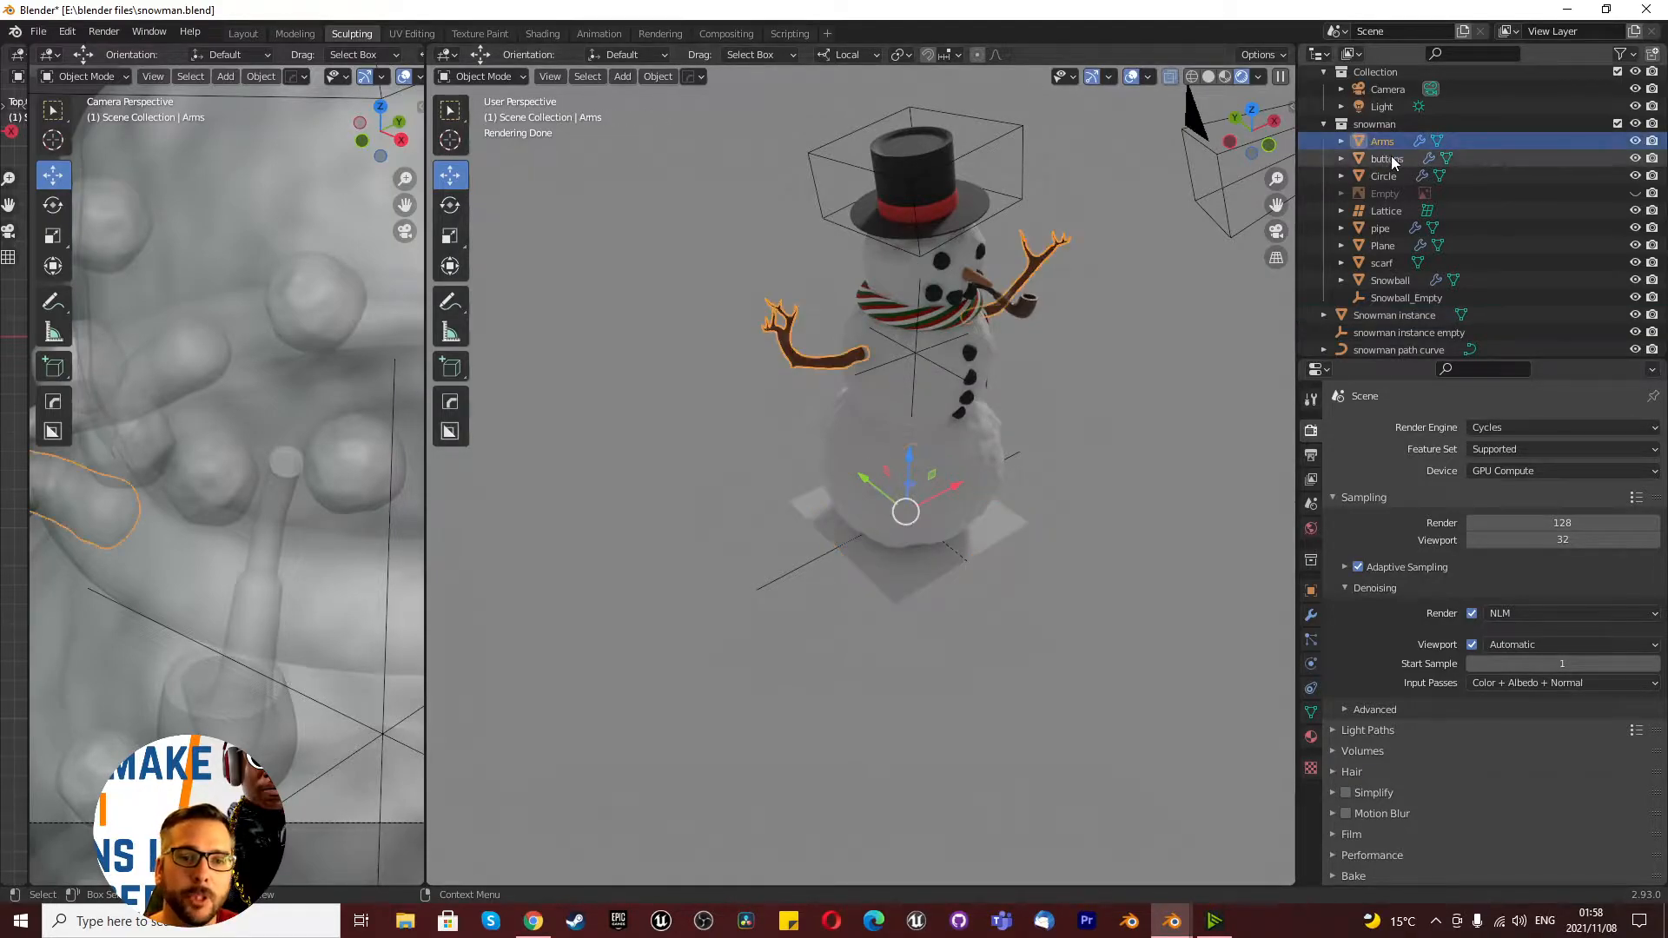
click(1384, 175)
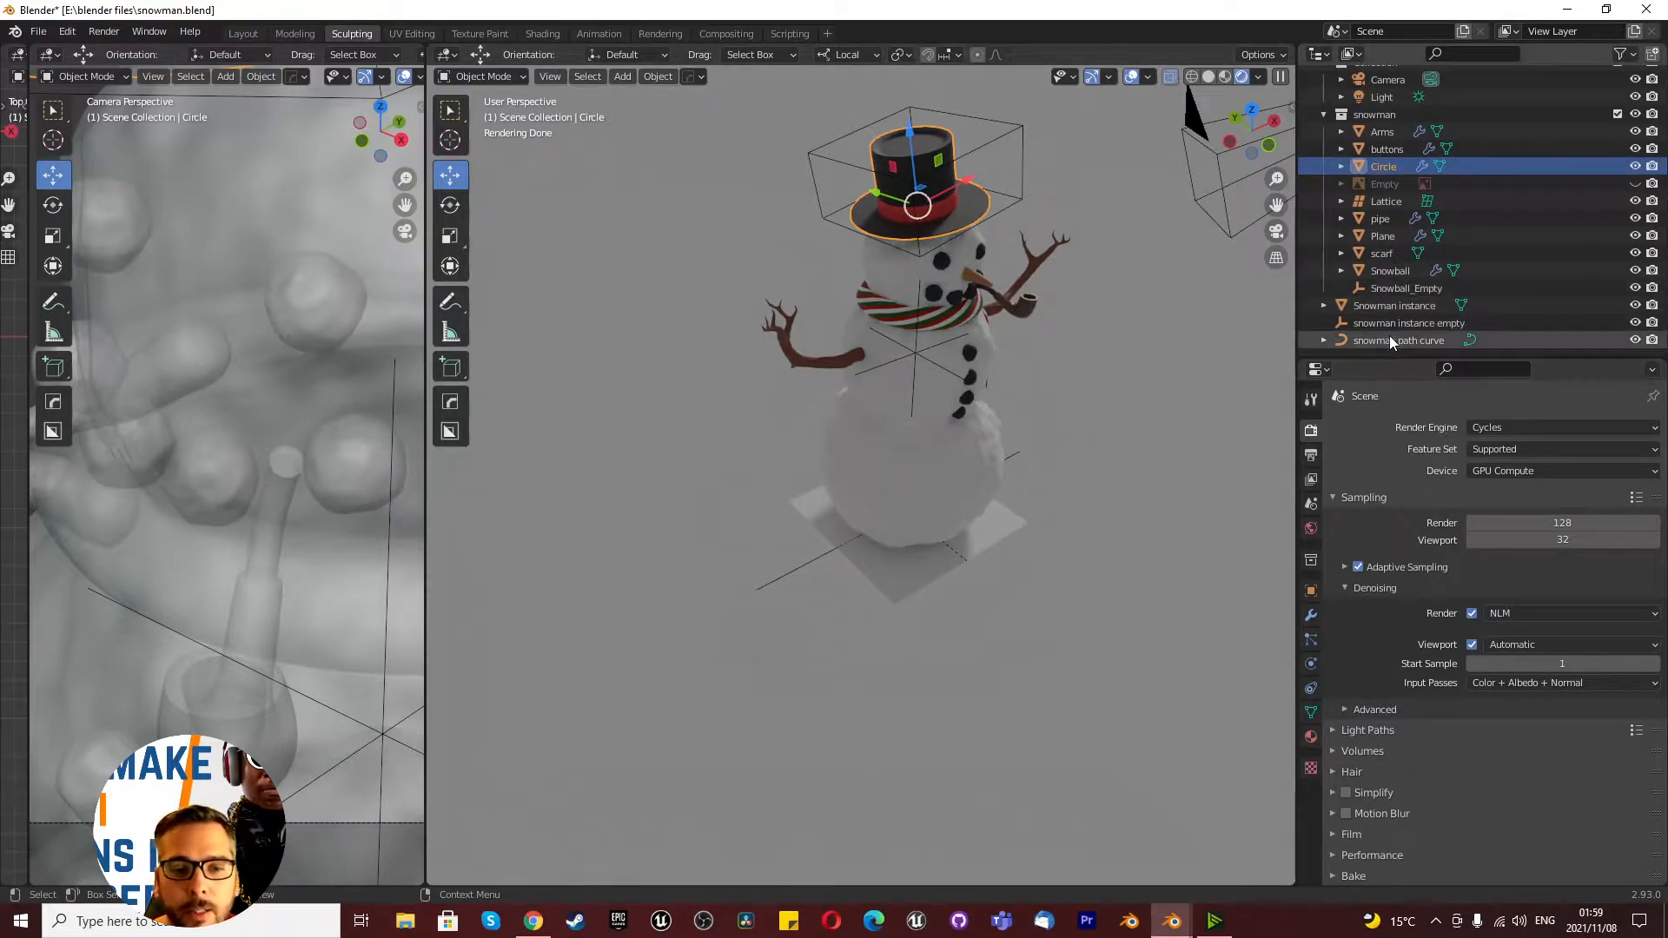
click(1396, 305)
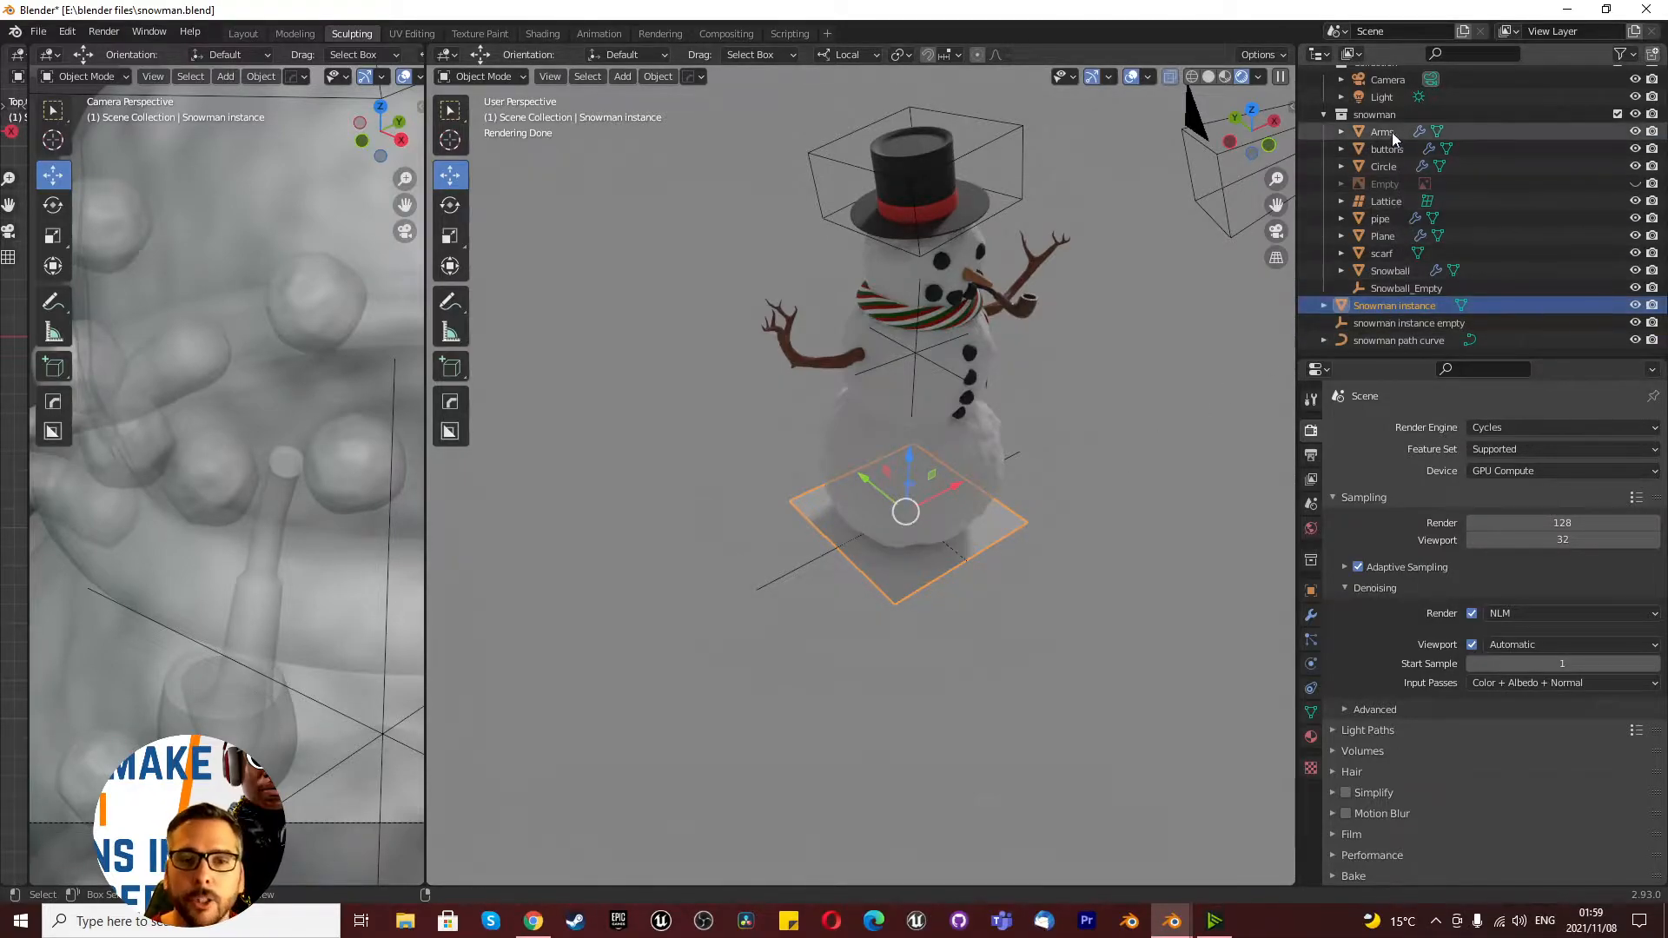
click(1406, 288)
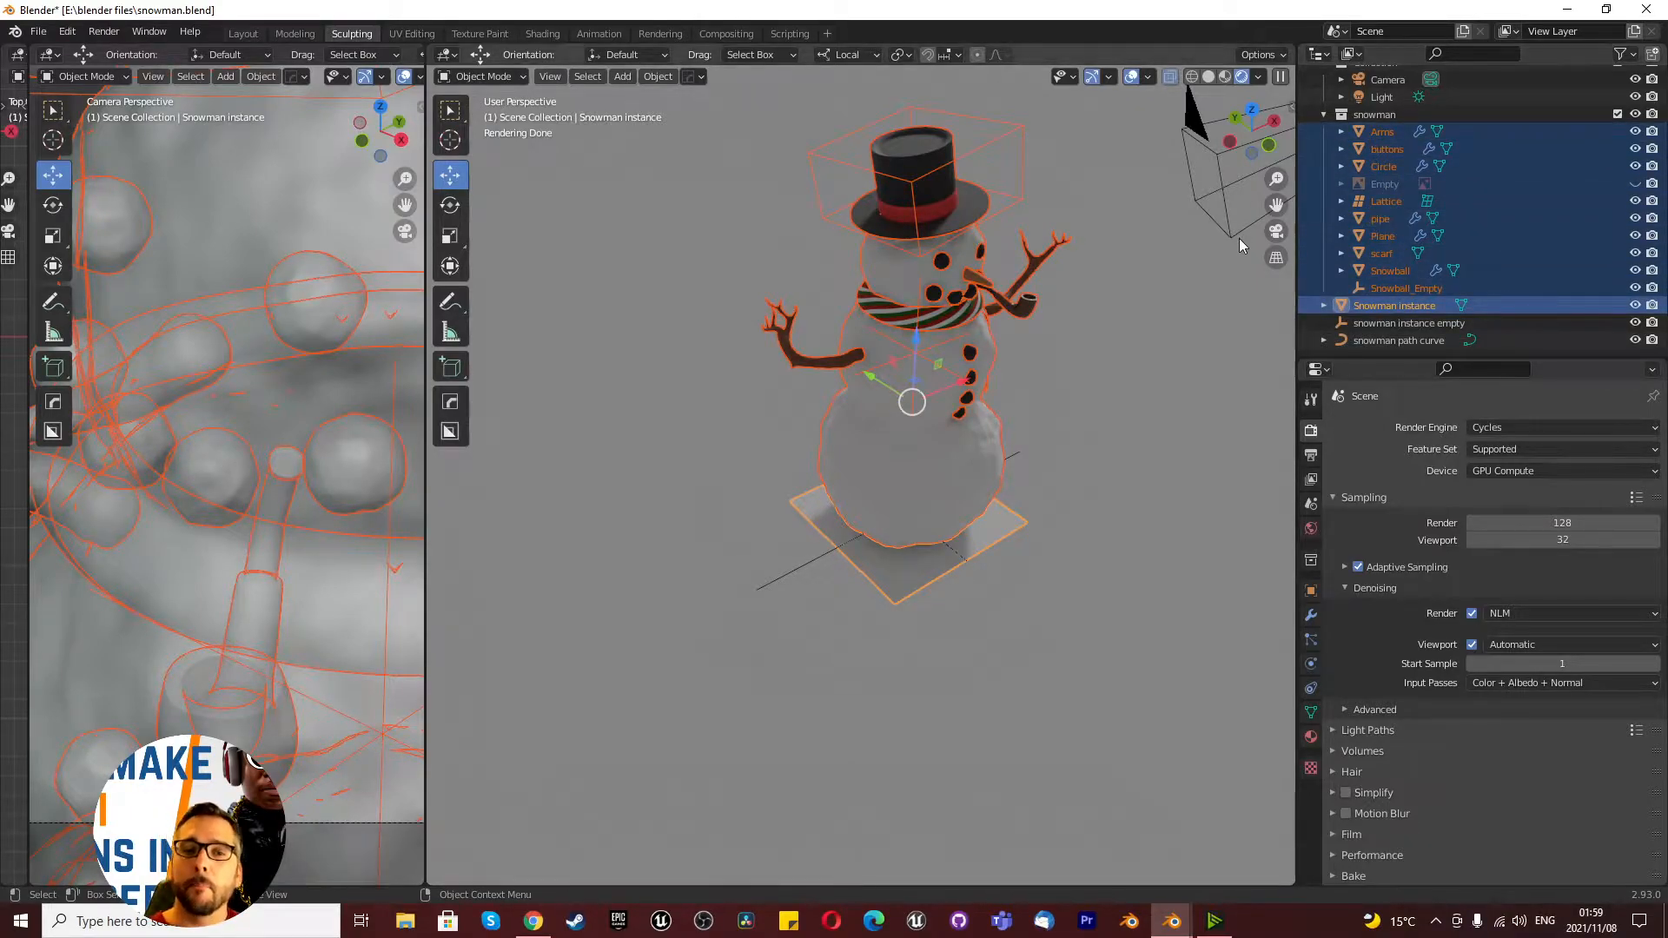
mouse_move(1132, 302)
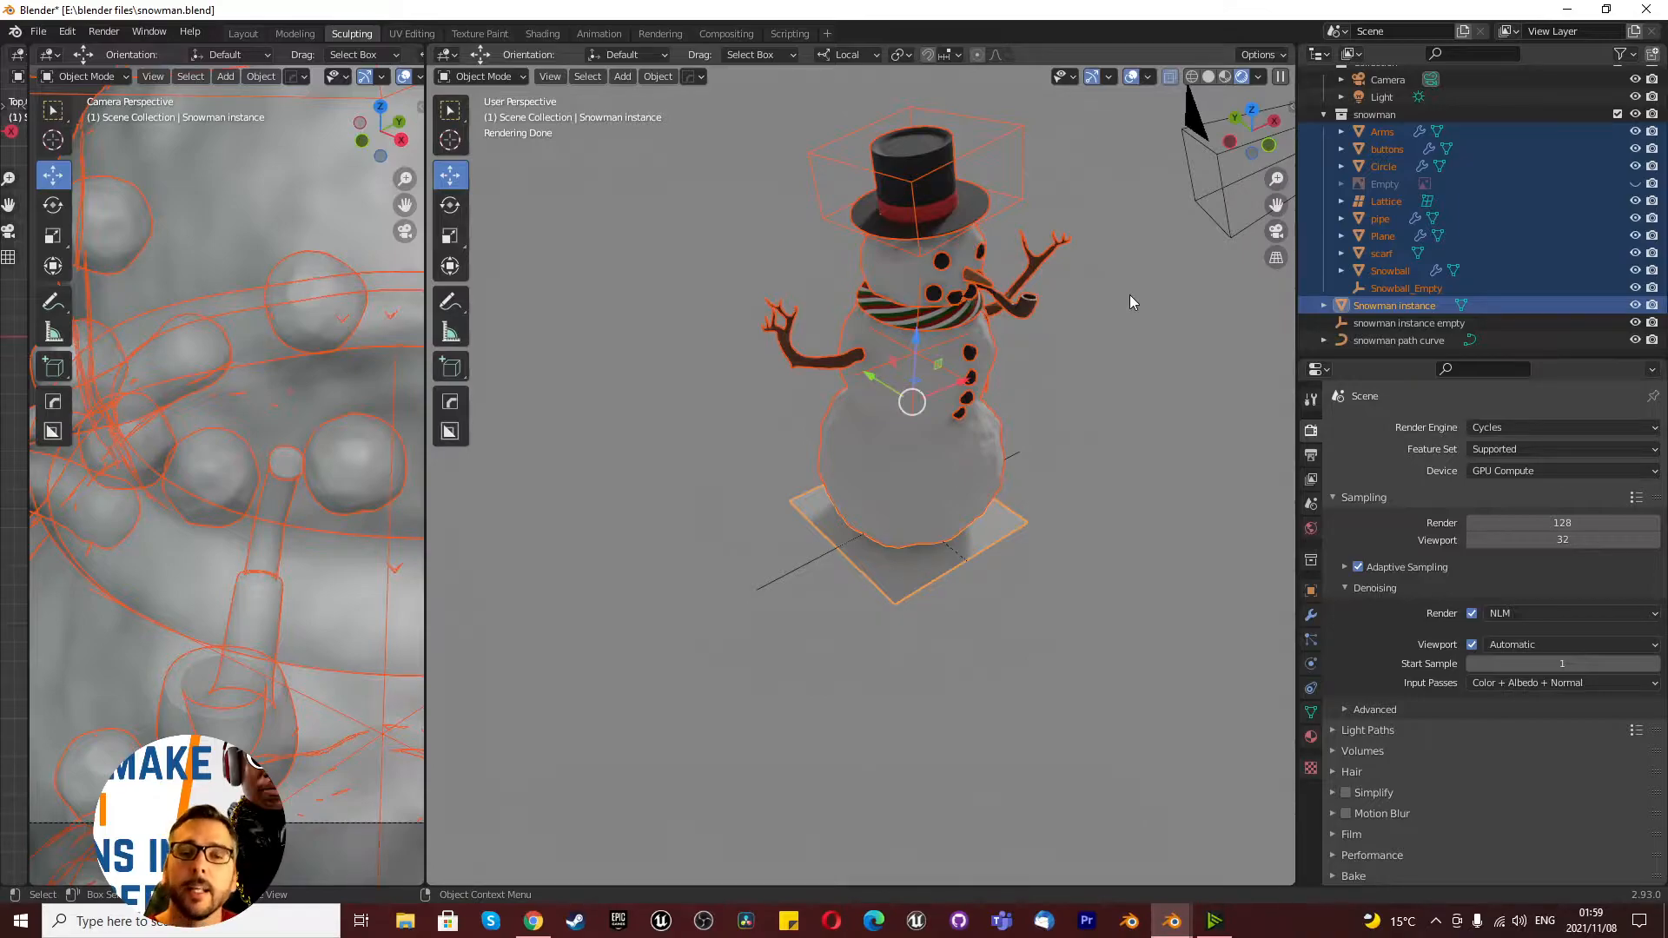
mouse_move(1052, 438)
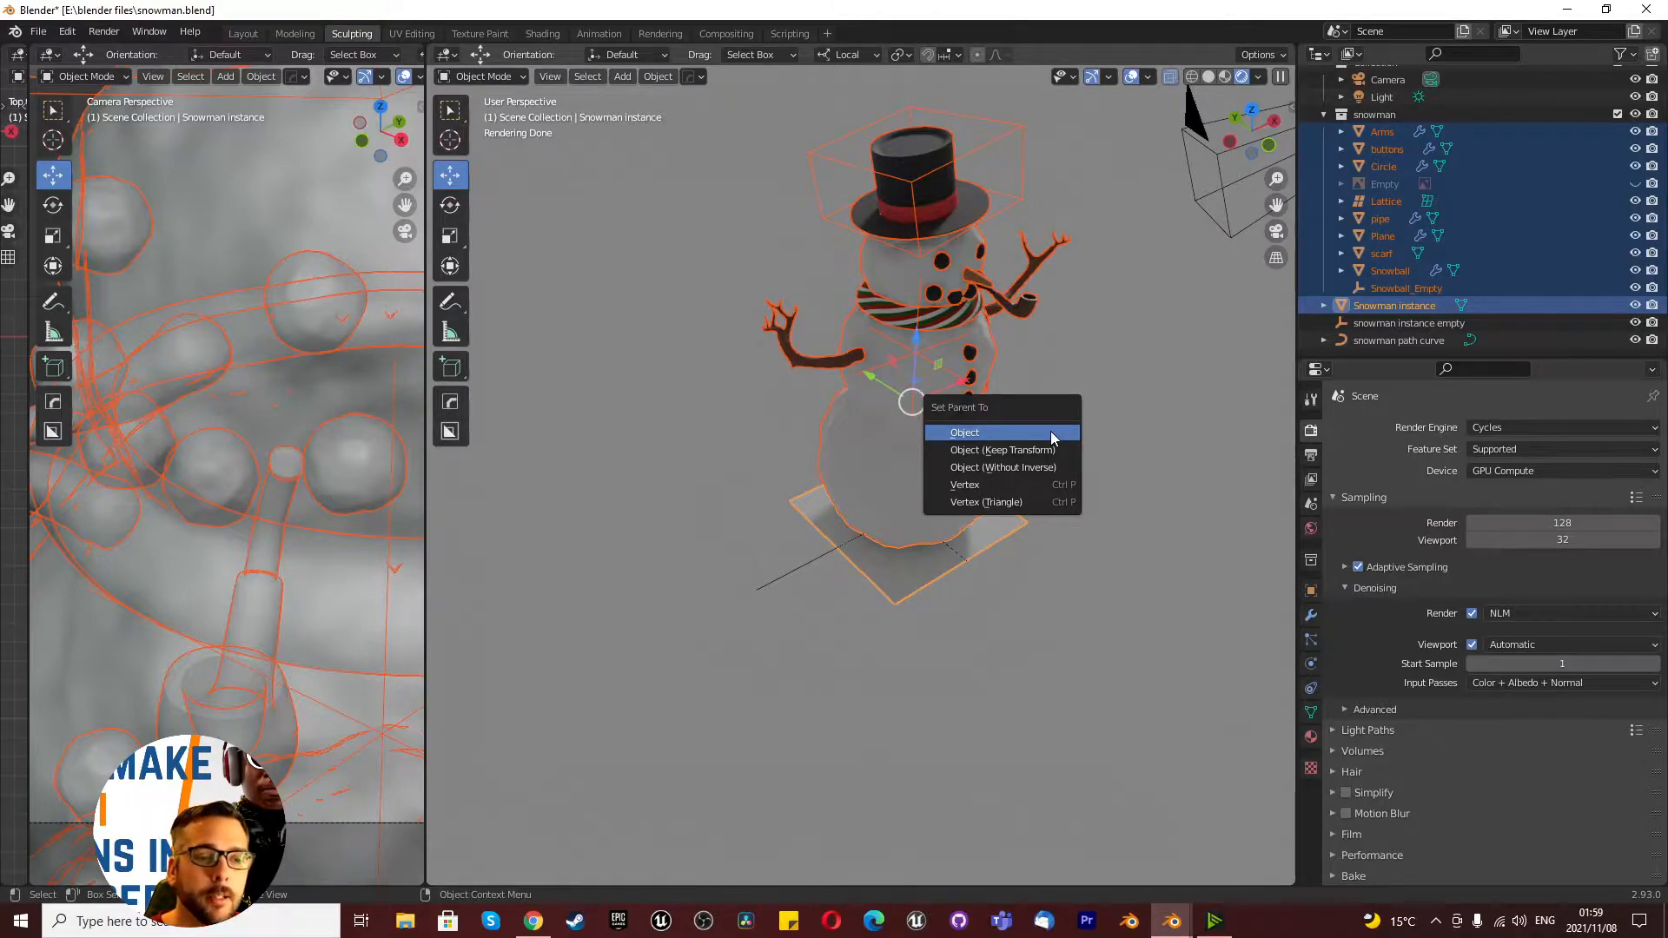
click(963, 432)
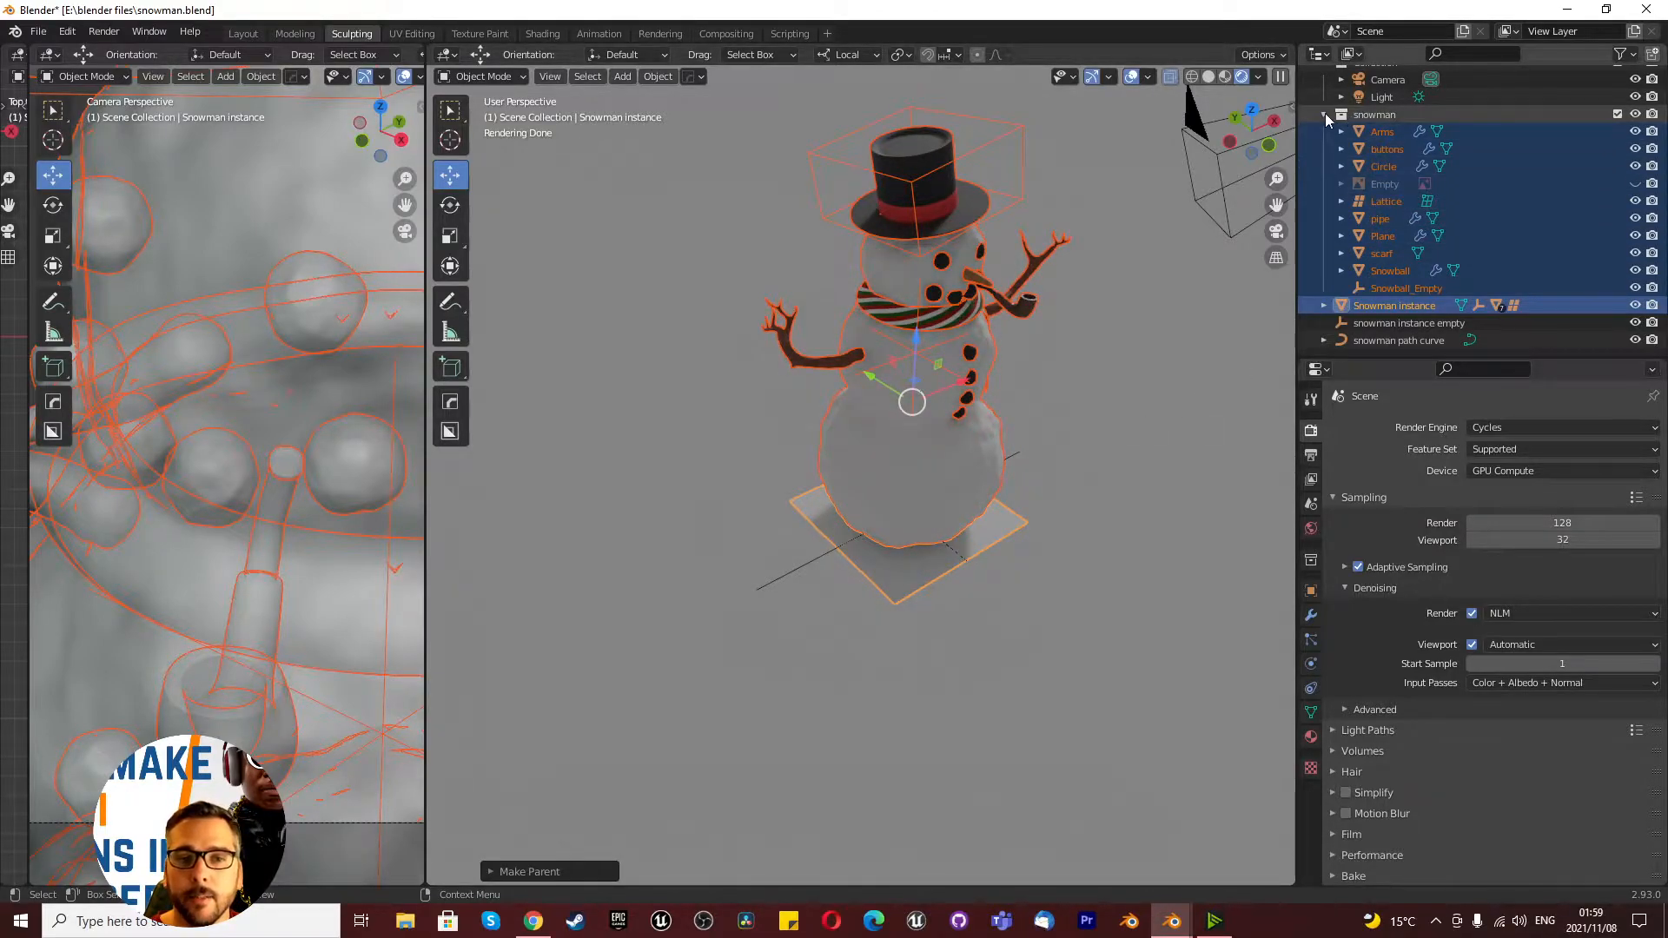
click(1324, 161)
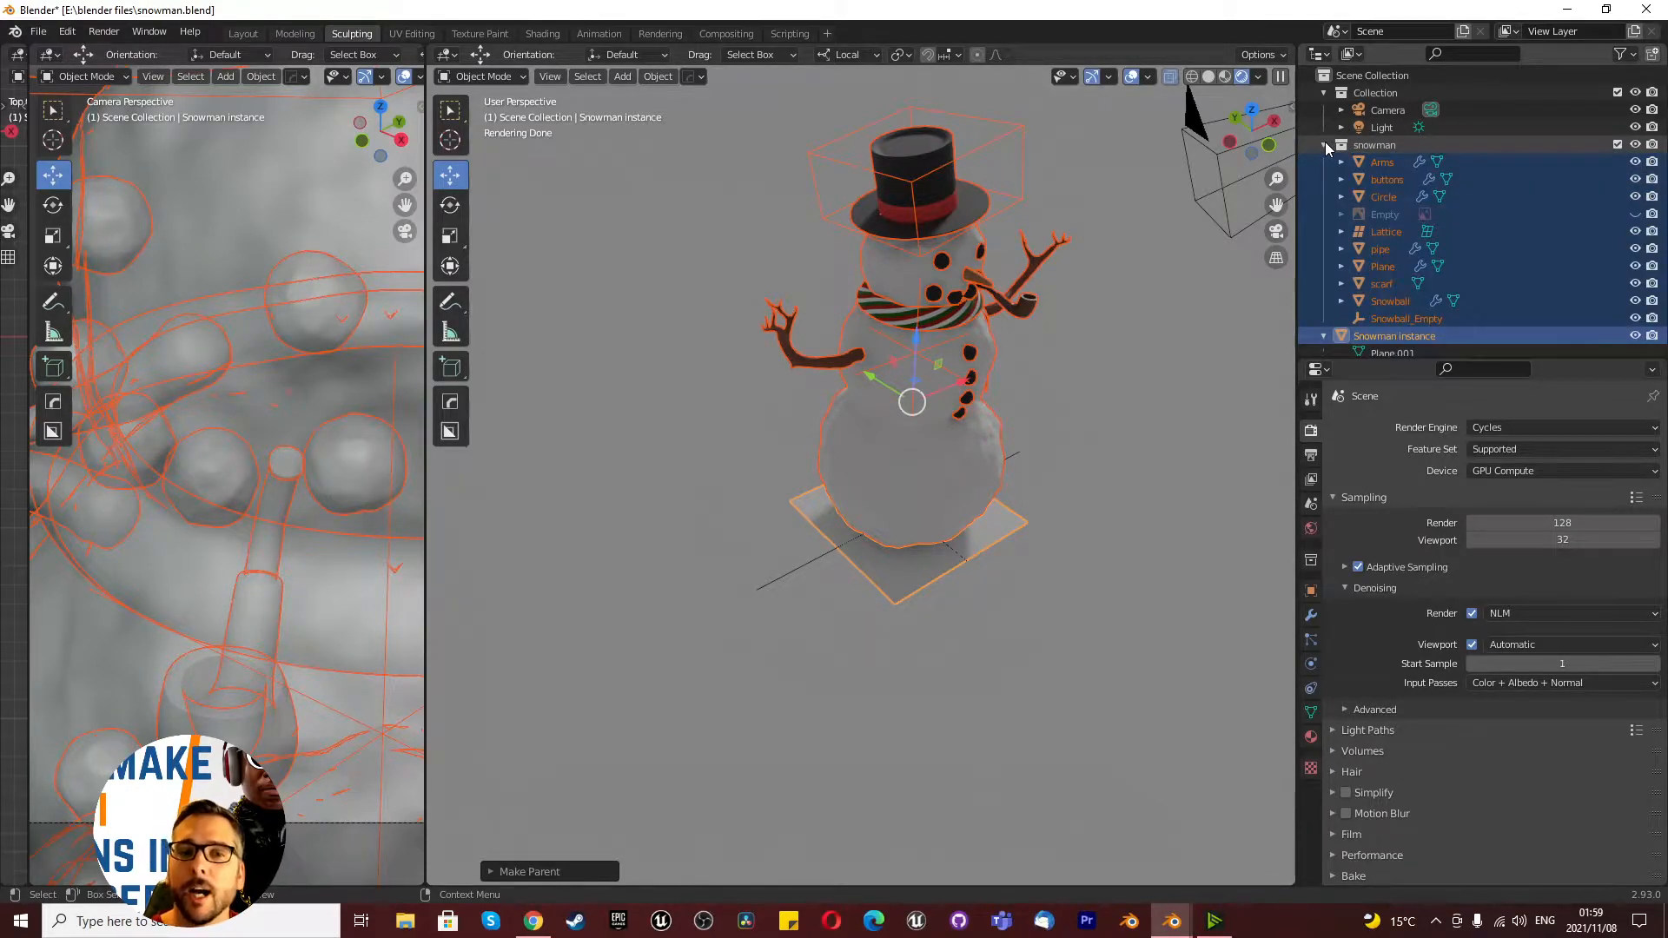
click(1323, 146)
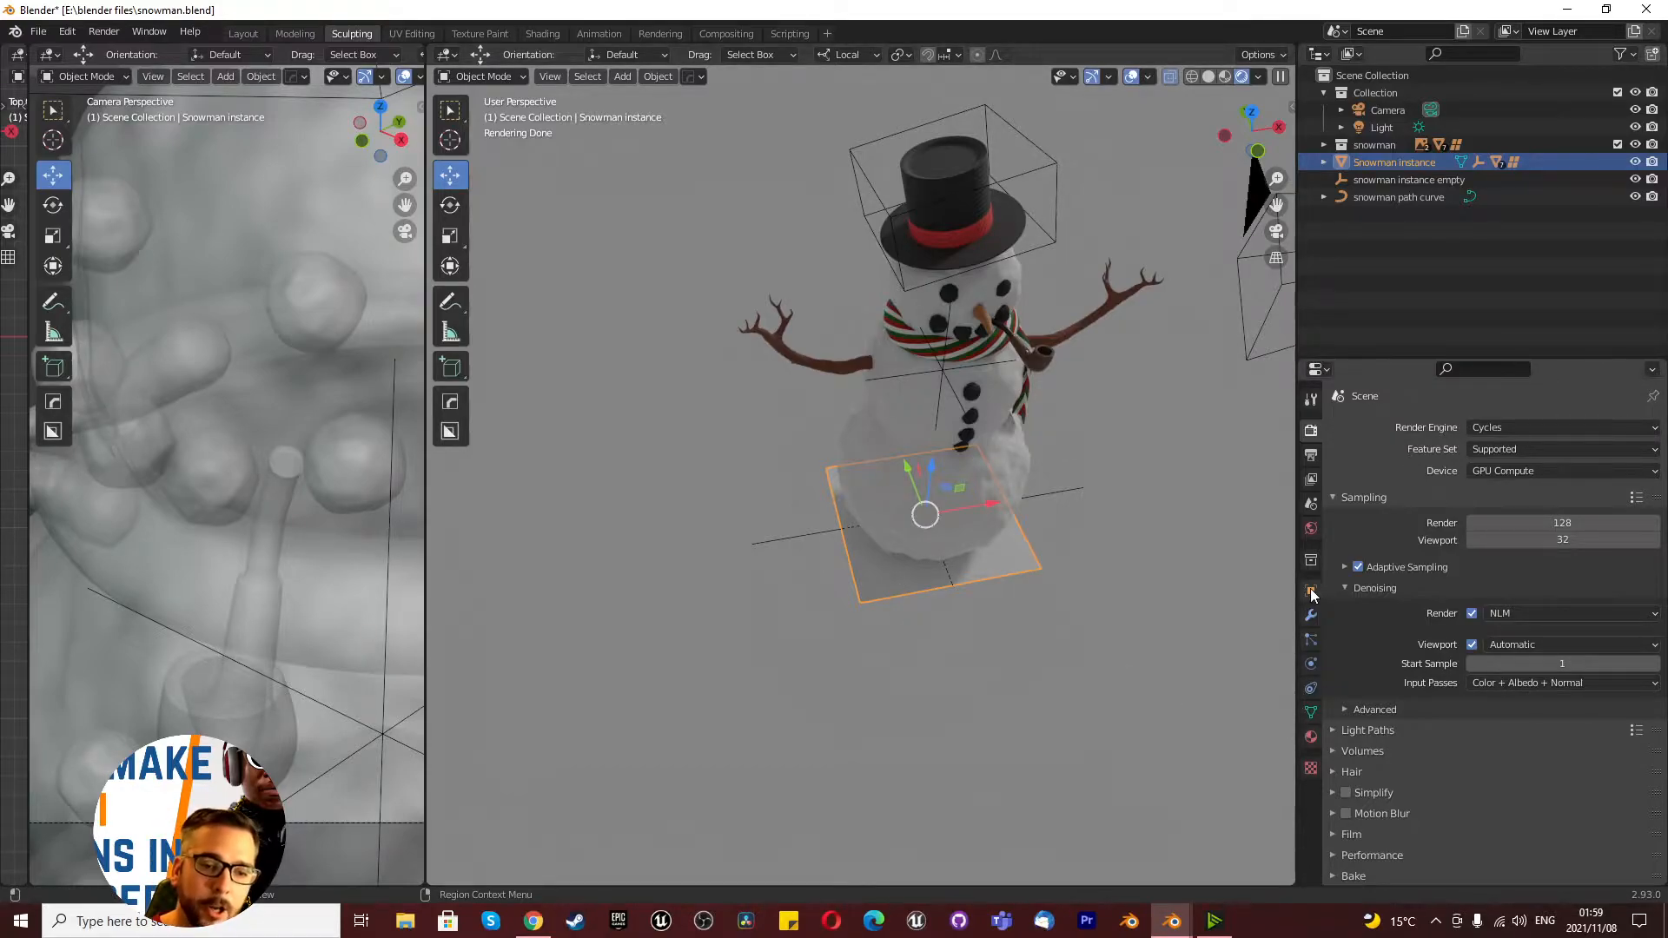
Step: Set the Snowman instance plane's instancing to Faces after trying Vertices
click(1311, 592)
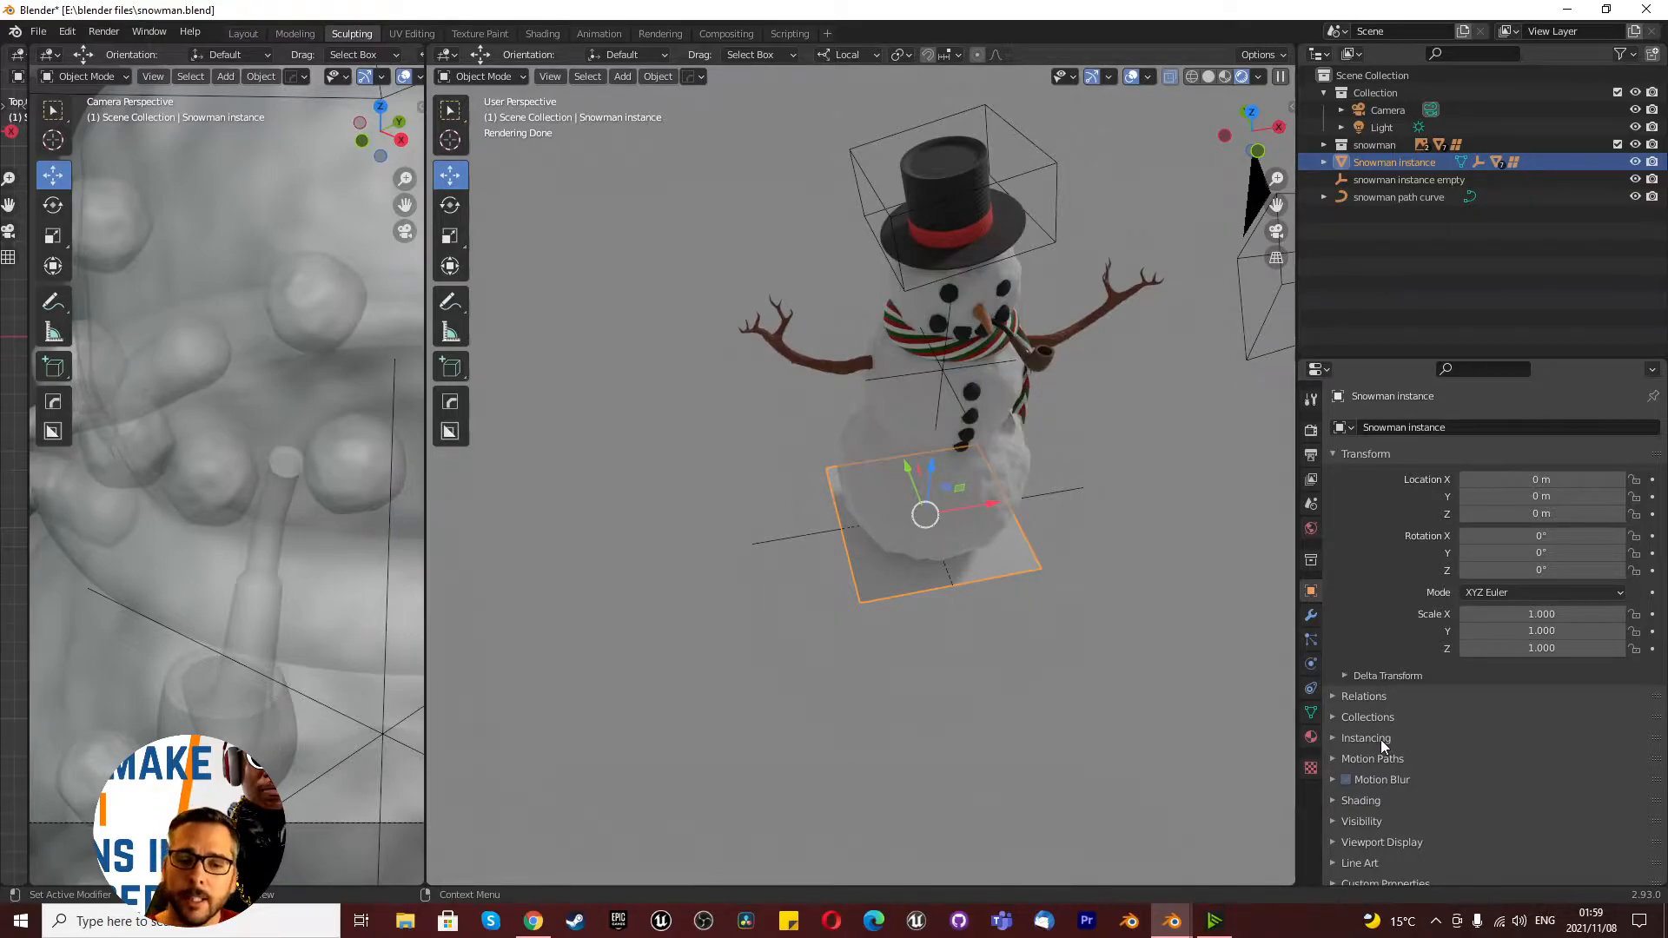
click(1365, 737)
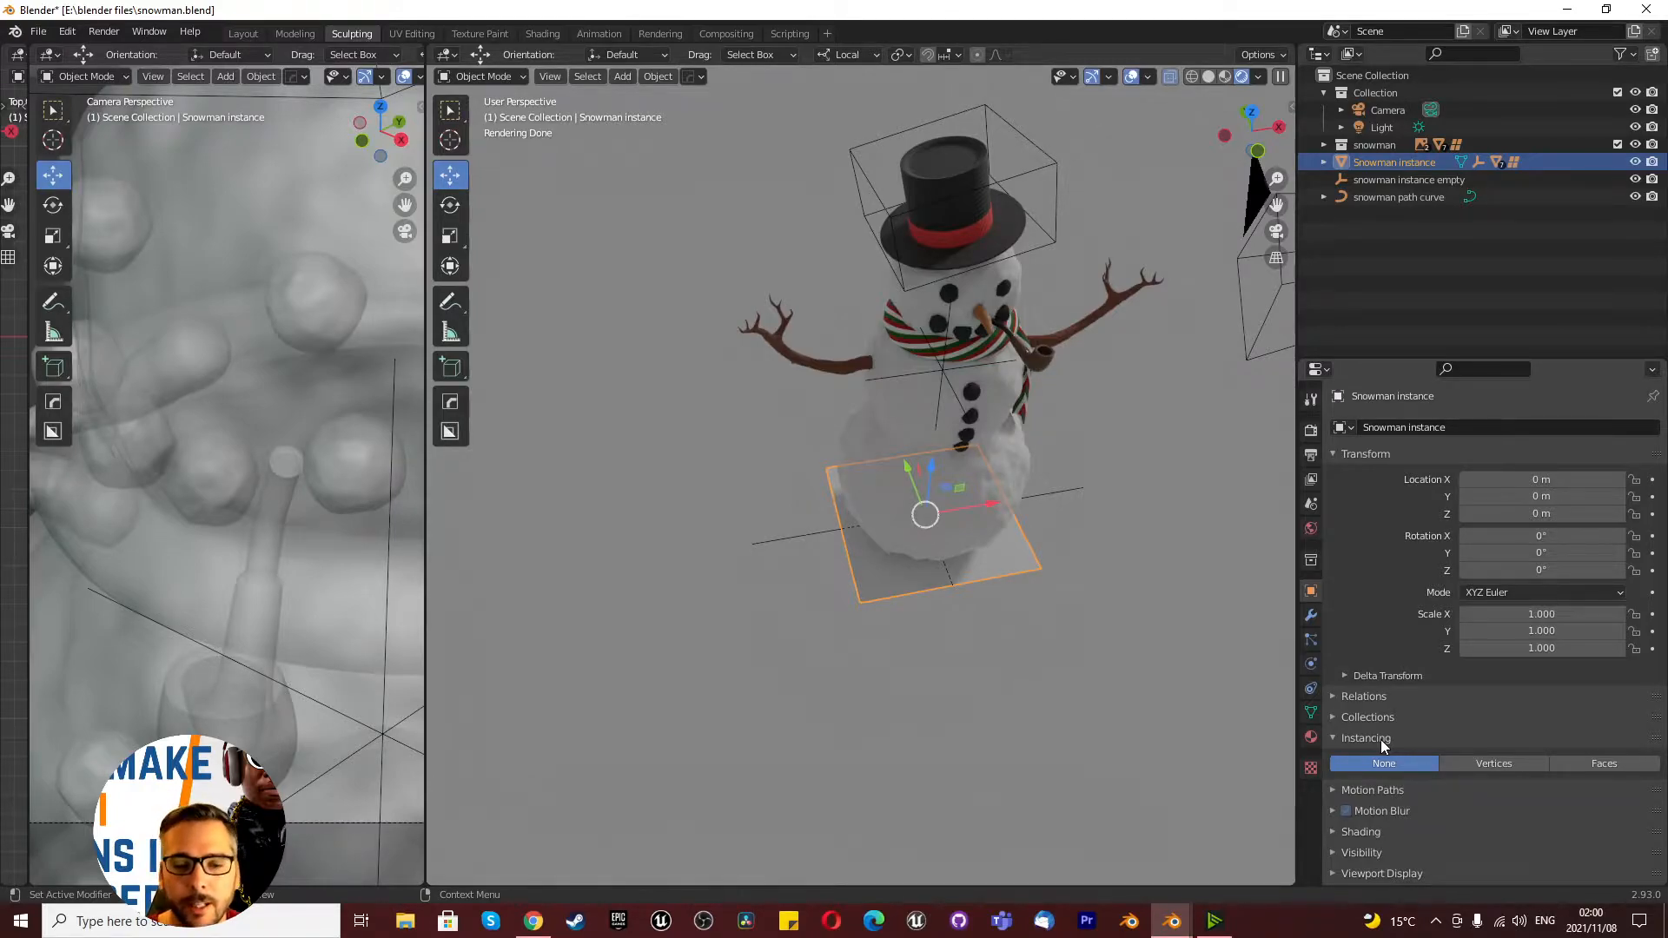
mouse_move(1493, 763)
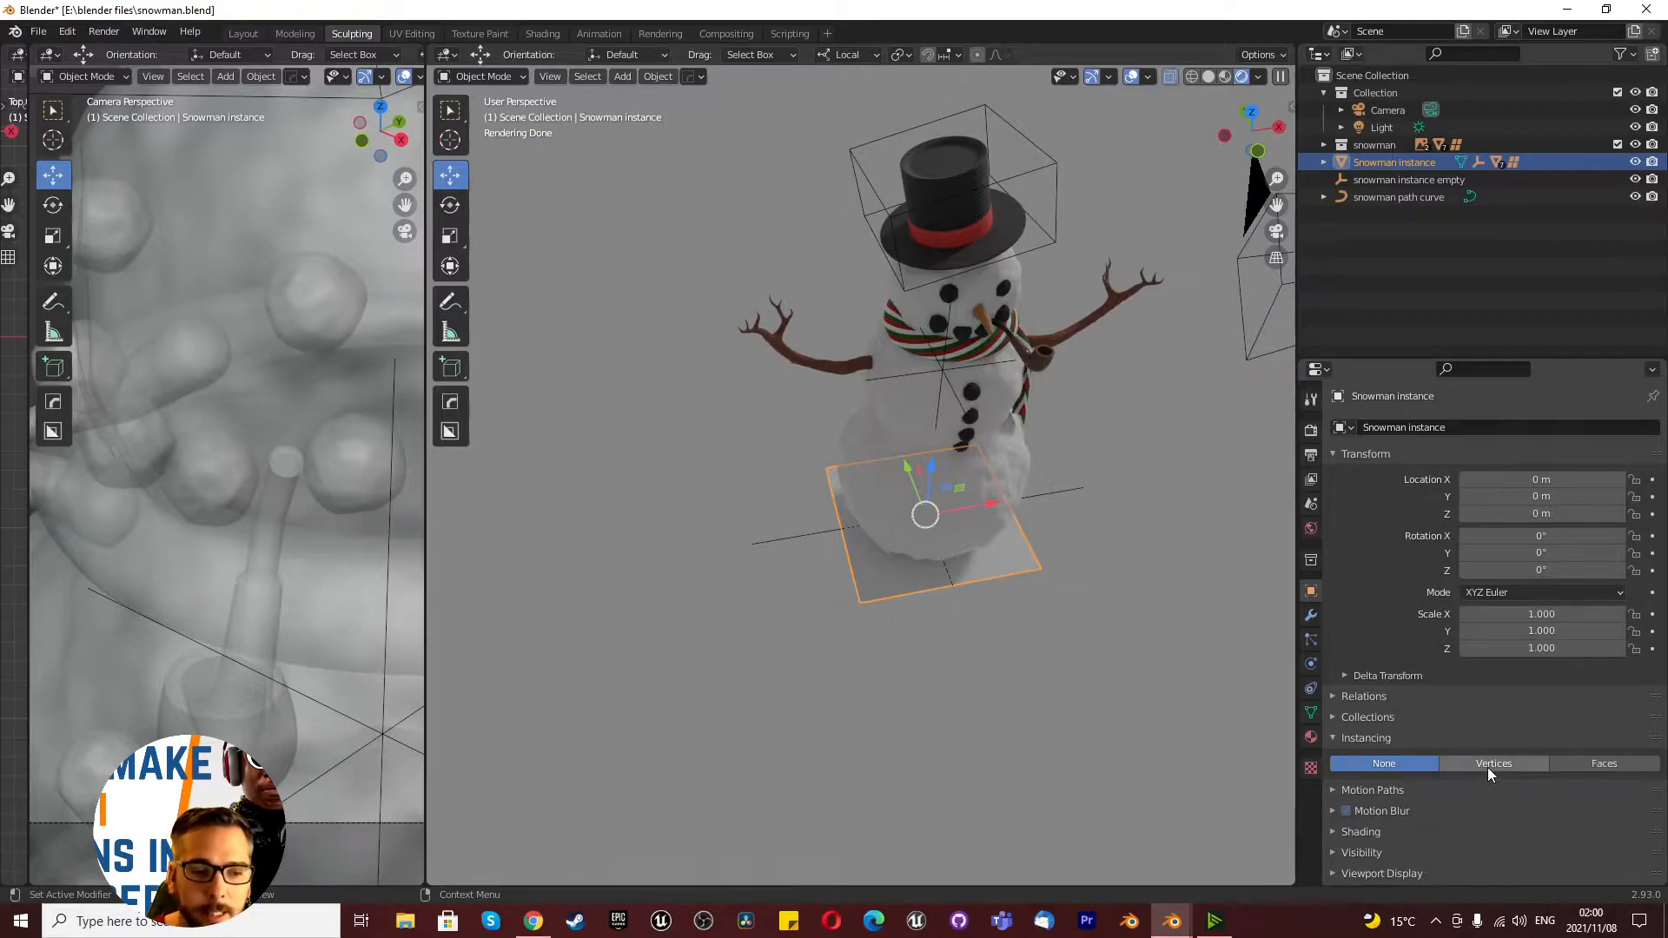
click(1494, 762)
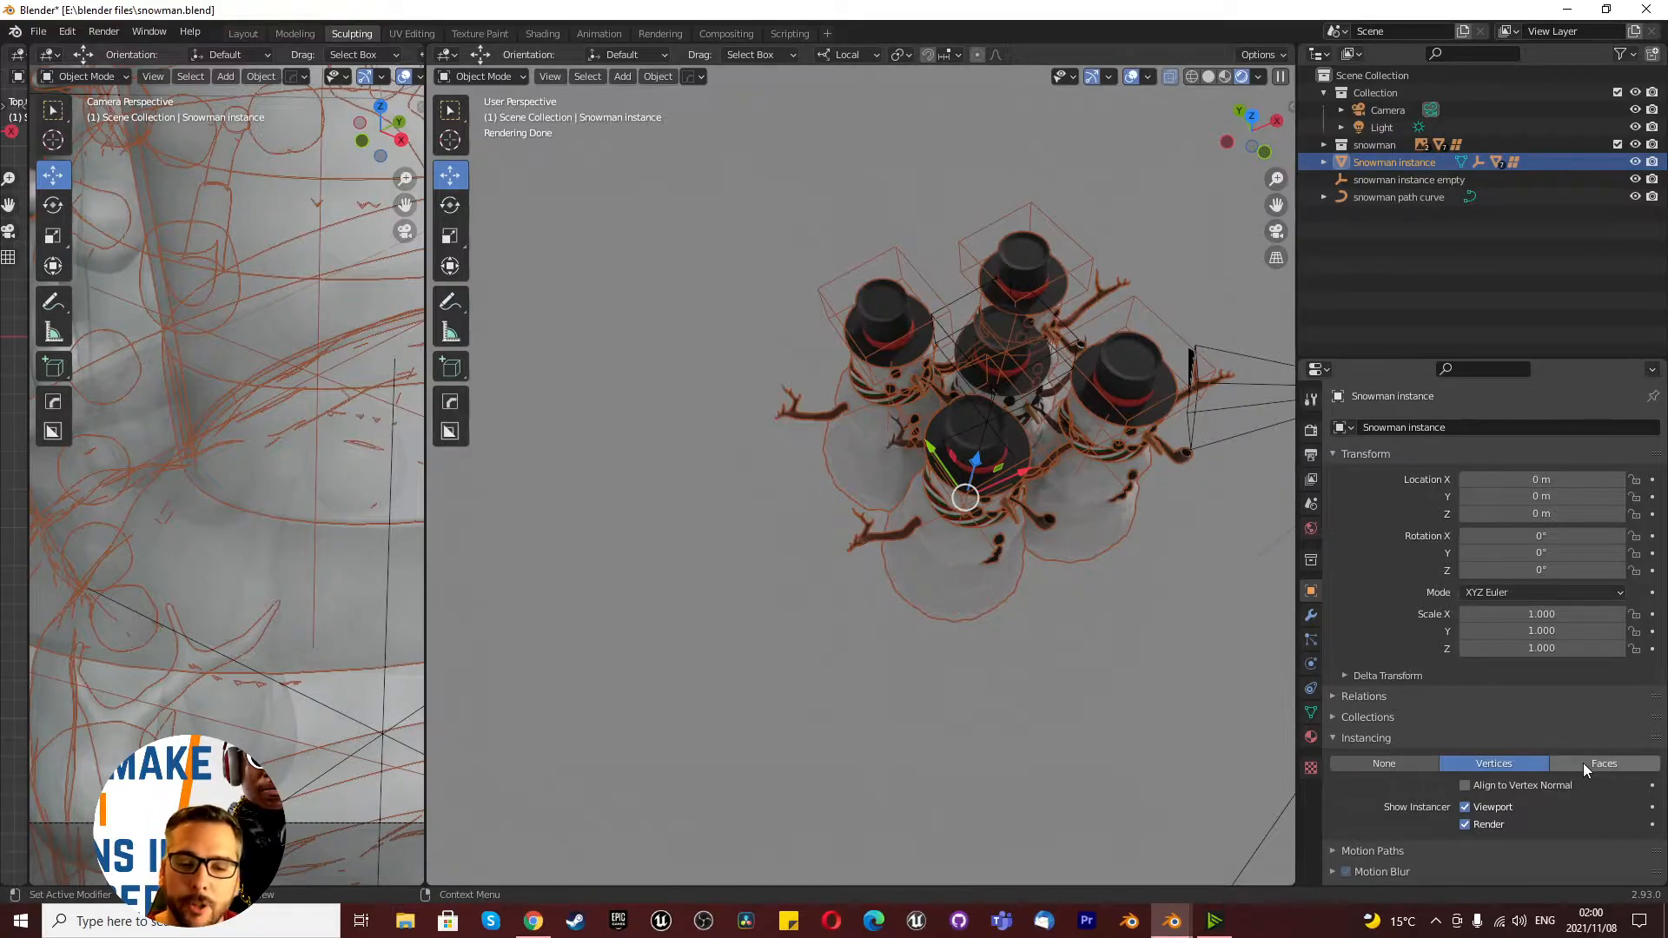
click(1603, 762)
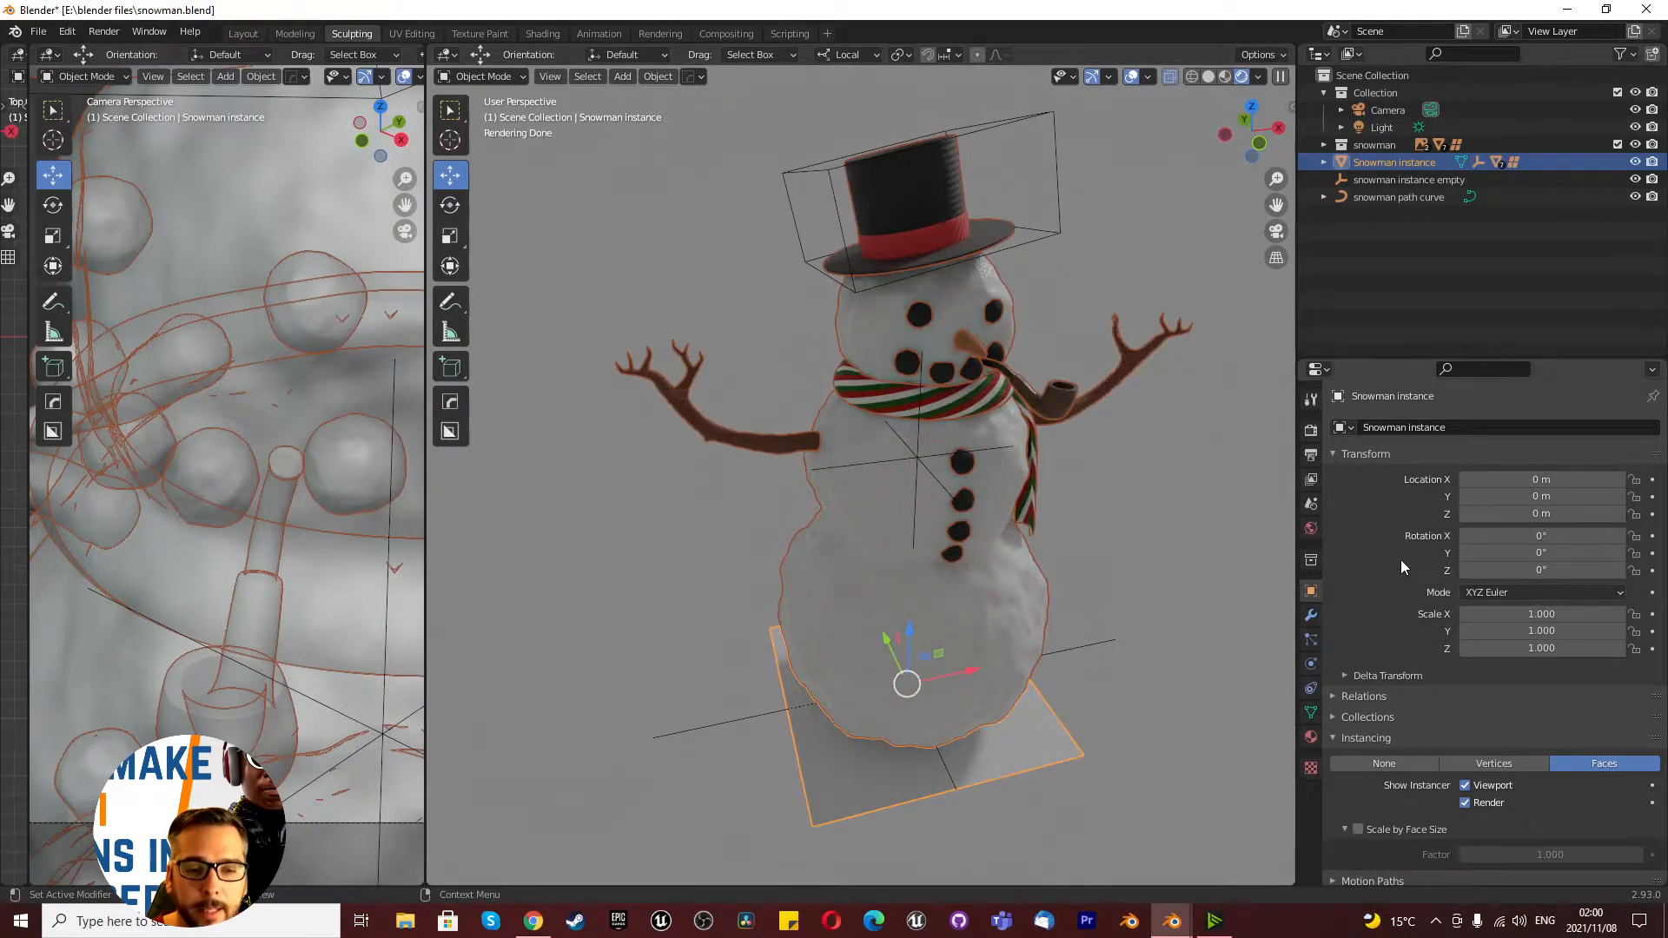
Step: Add Array and Curve modifiers to the Snowman instance plane, with array count 3
click(1311, 615)
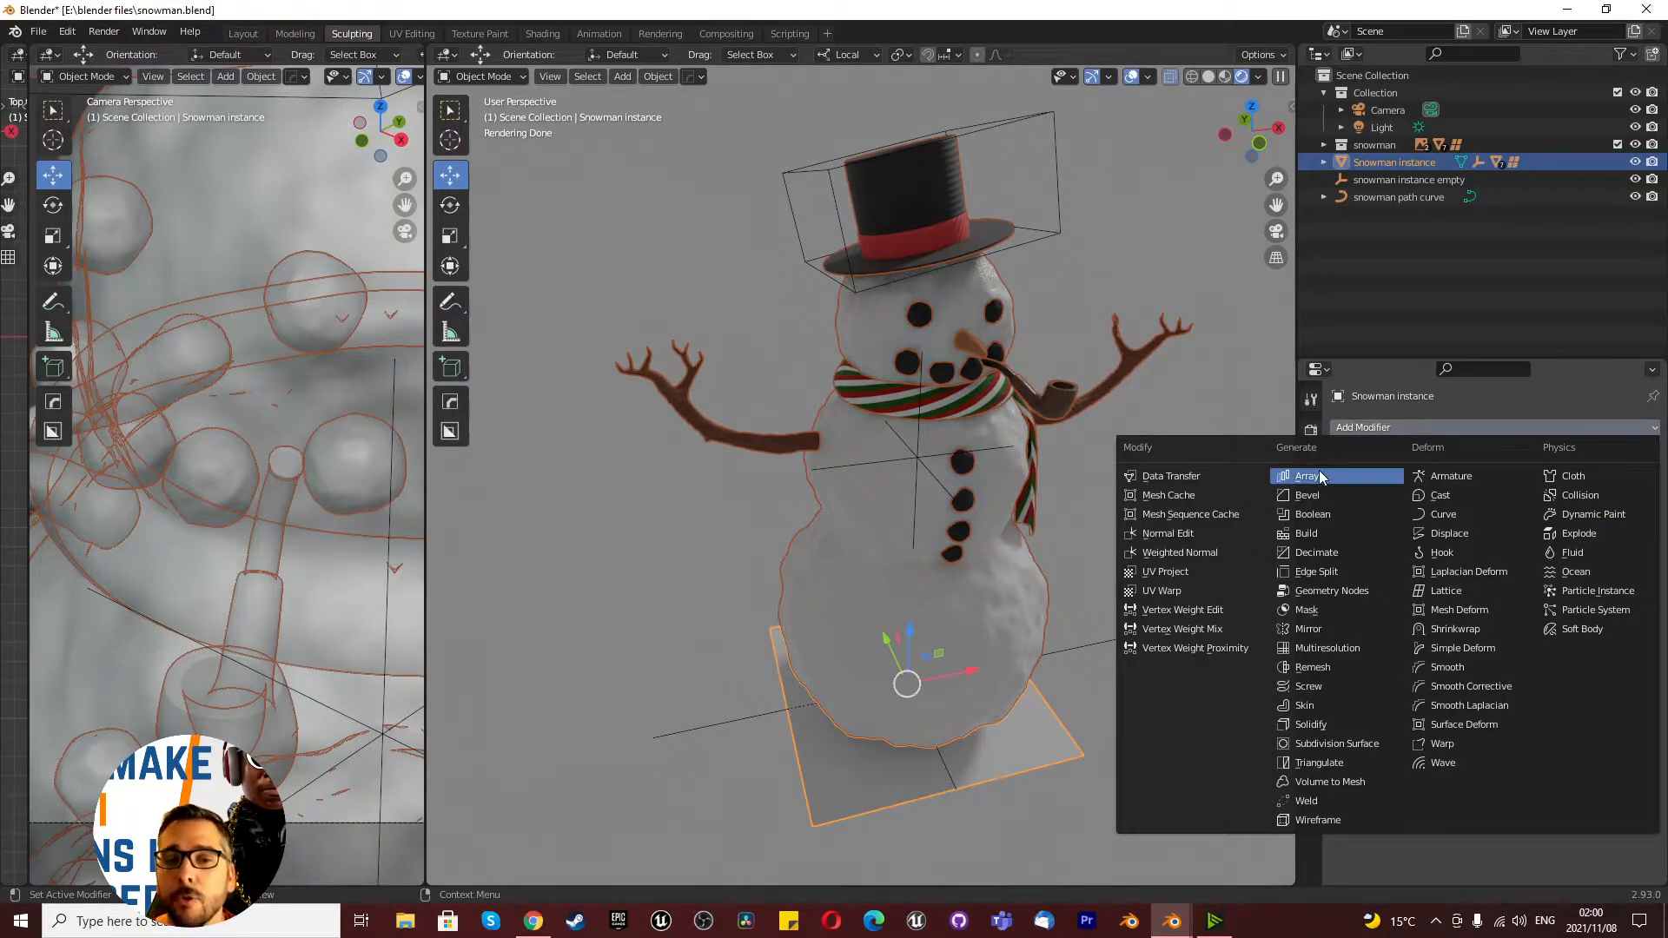
click(1306, 475)
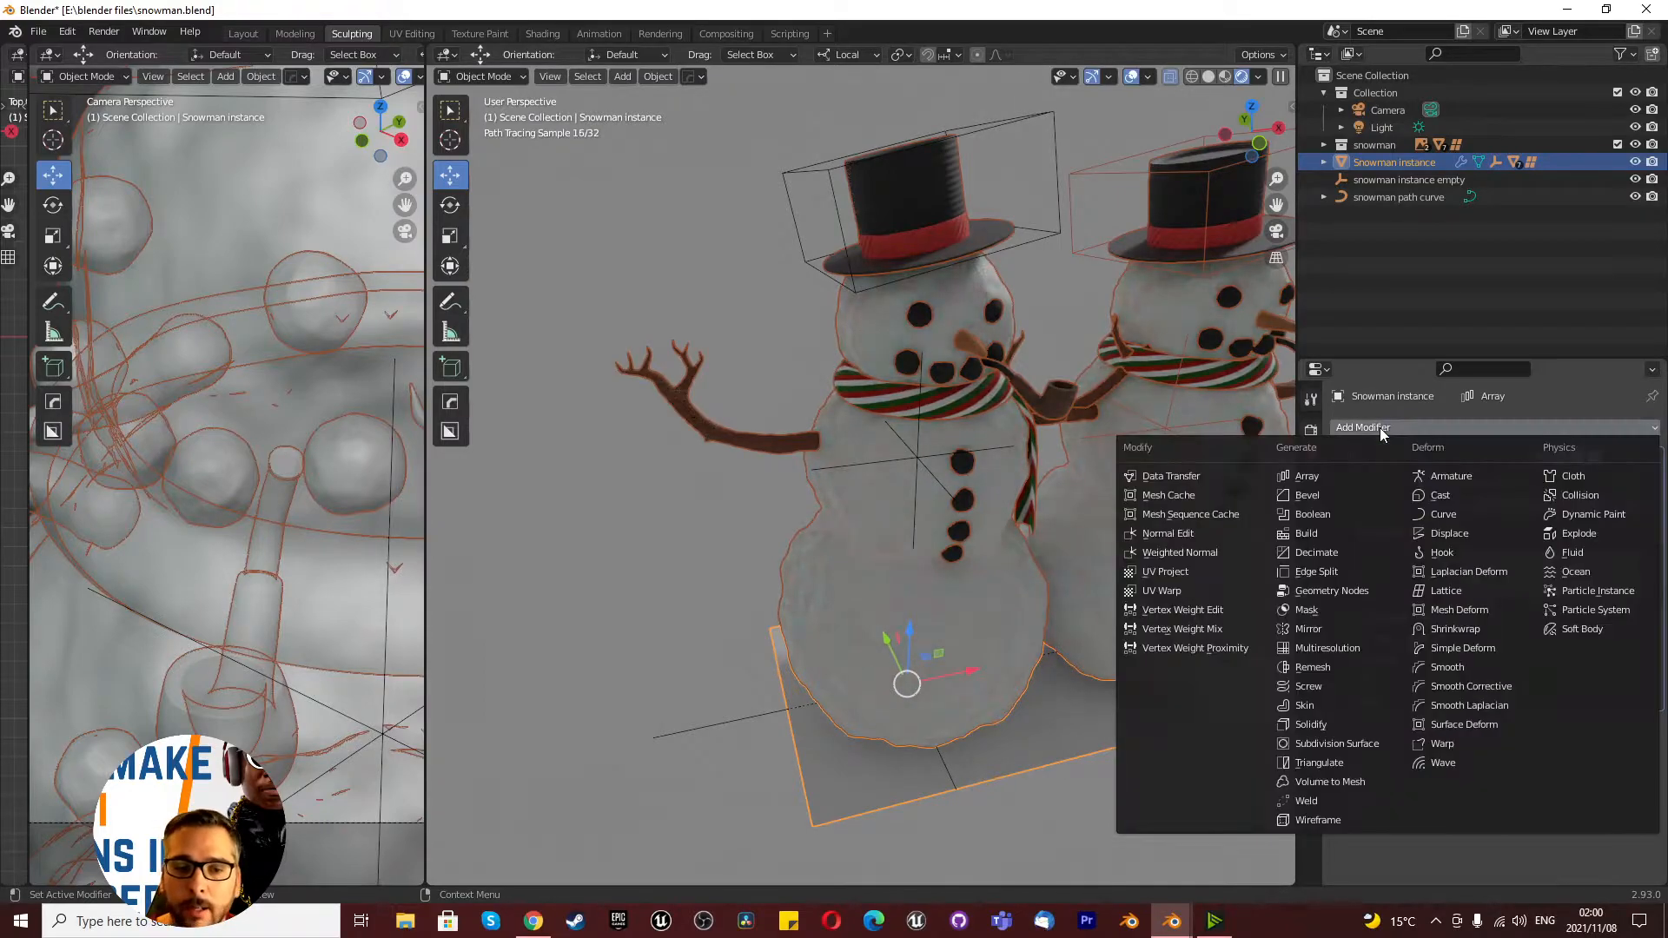
click(1443, 513)
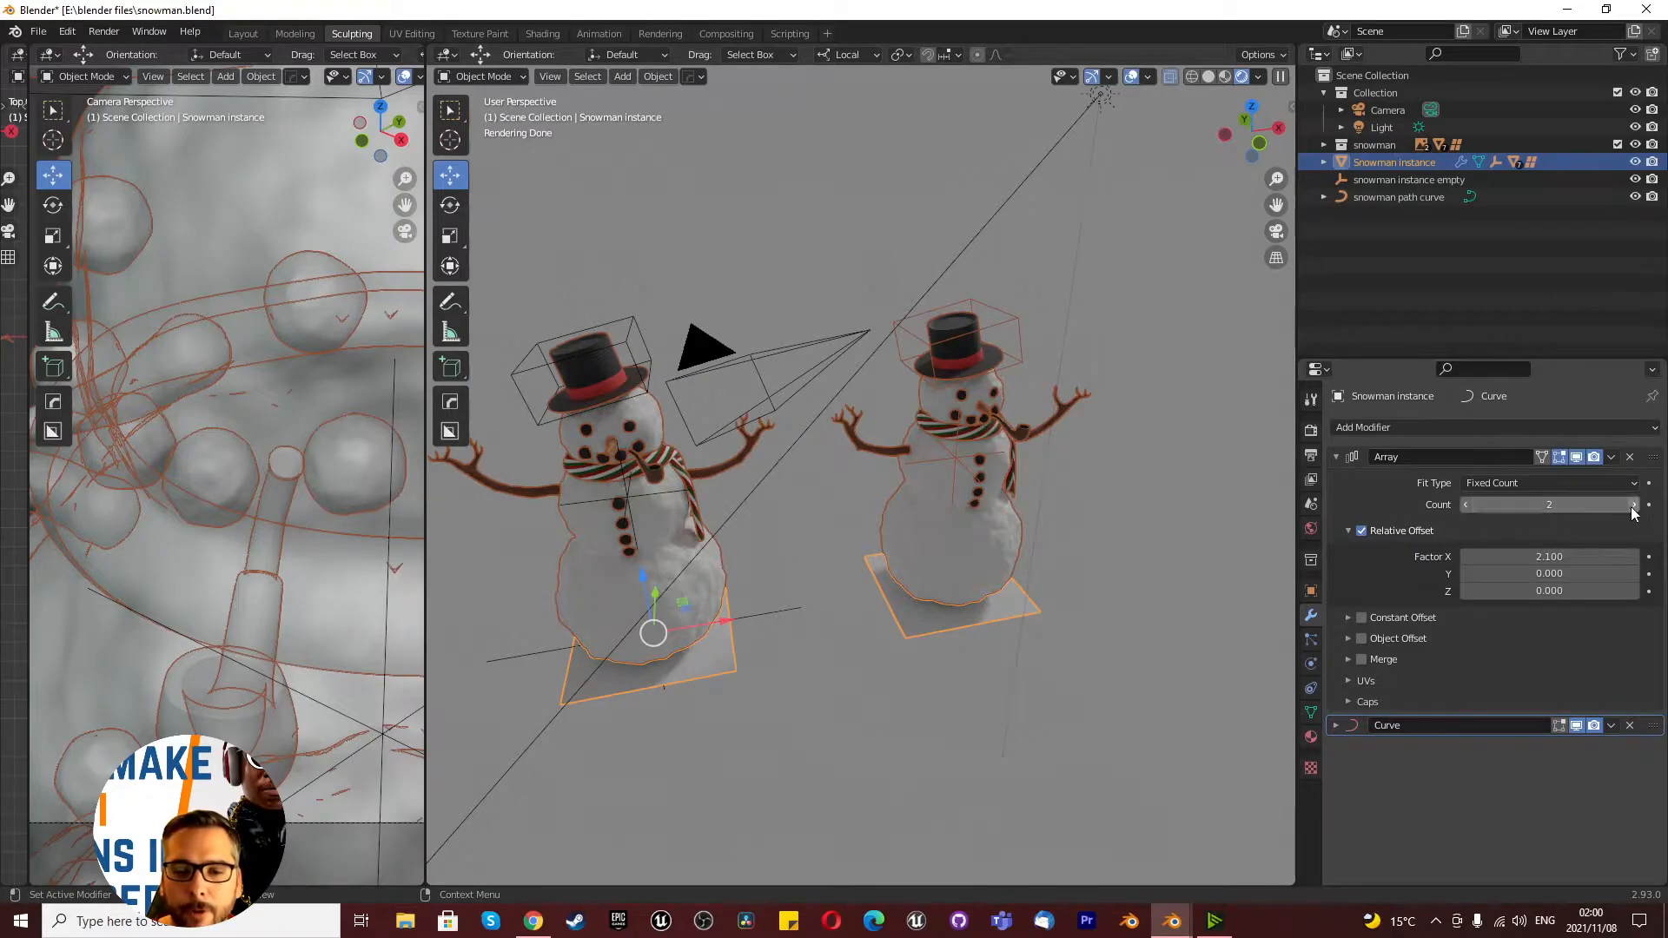
click(1633, 504)
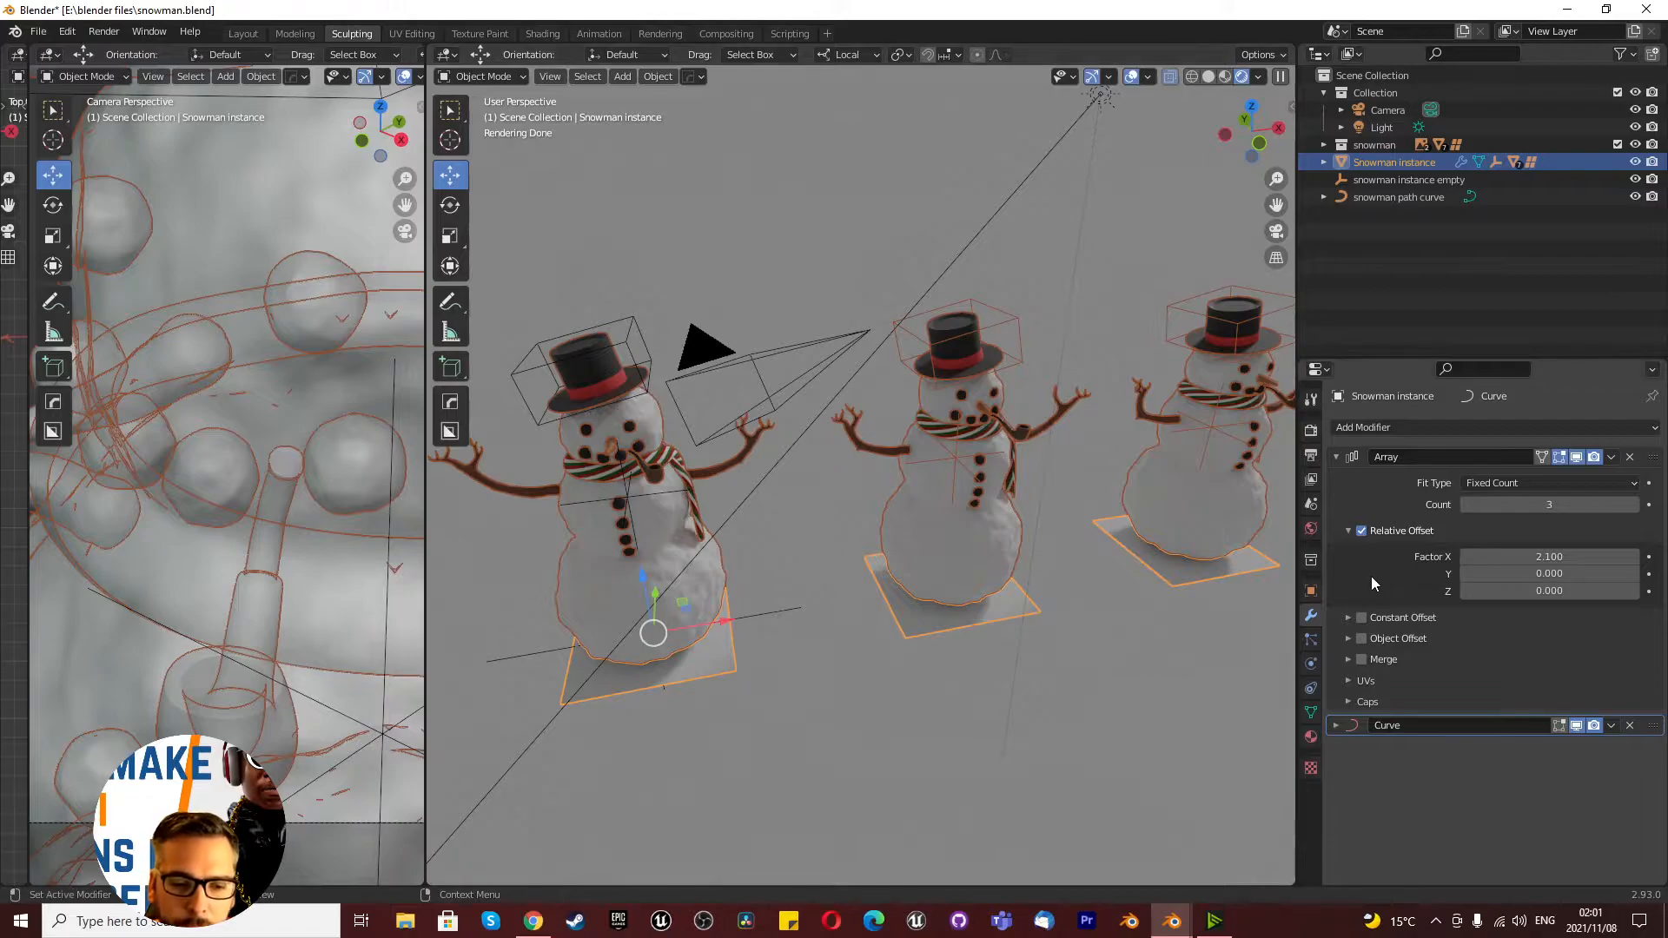
Step: Switch the array from Relative Offset to Object Offset by 'snowman instance empty', selecting the empty
click(1361, 639)
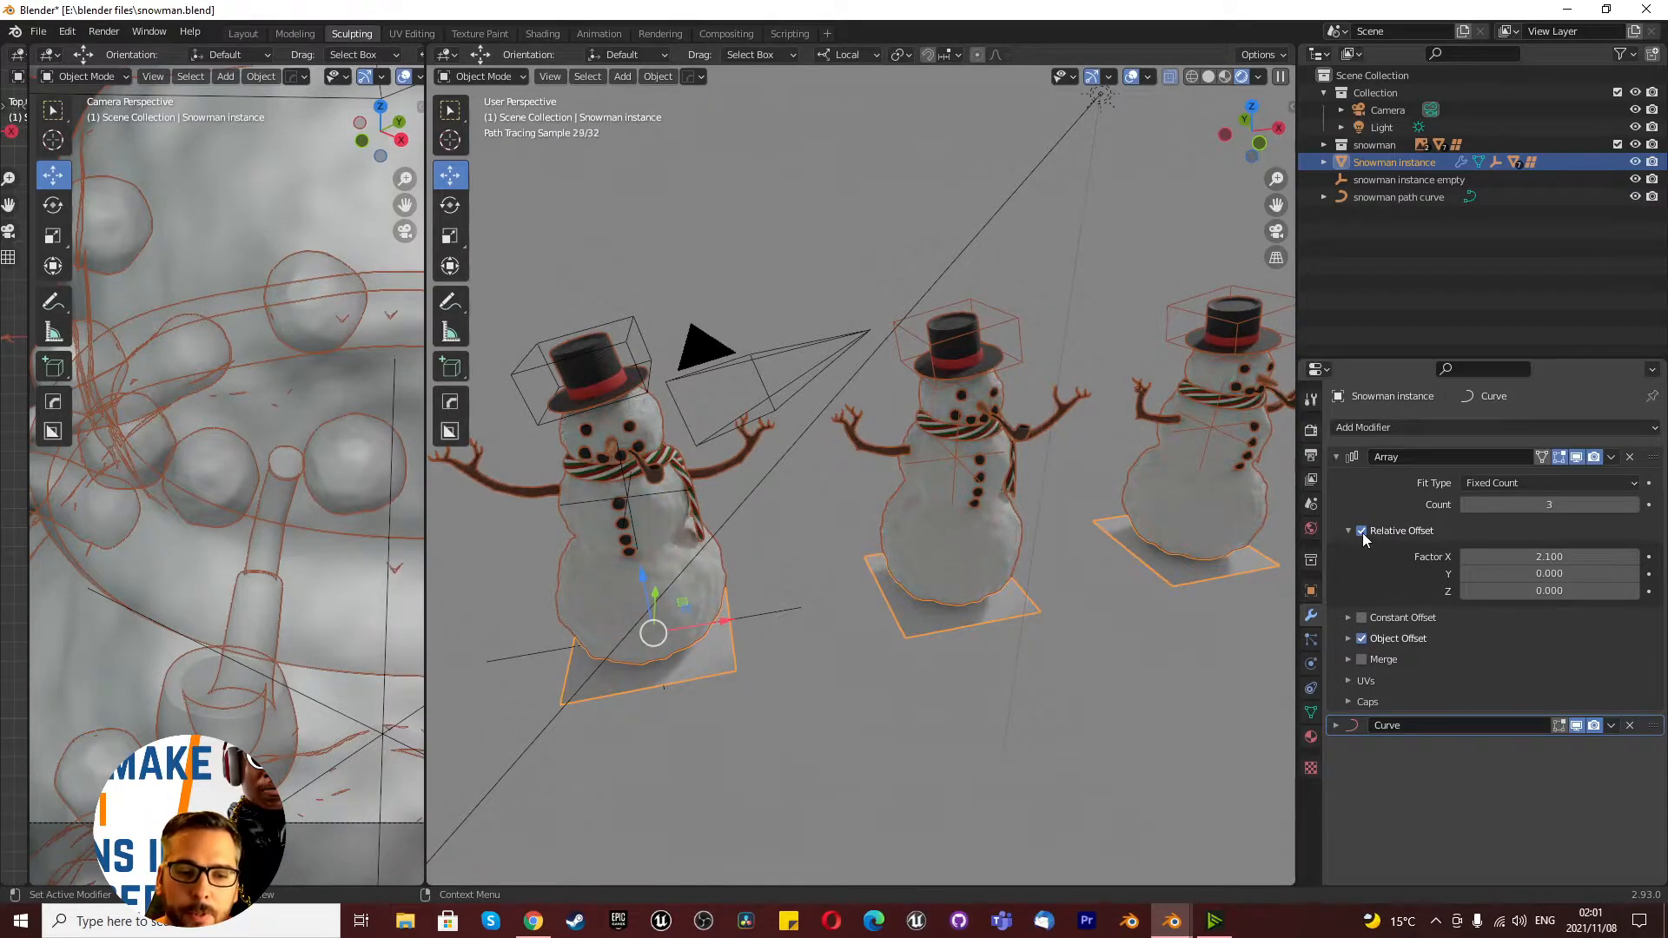
click(1547, 664)
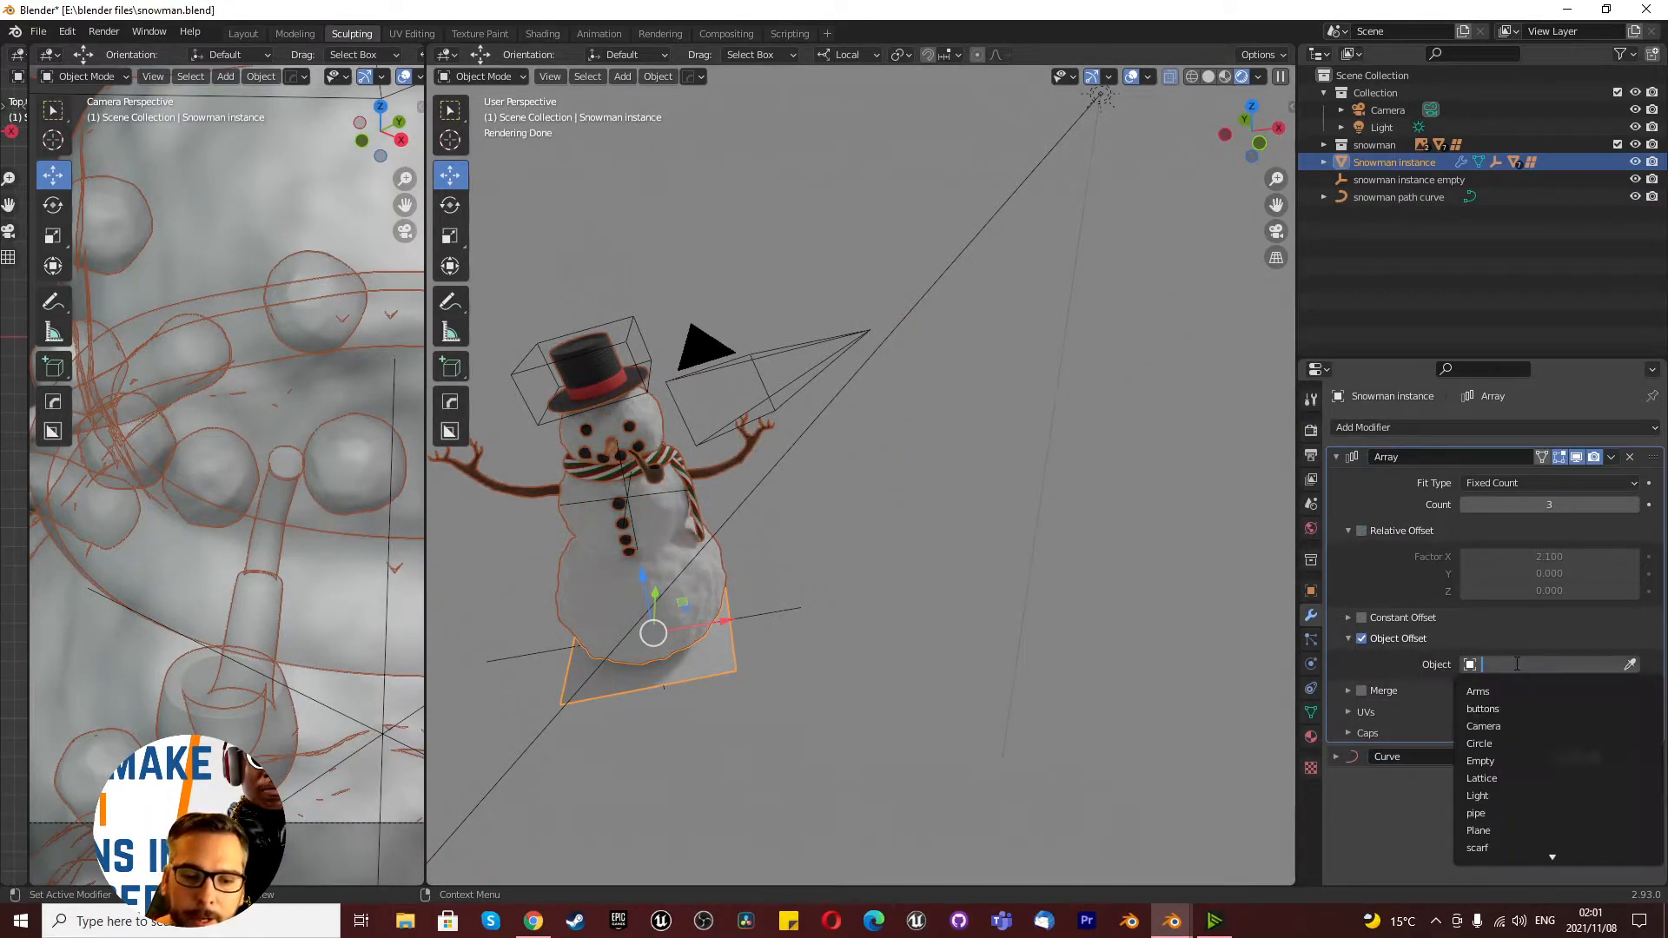
text(snow)
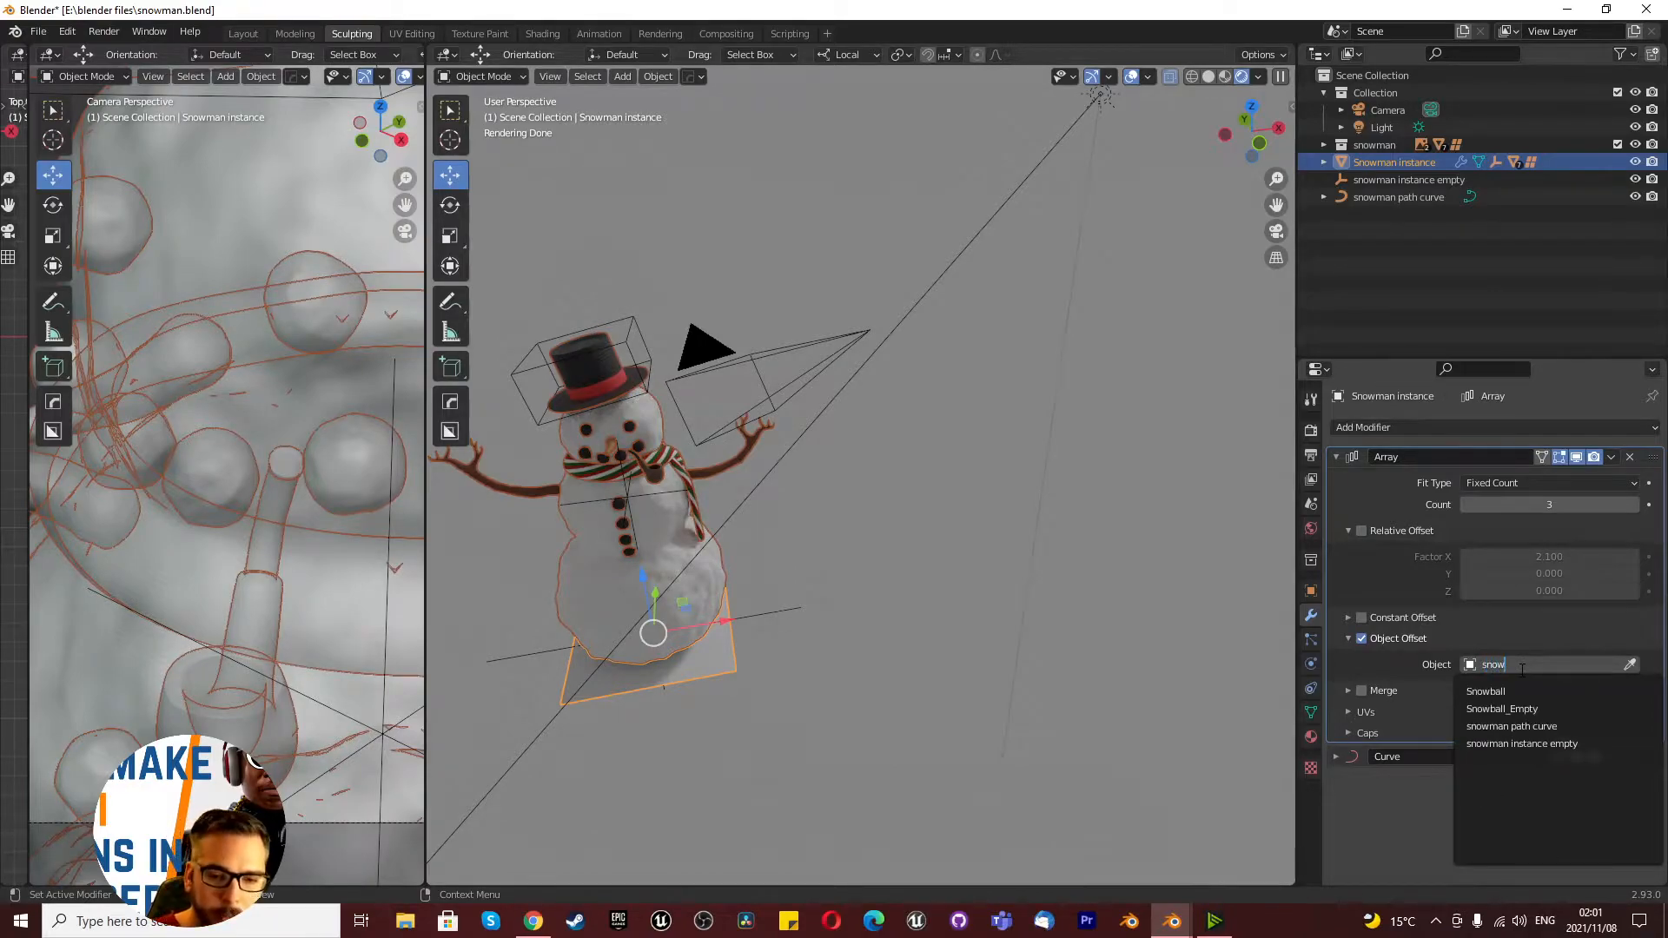
click(1520, 743)
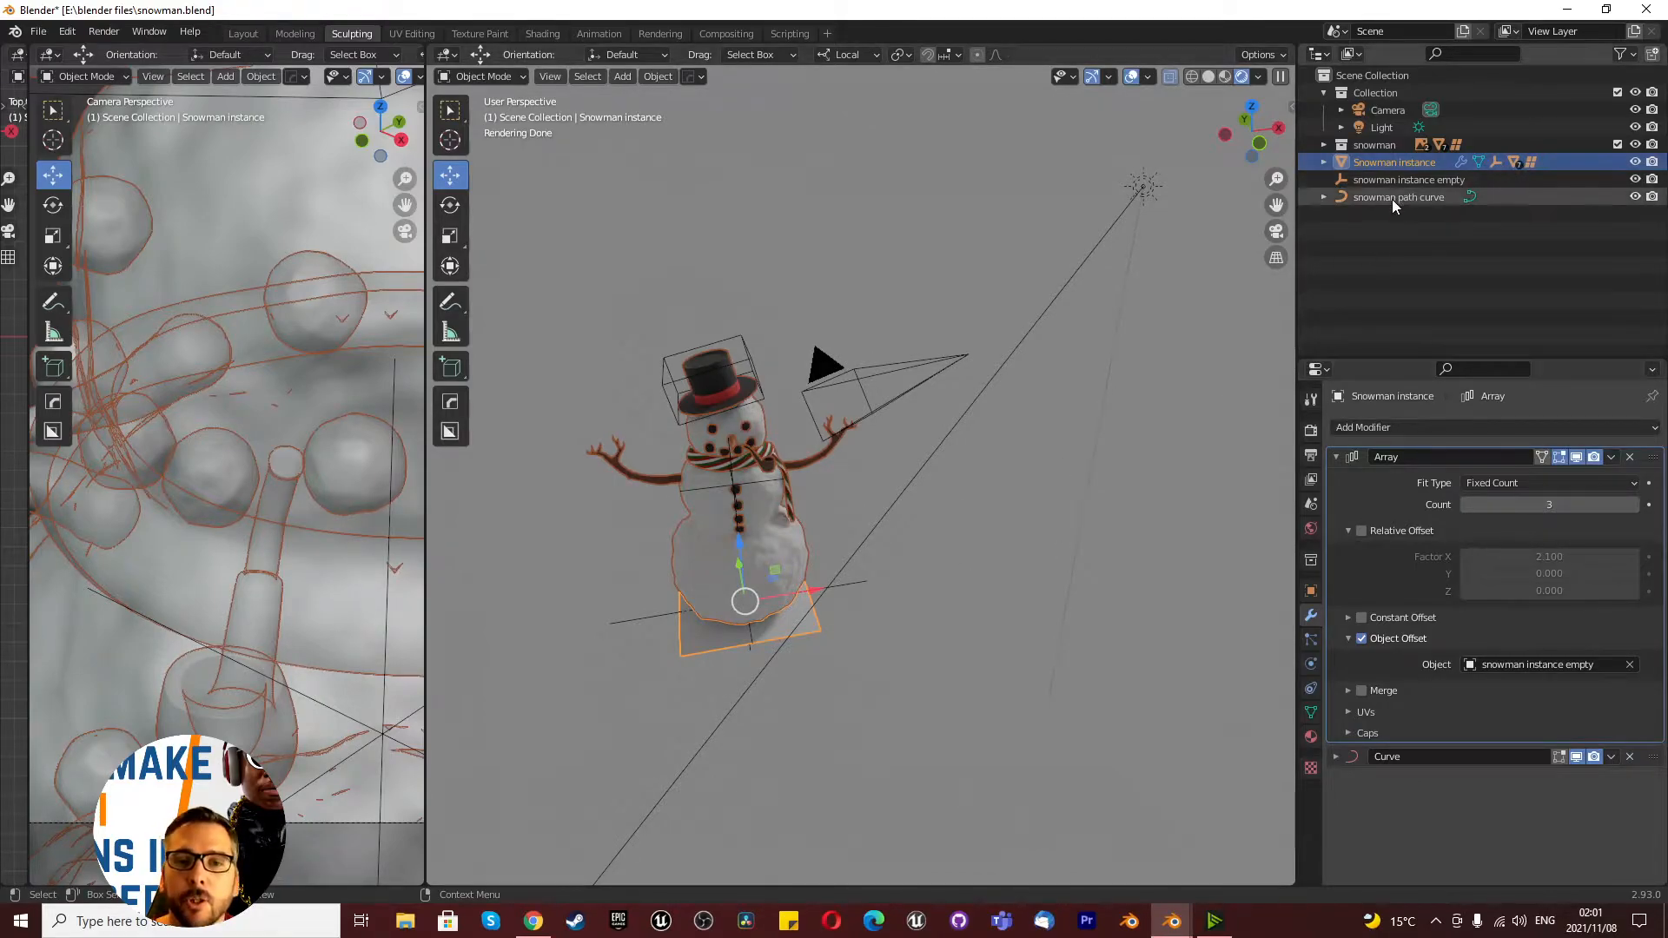
click(1408, 179)
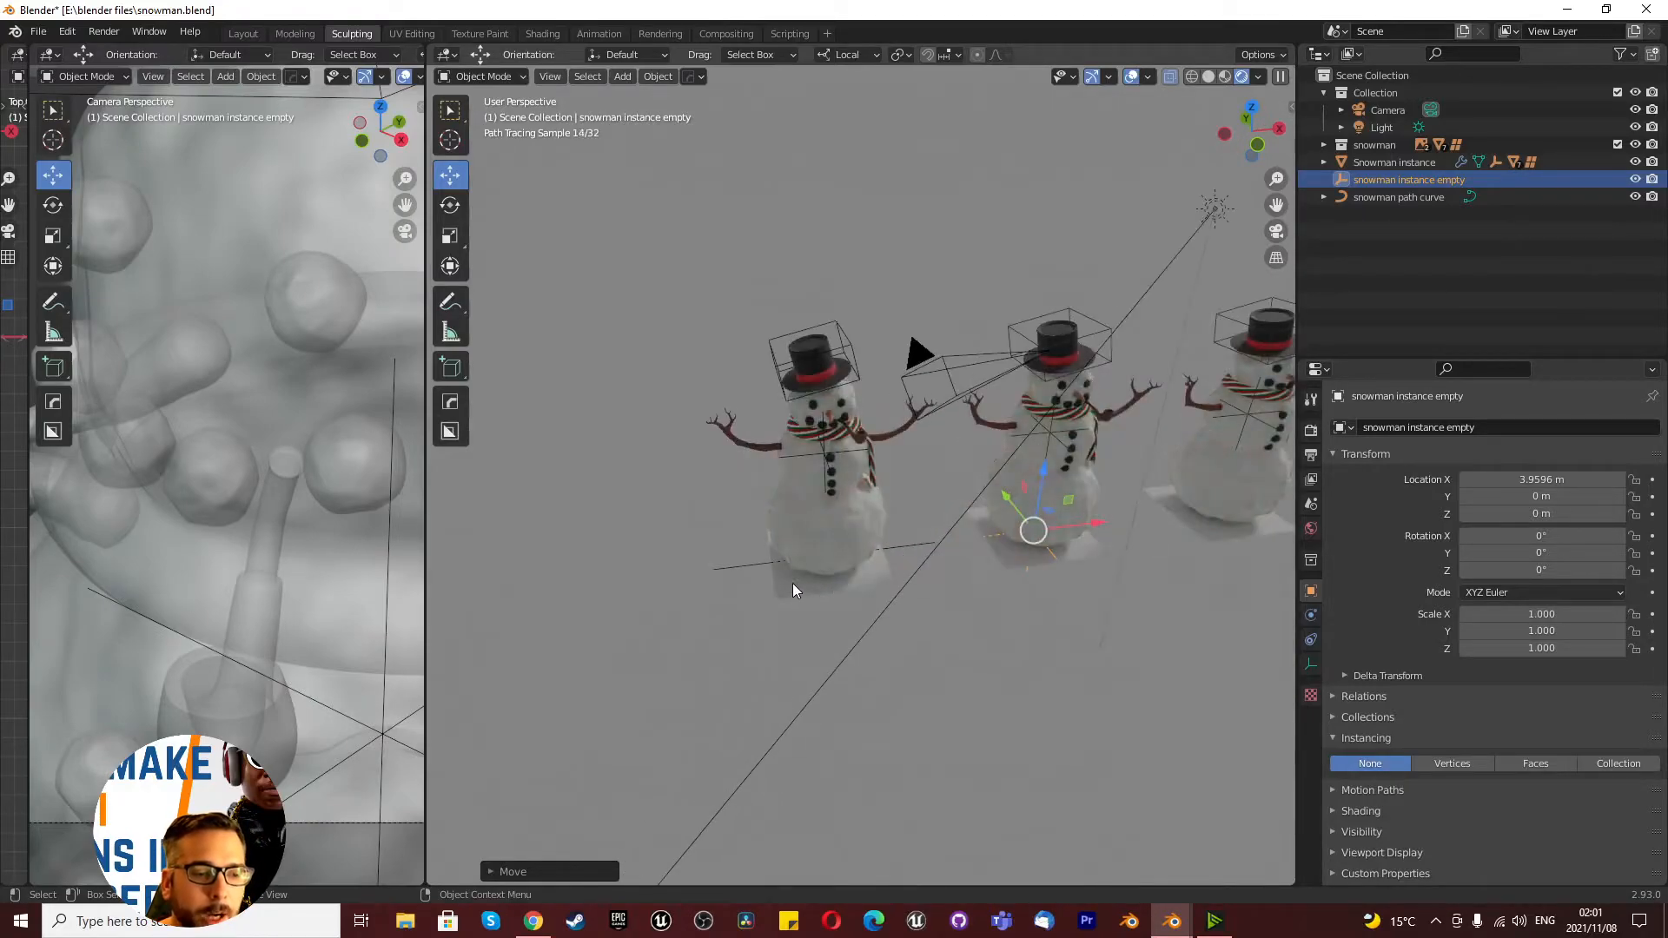
Step: Reselect Snowman instance and target its Curve modifier at snowman path curve
click(1394, 161)
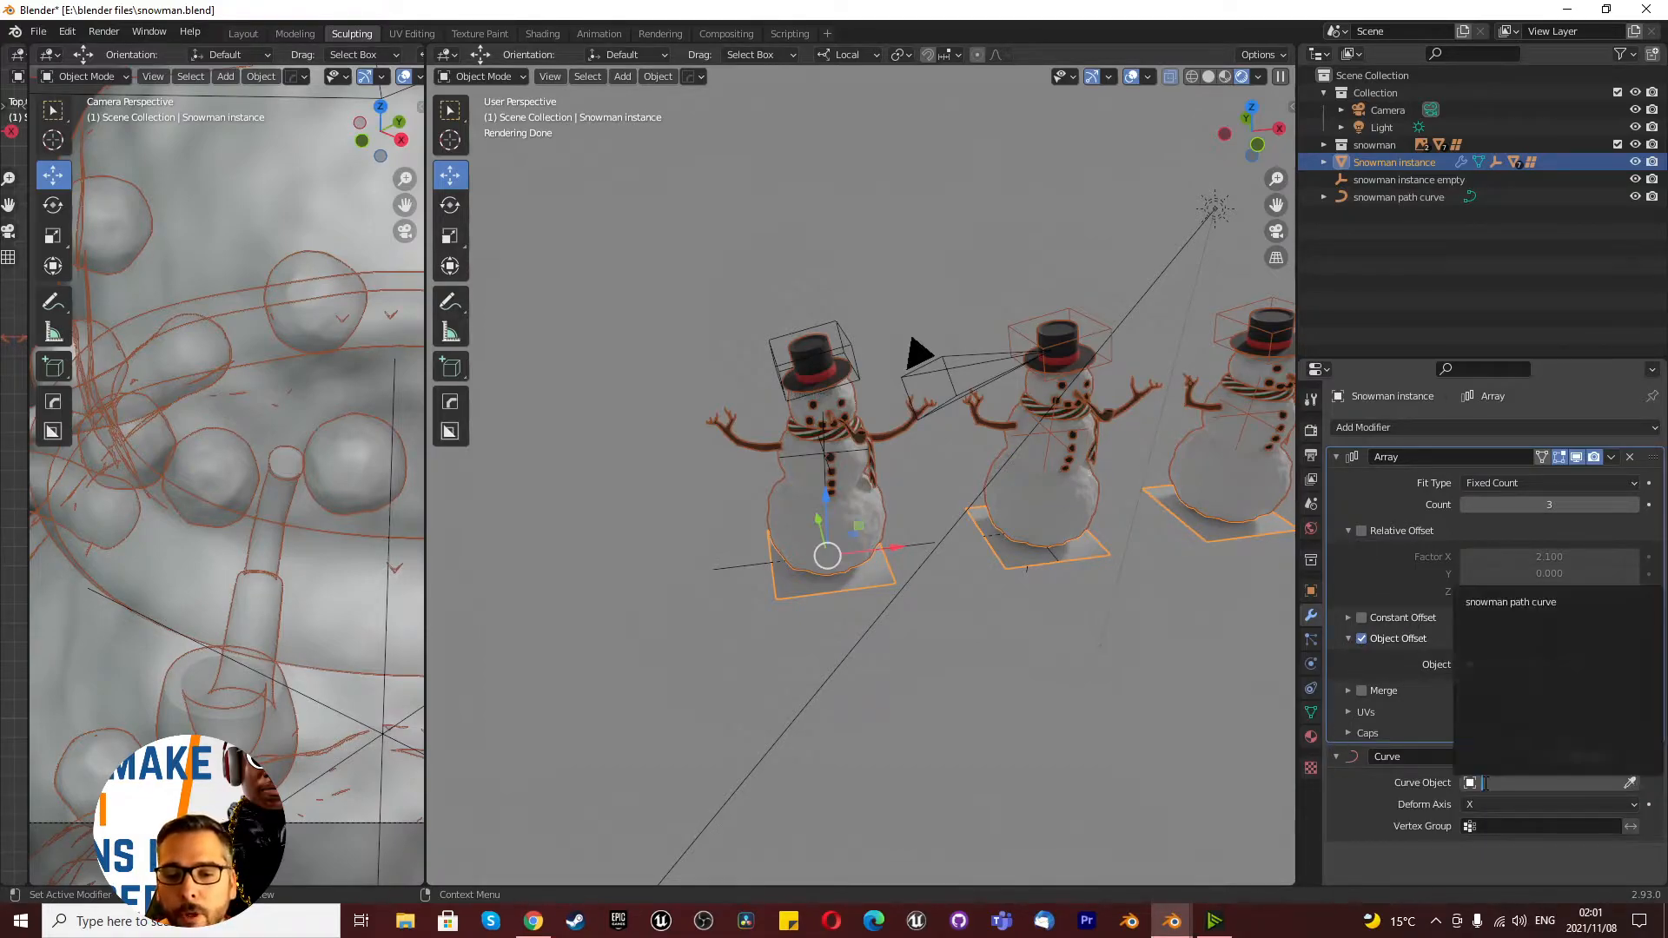
click(1543, 601)
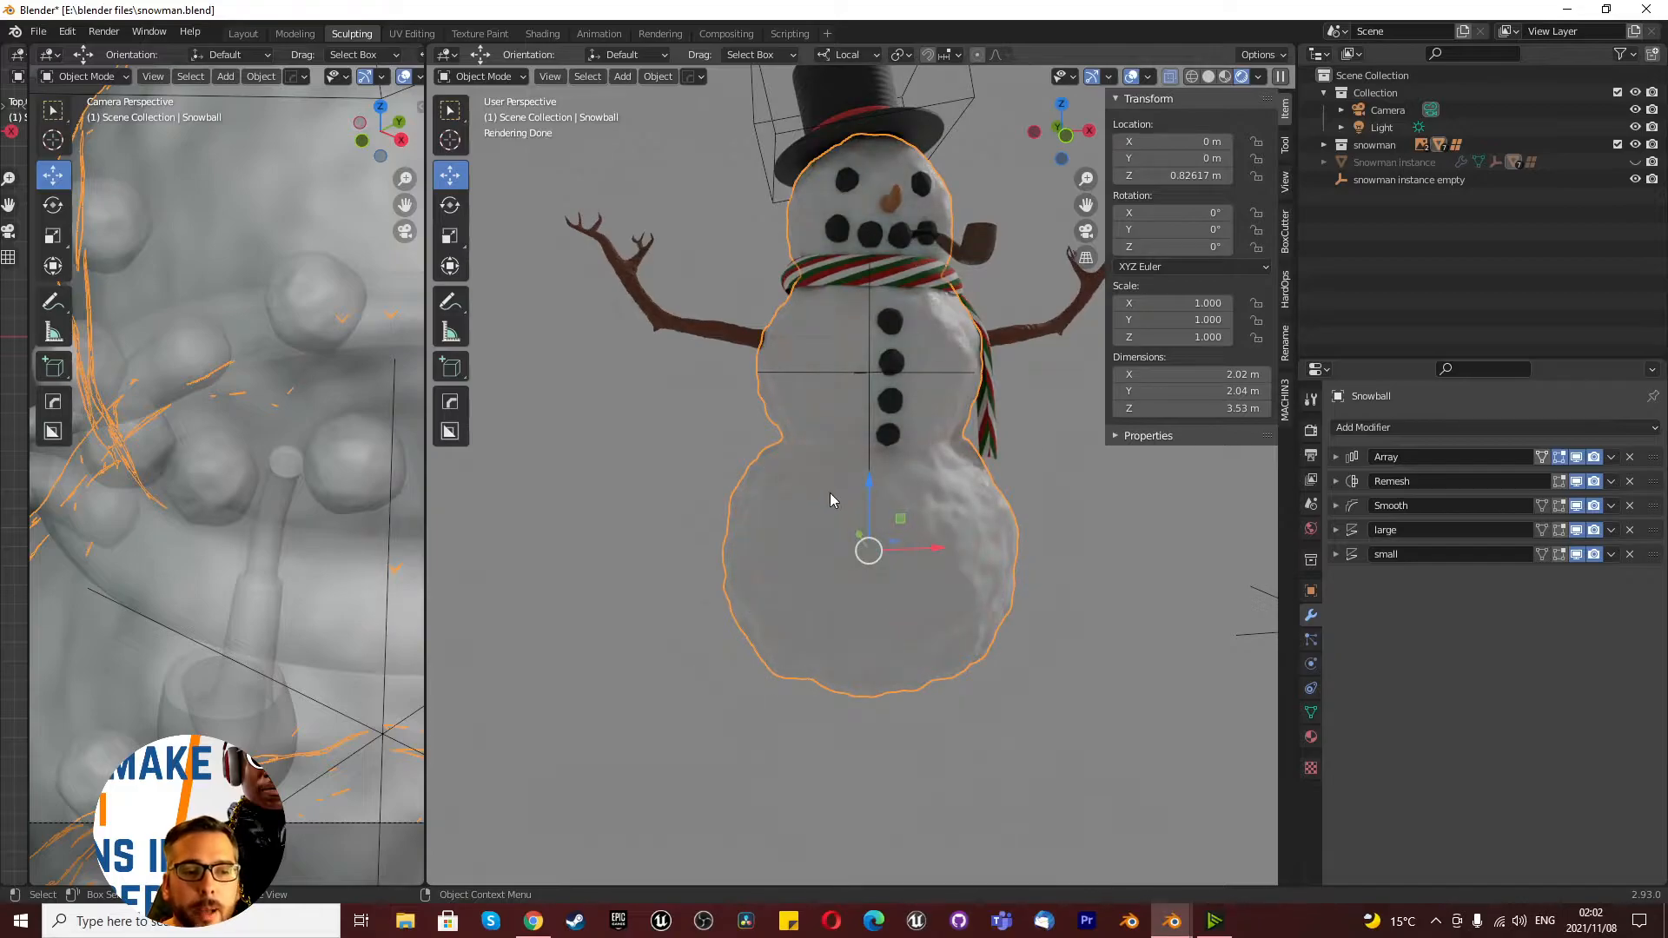
mouse_move(975, 359)
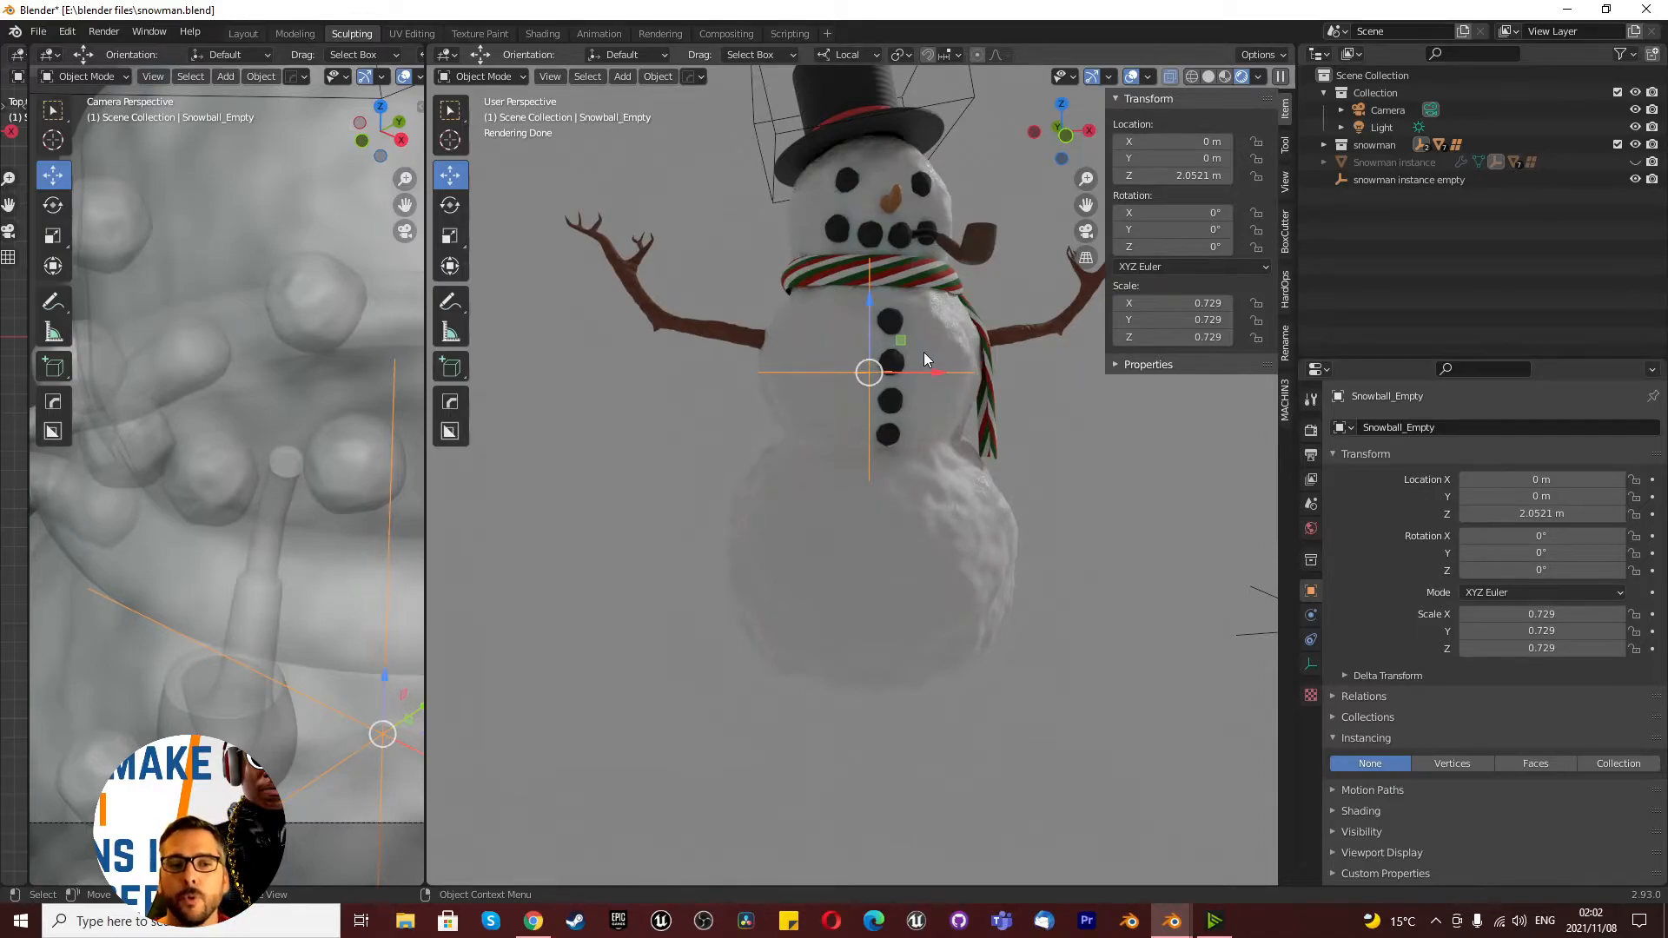
mouse_move(952, 416)
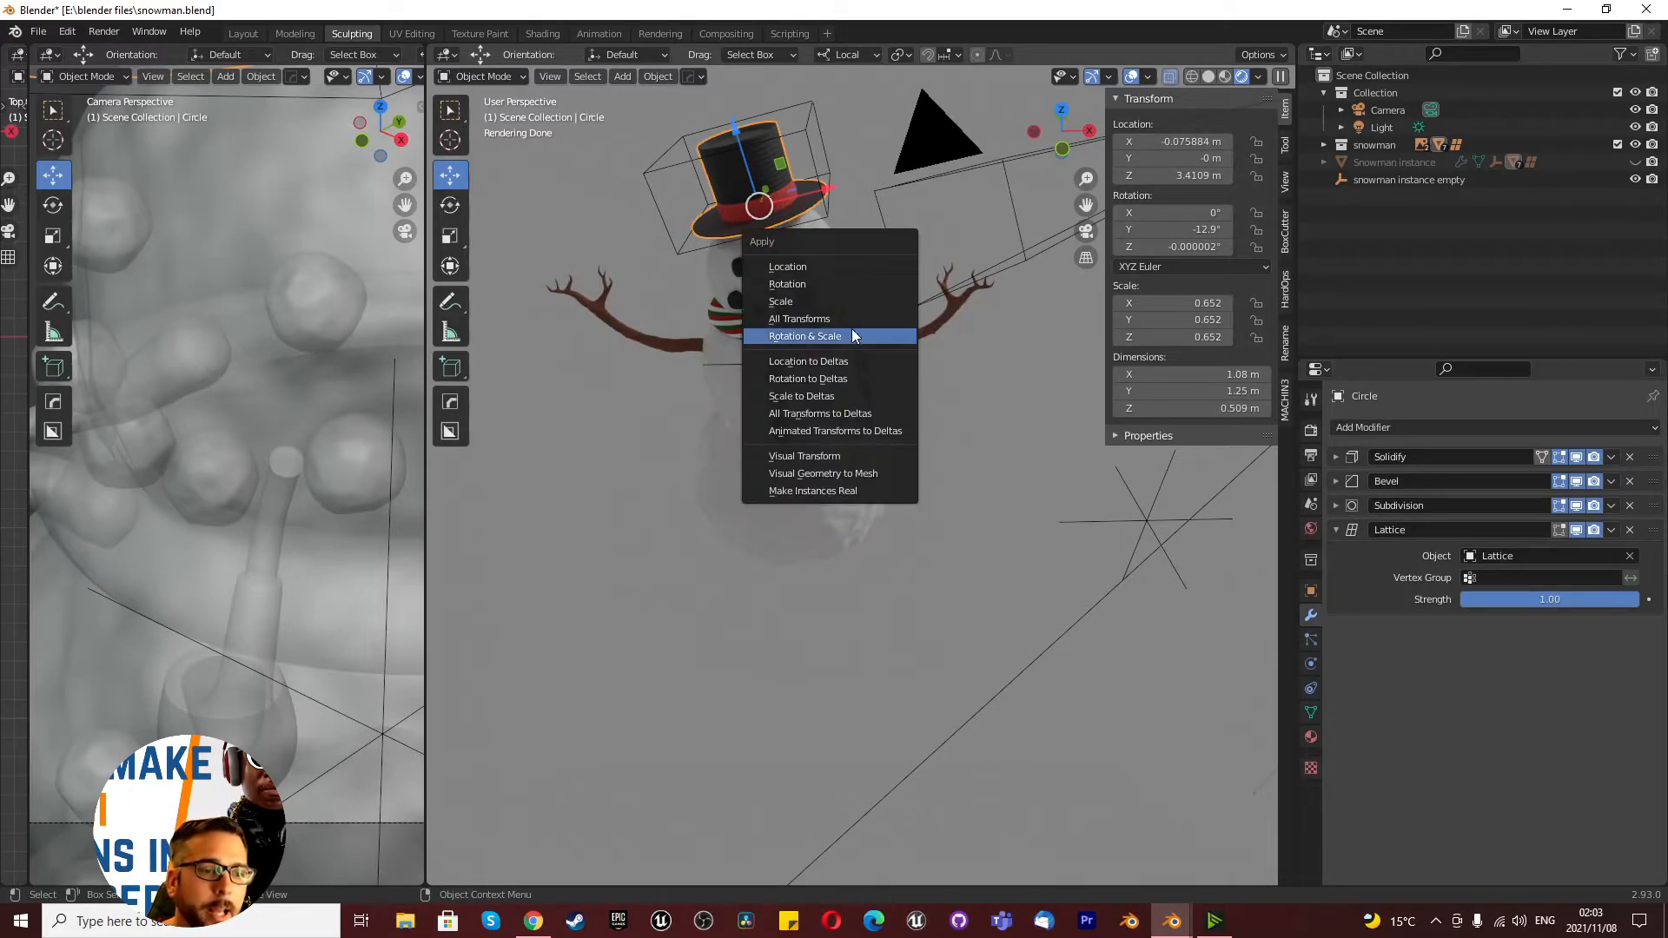
Step: Apply rotation and scale to the snowman's hat and another part
click(805, 336)
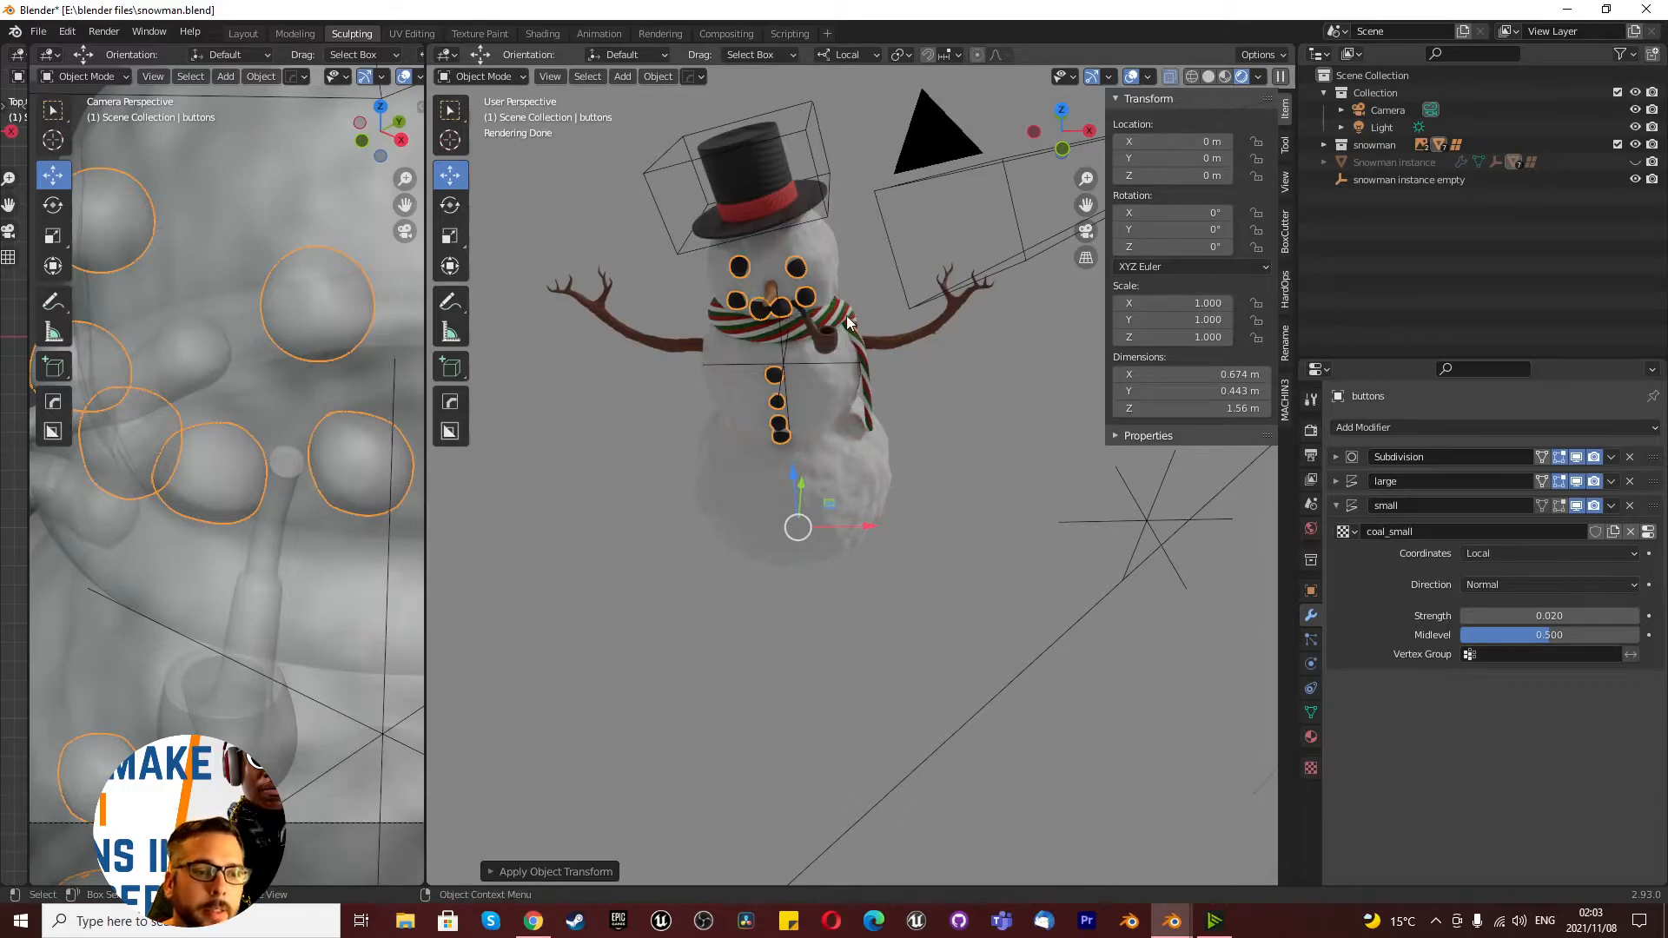
click(550, 871)
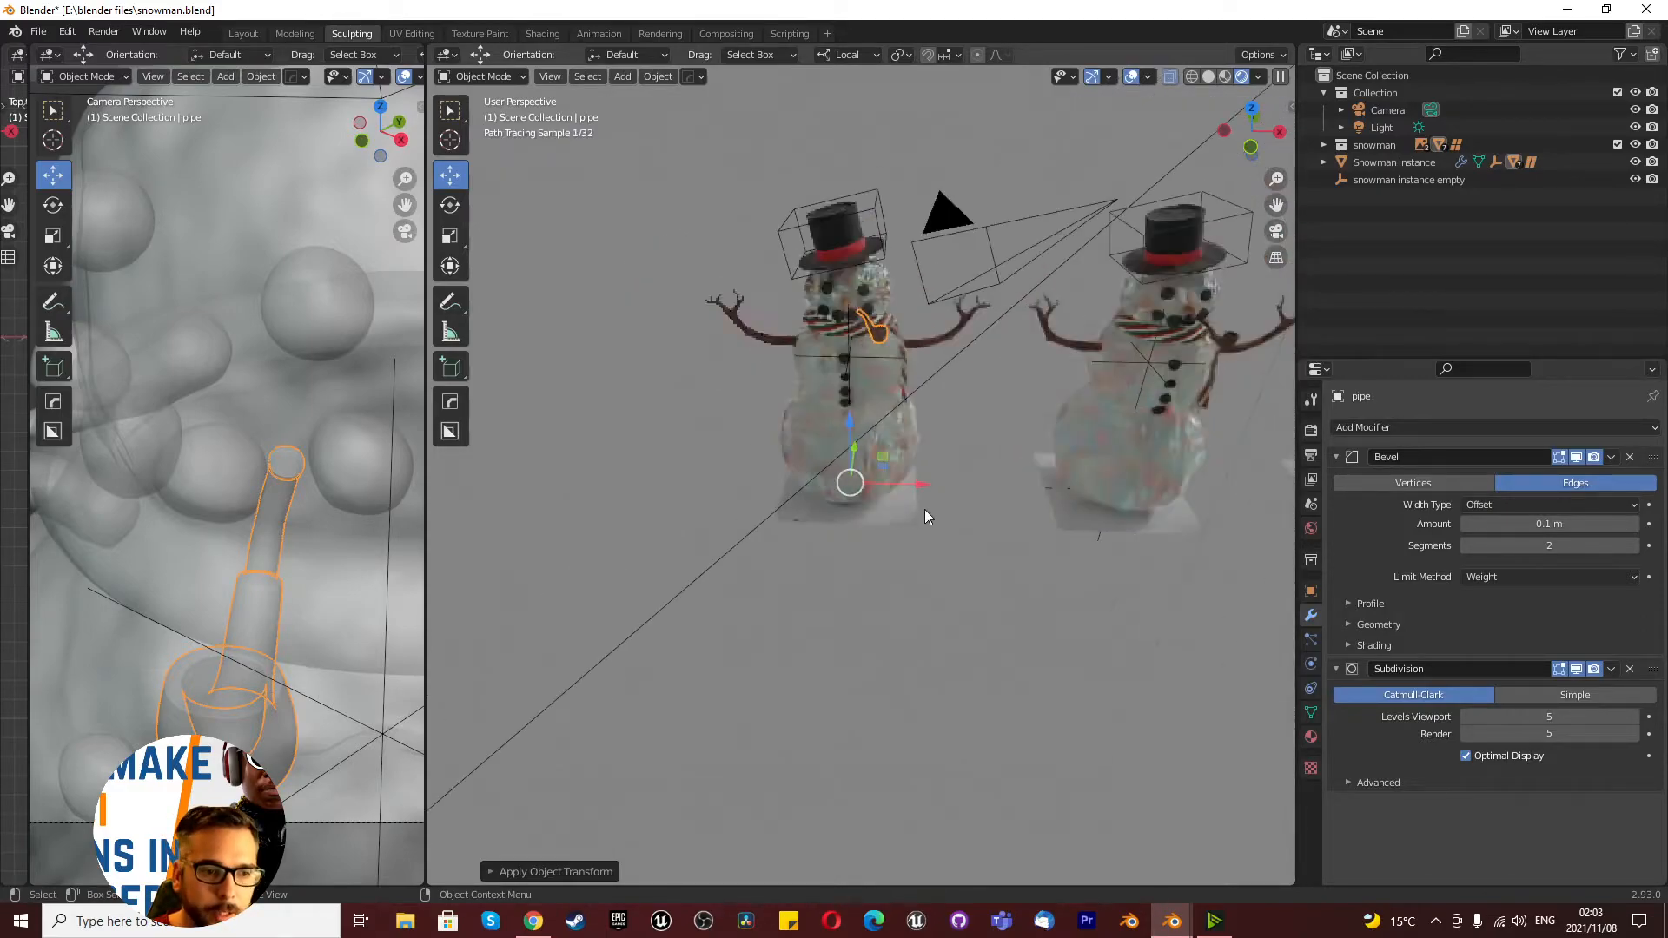
Step: Add a new path curve and rename it 'snowman path curve' in the Outliner
click(622, 75)
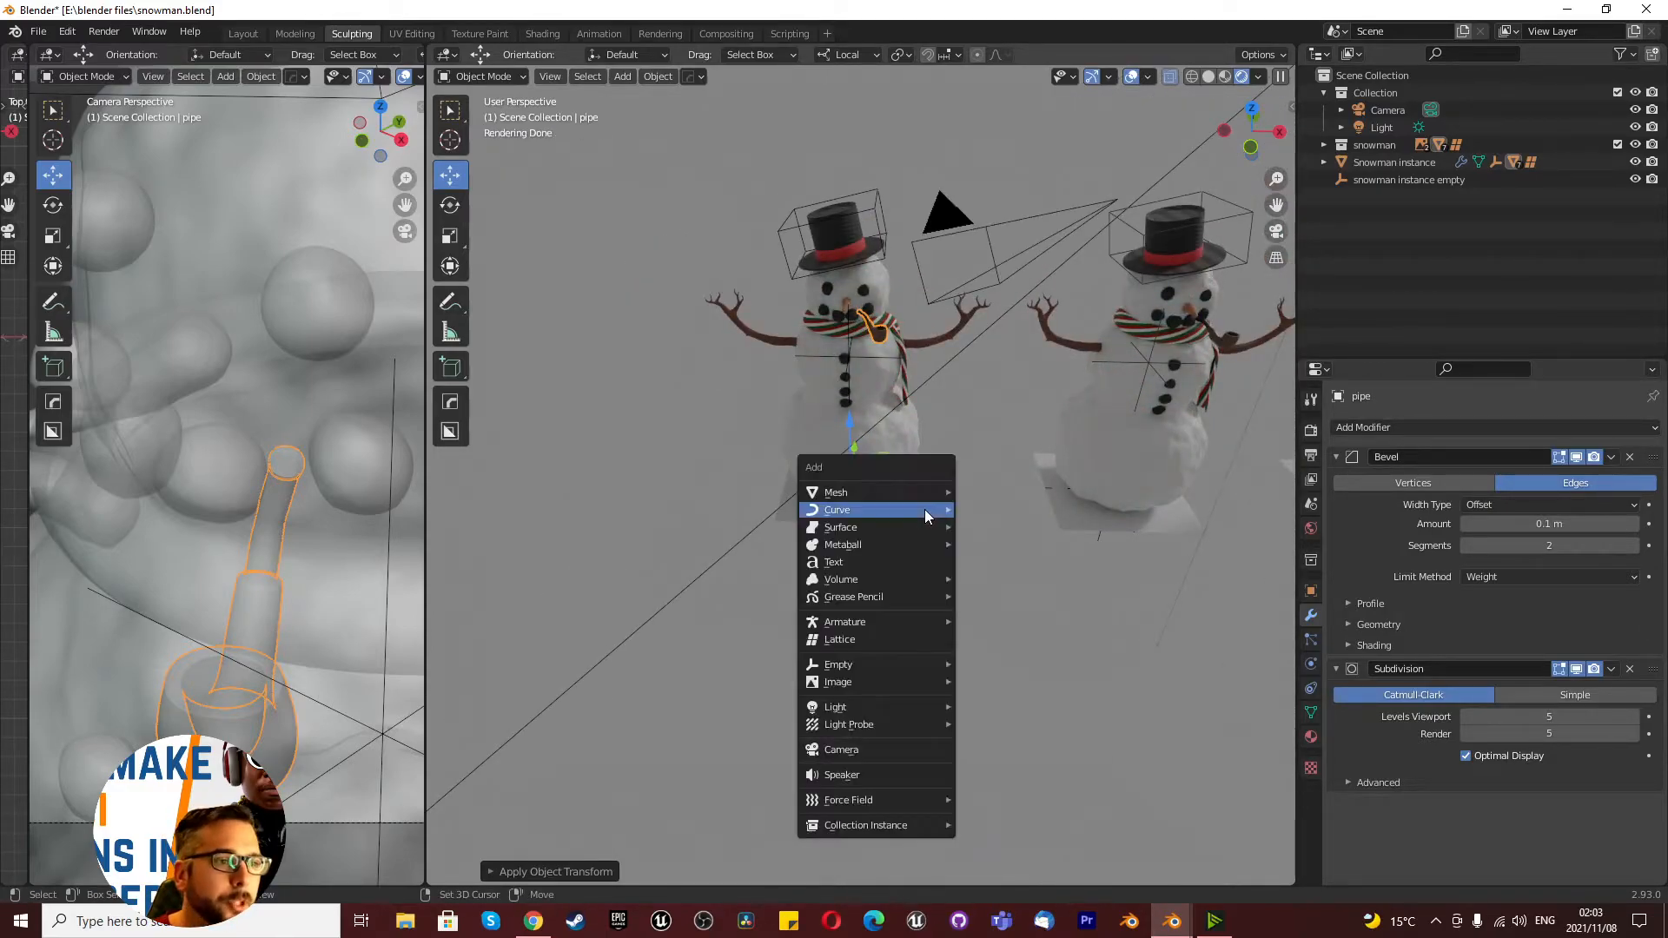
mouse_move(834, 491)
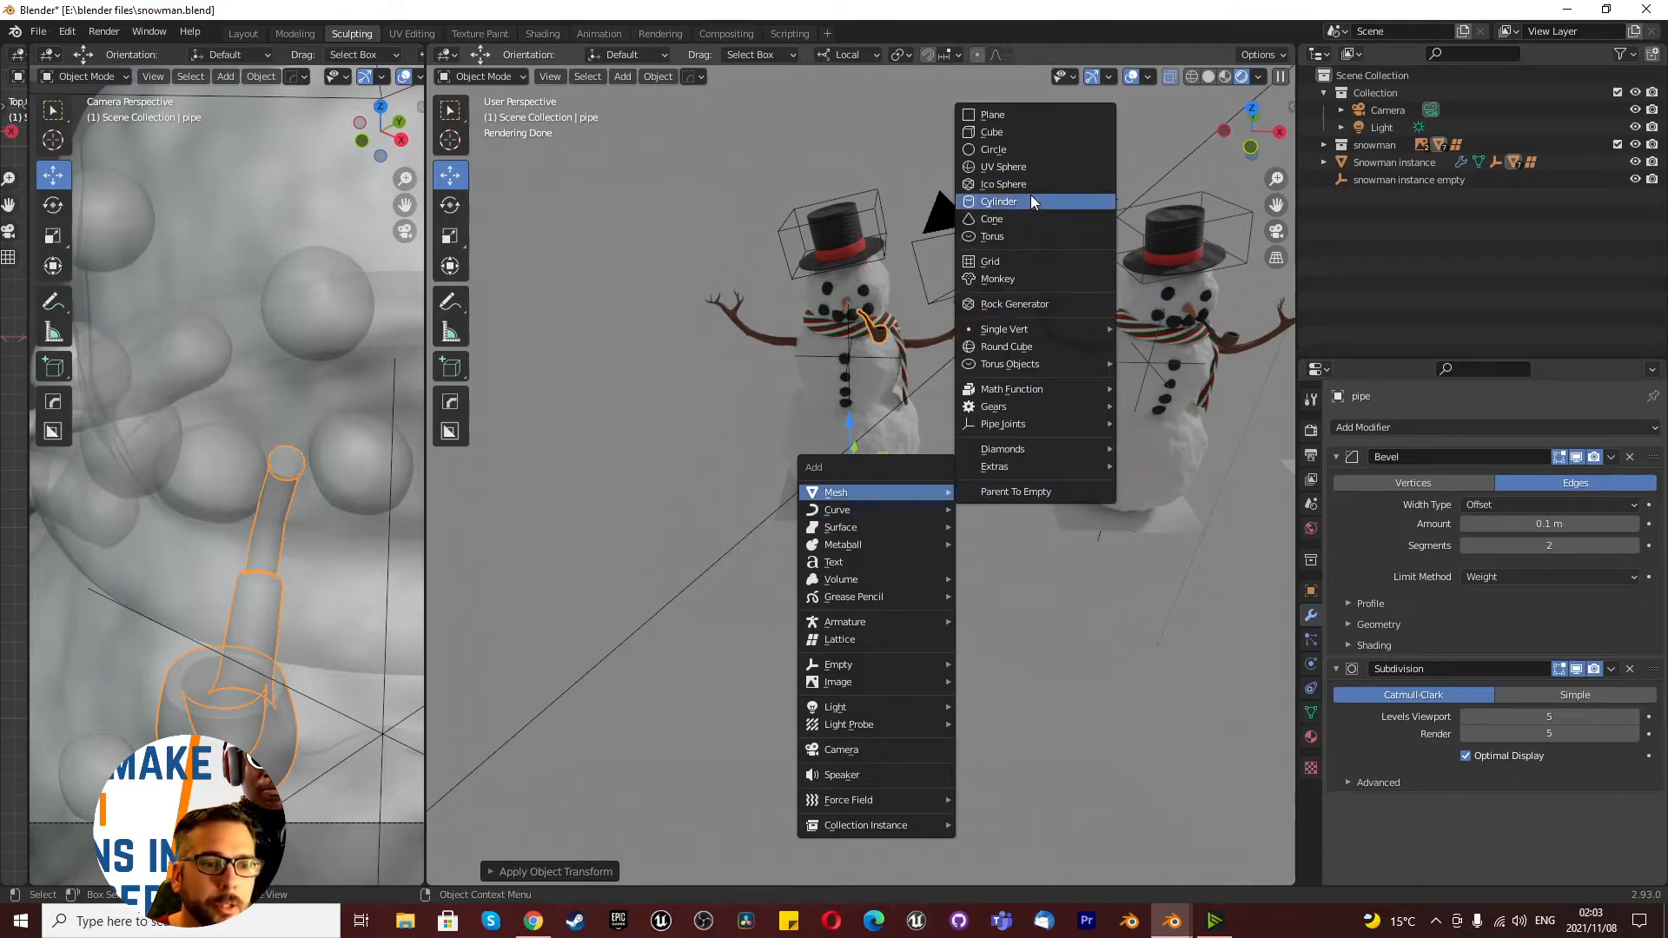
mouse_move(1024, 279)
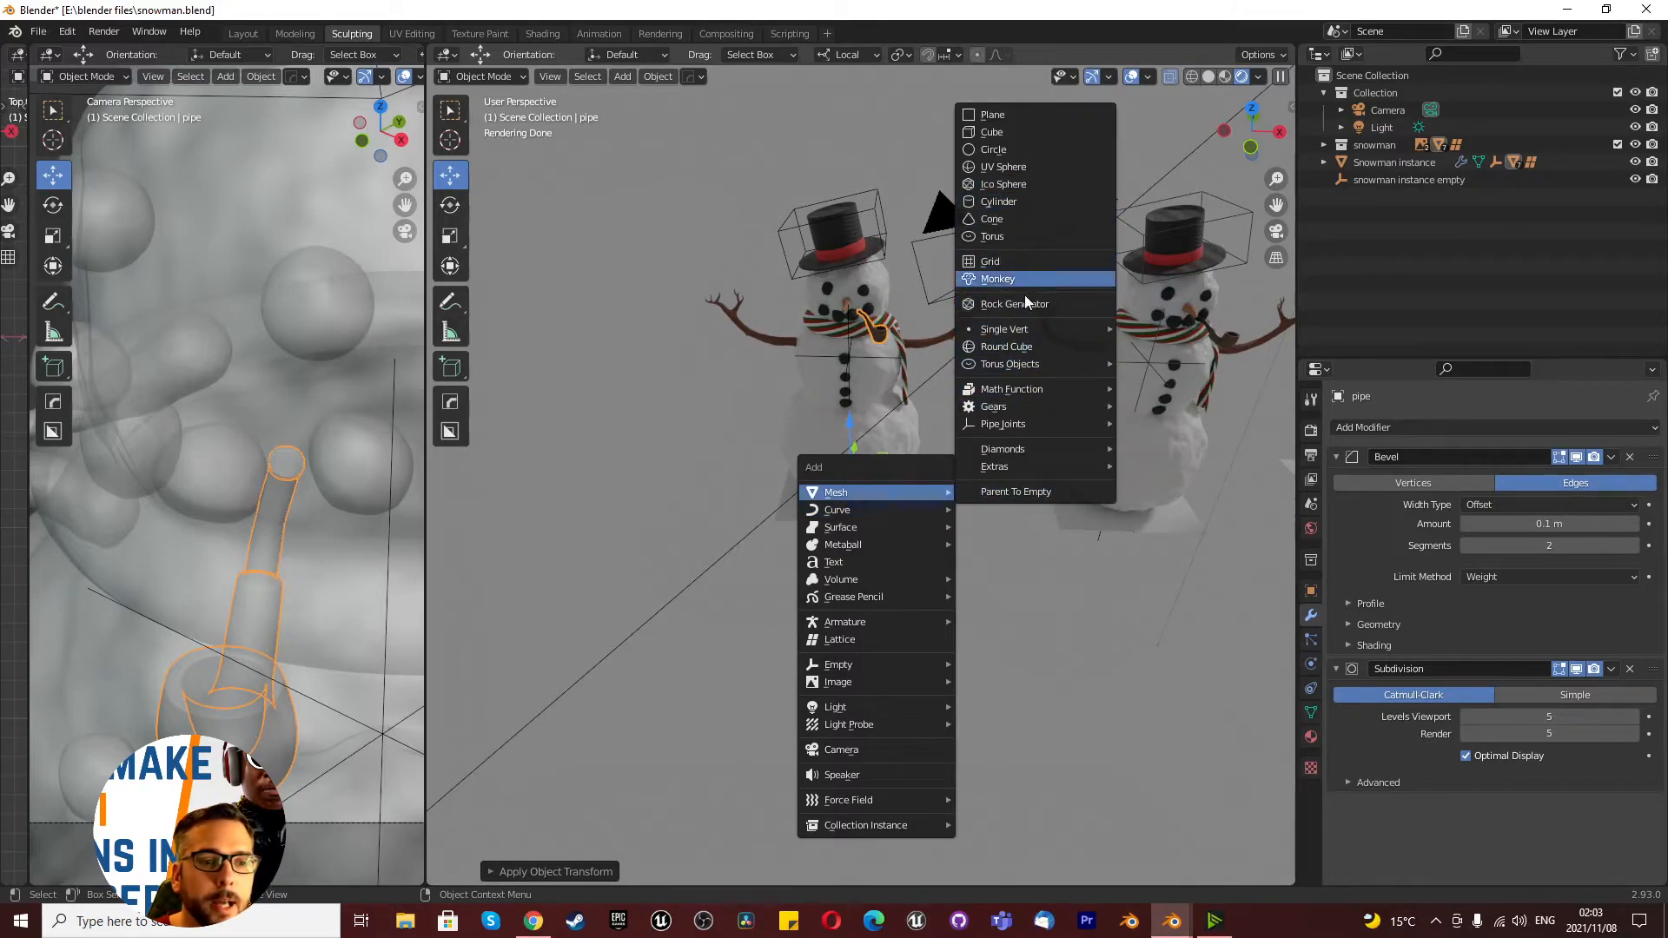
mouse_move(1004, 328)
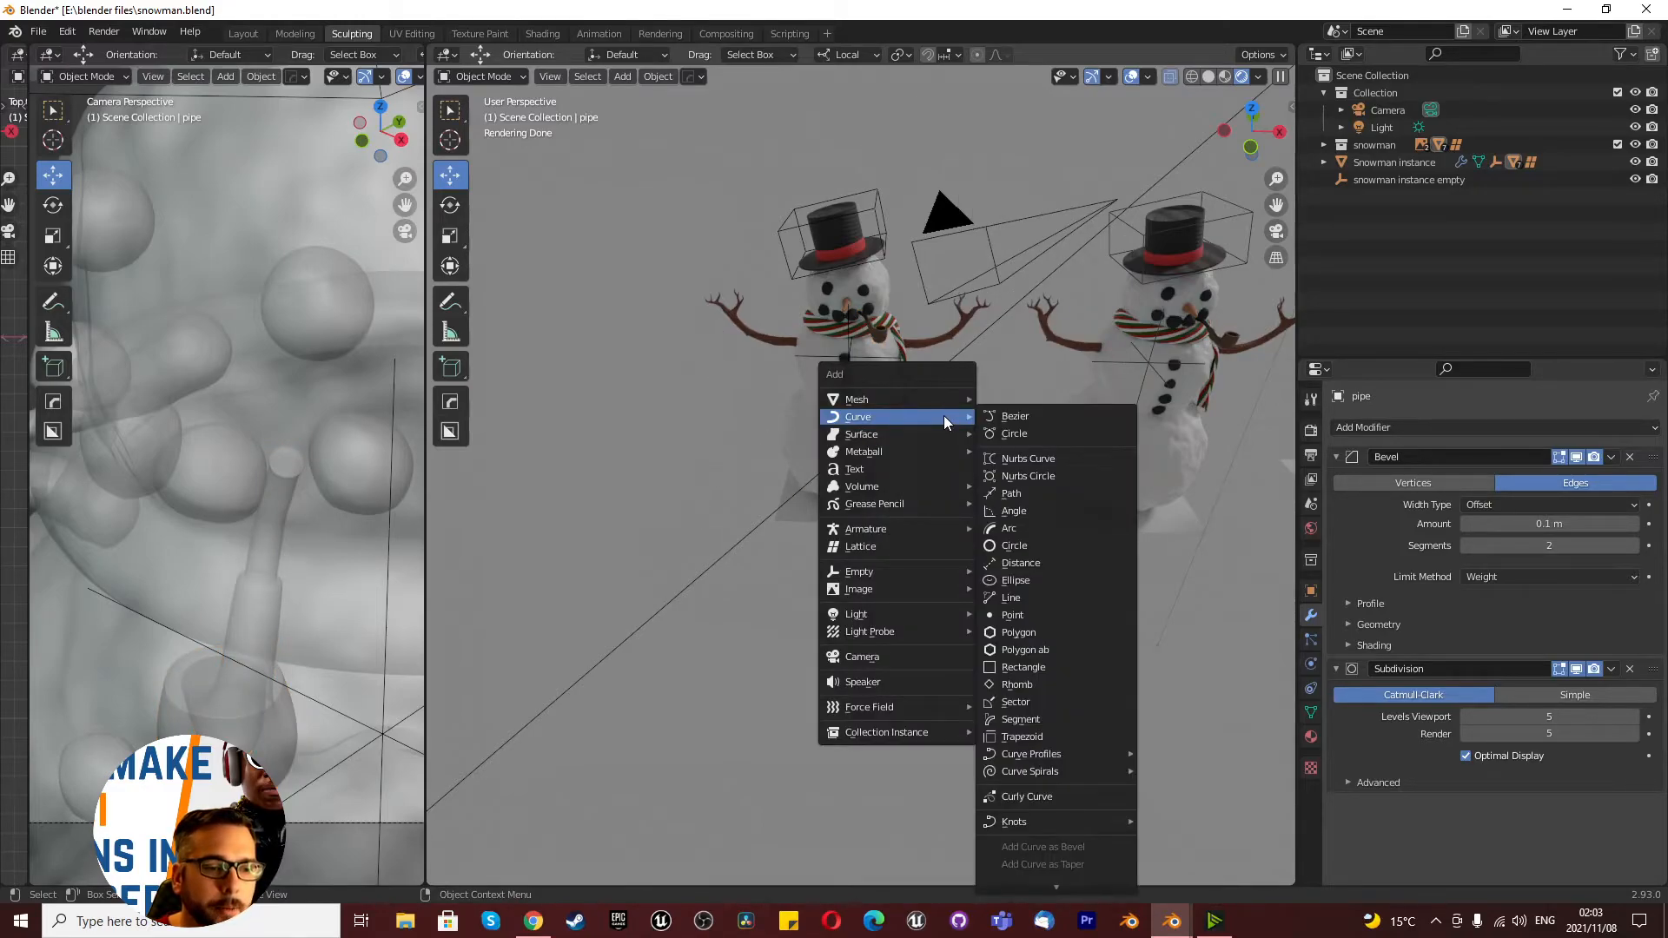
click(1010, 492)
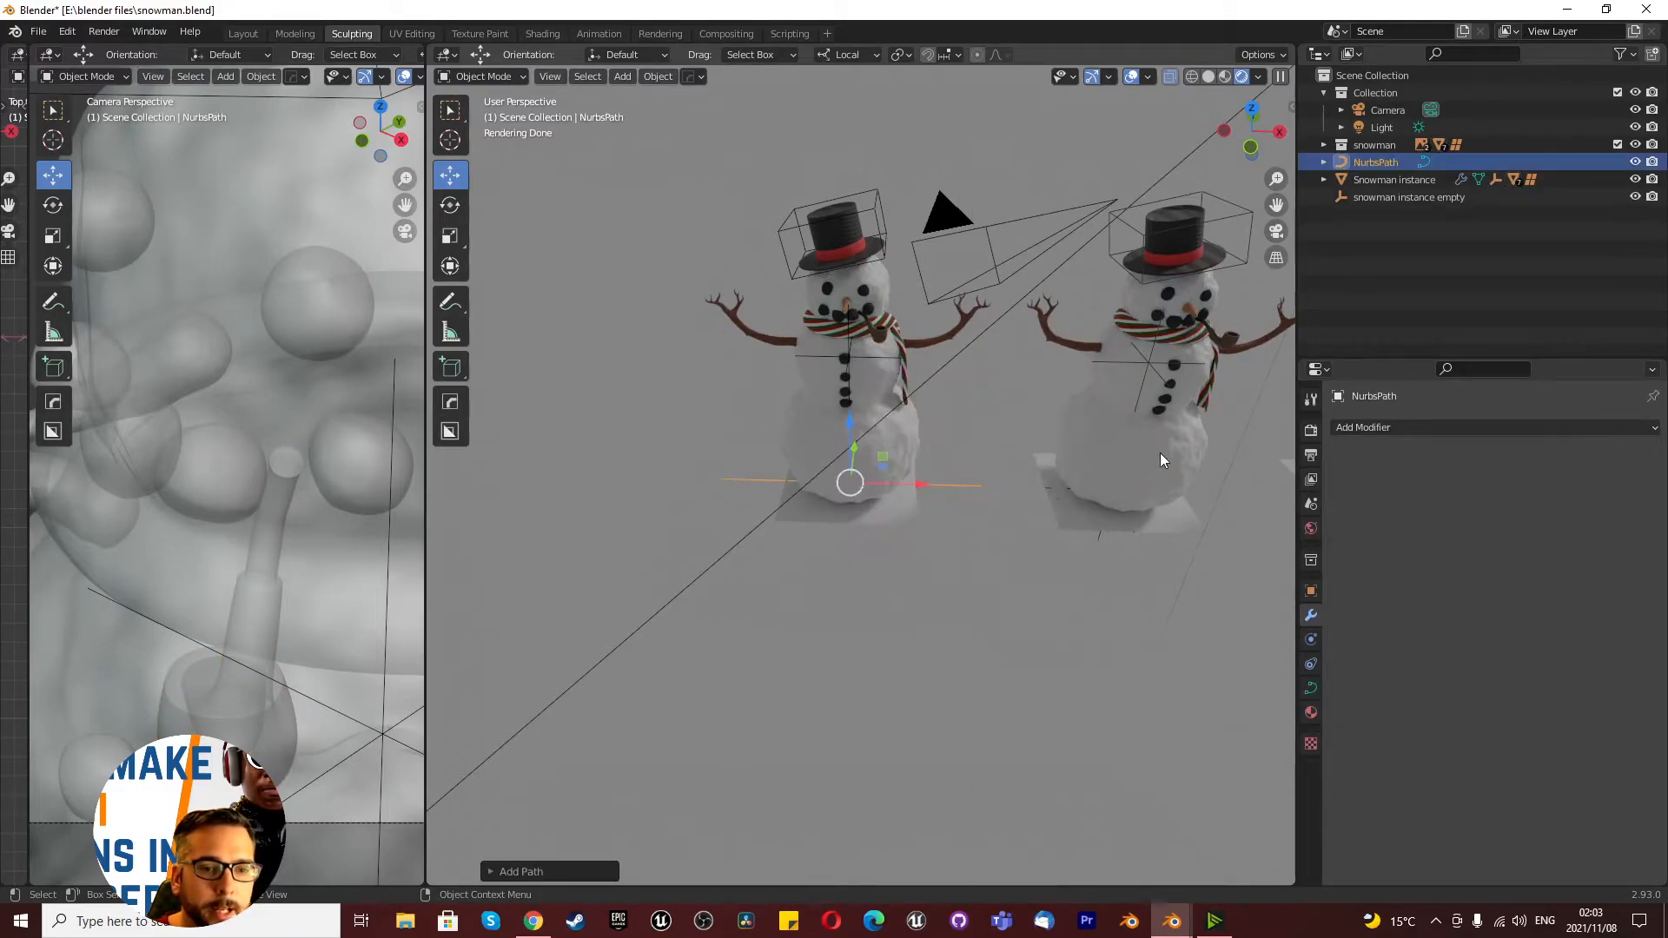
double_click(1376, 162)
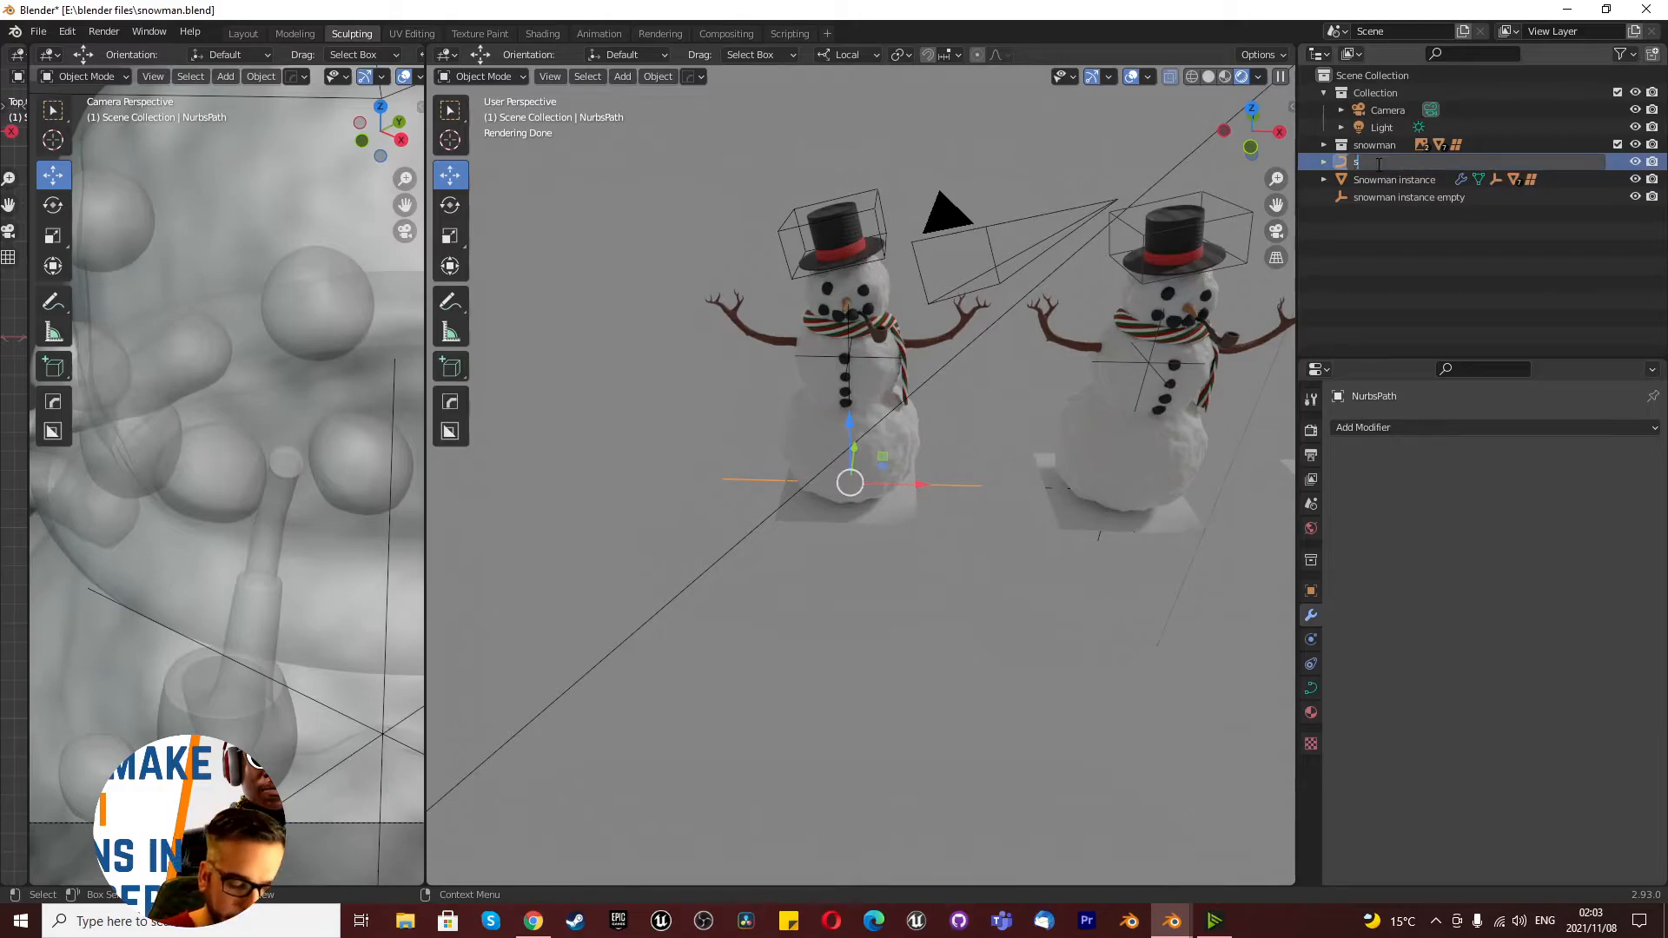
text(snowman path curve)
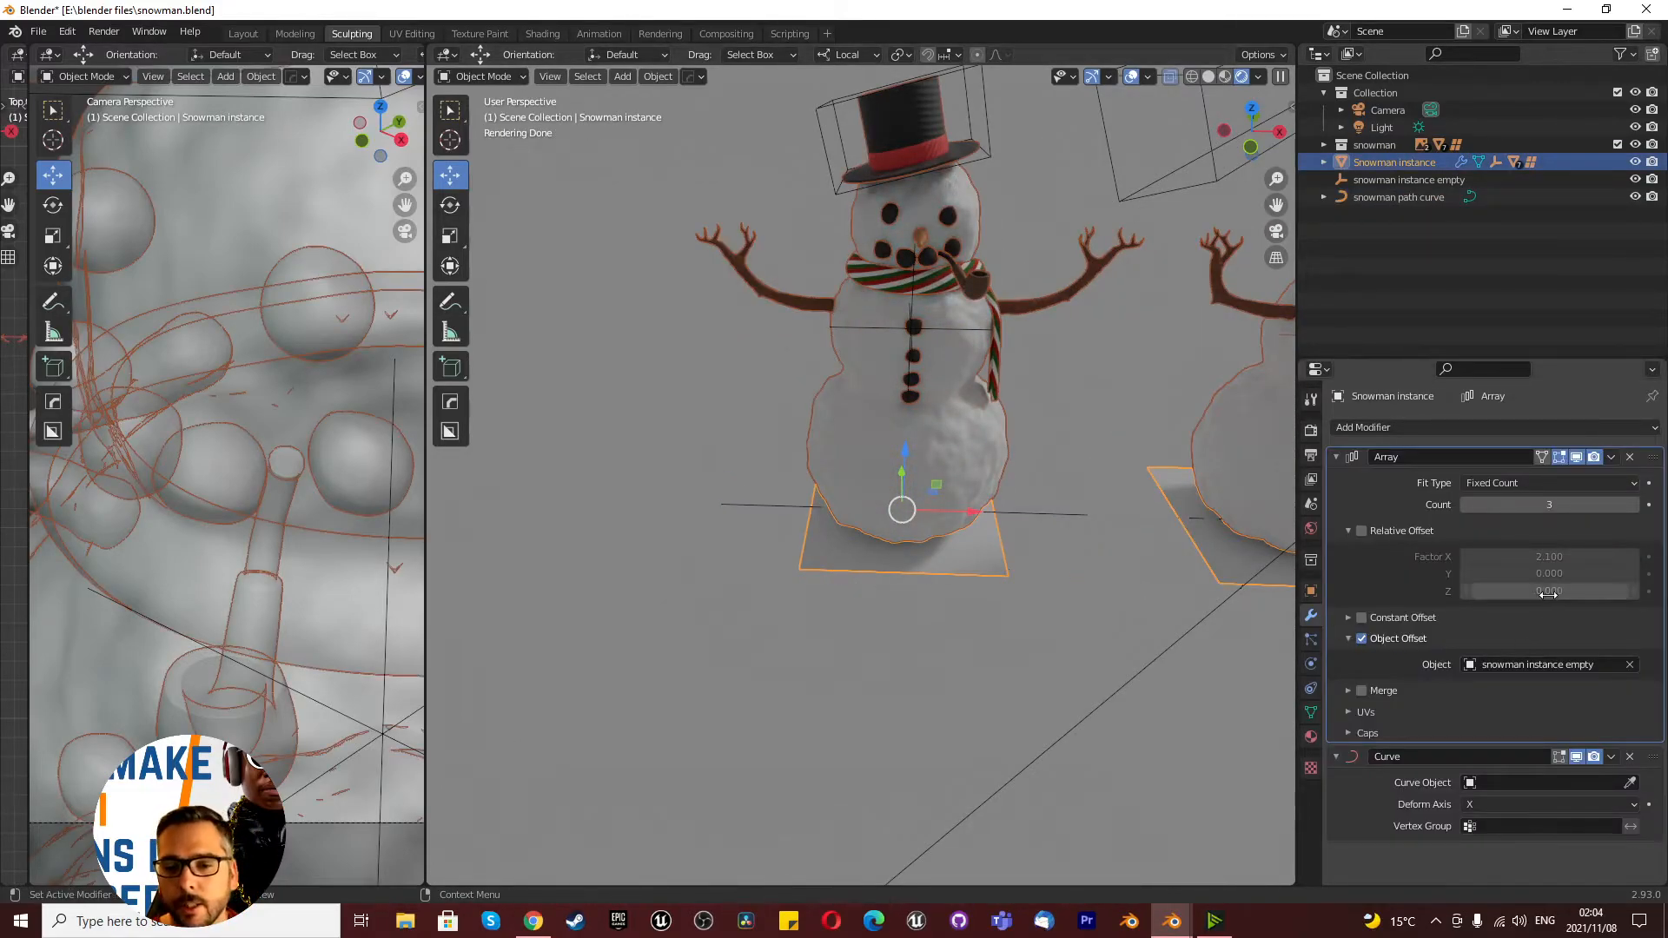
Step: Target the Curve modifier at snowman path curve and raise the Array count to 10
click(1547, 782)
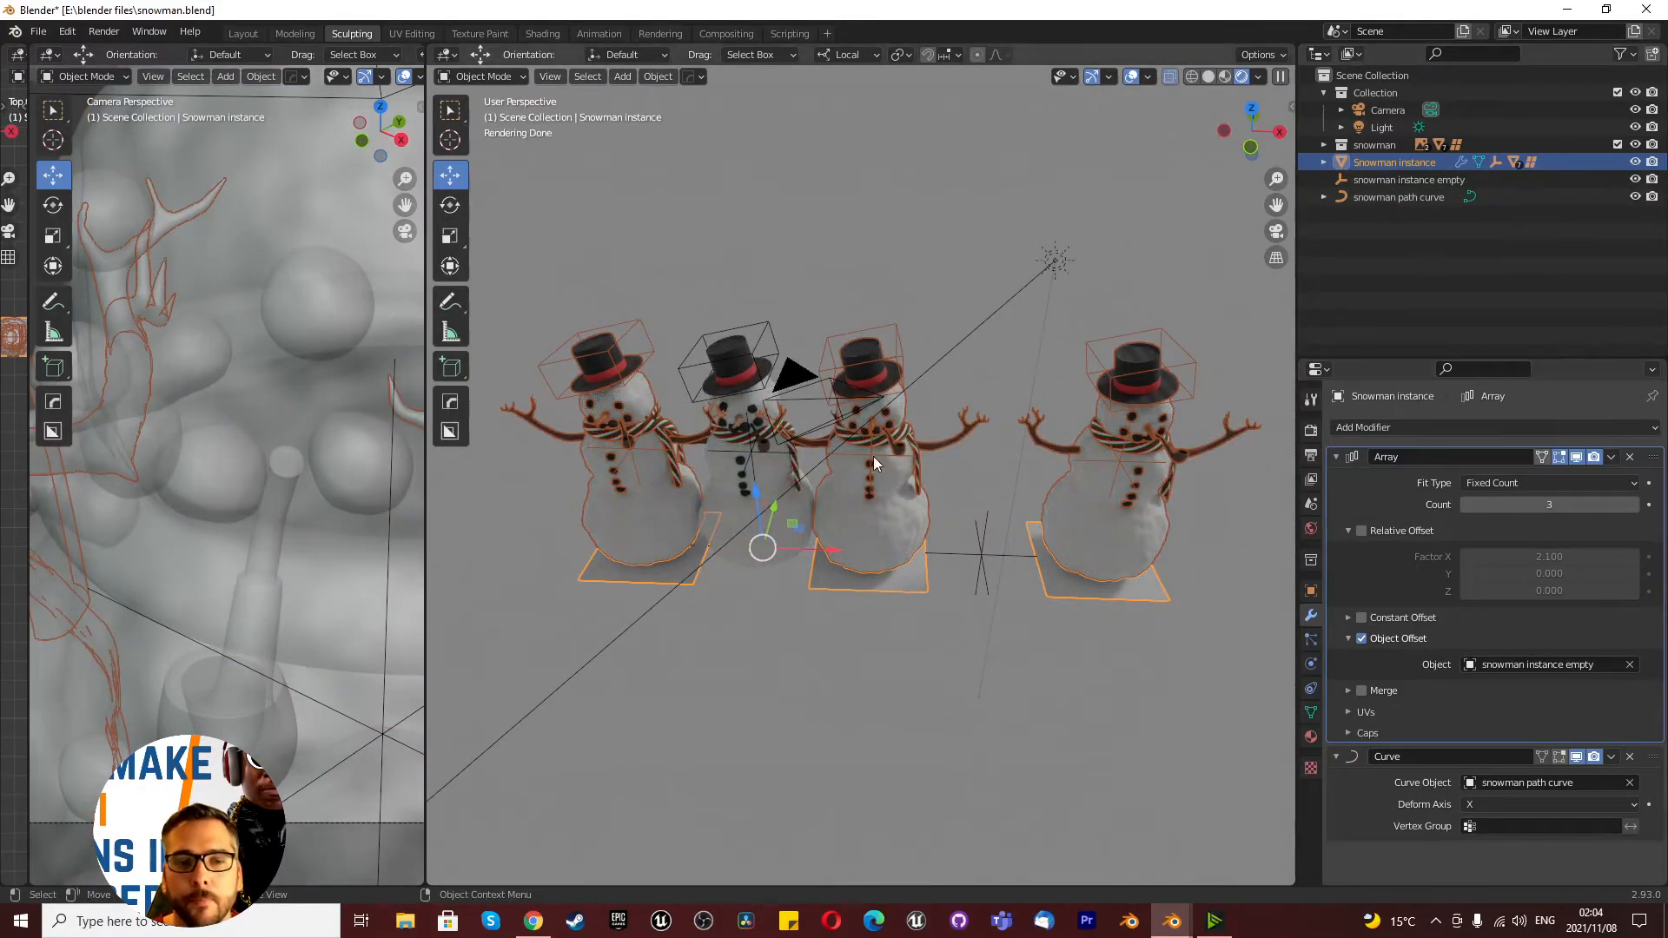
click(1398, 198)
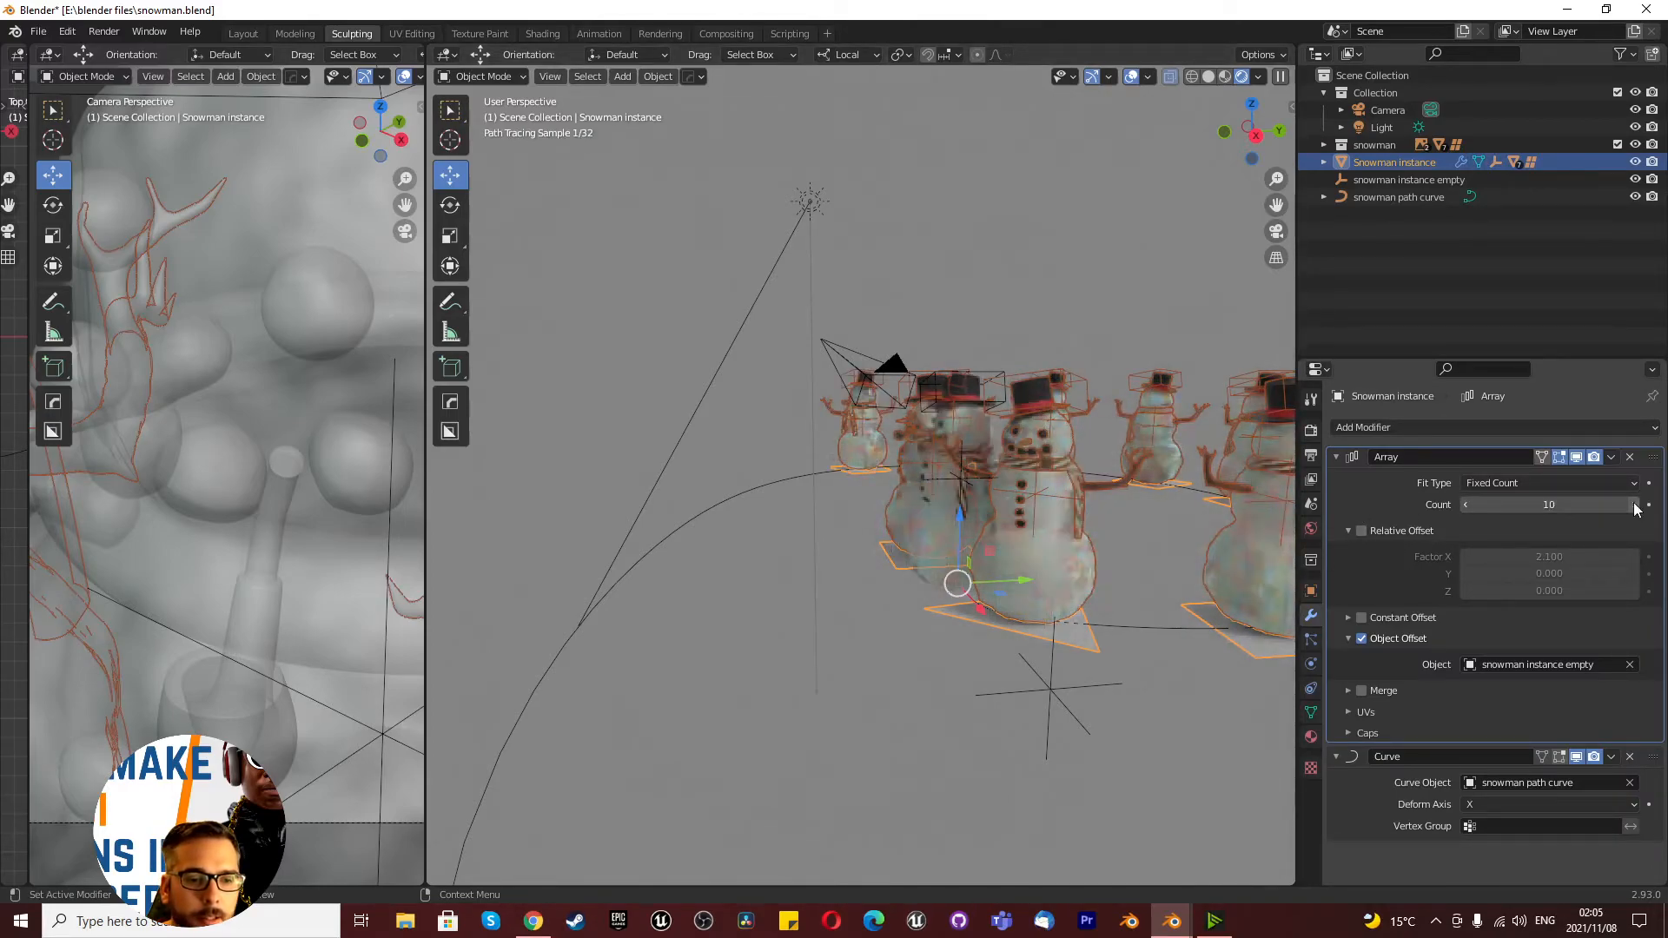
Step: Add a snowman copy, then set the Array Fit Type to Fit Curve using 'snowman path curve'
click(1647, 504)
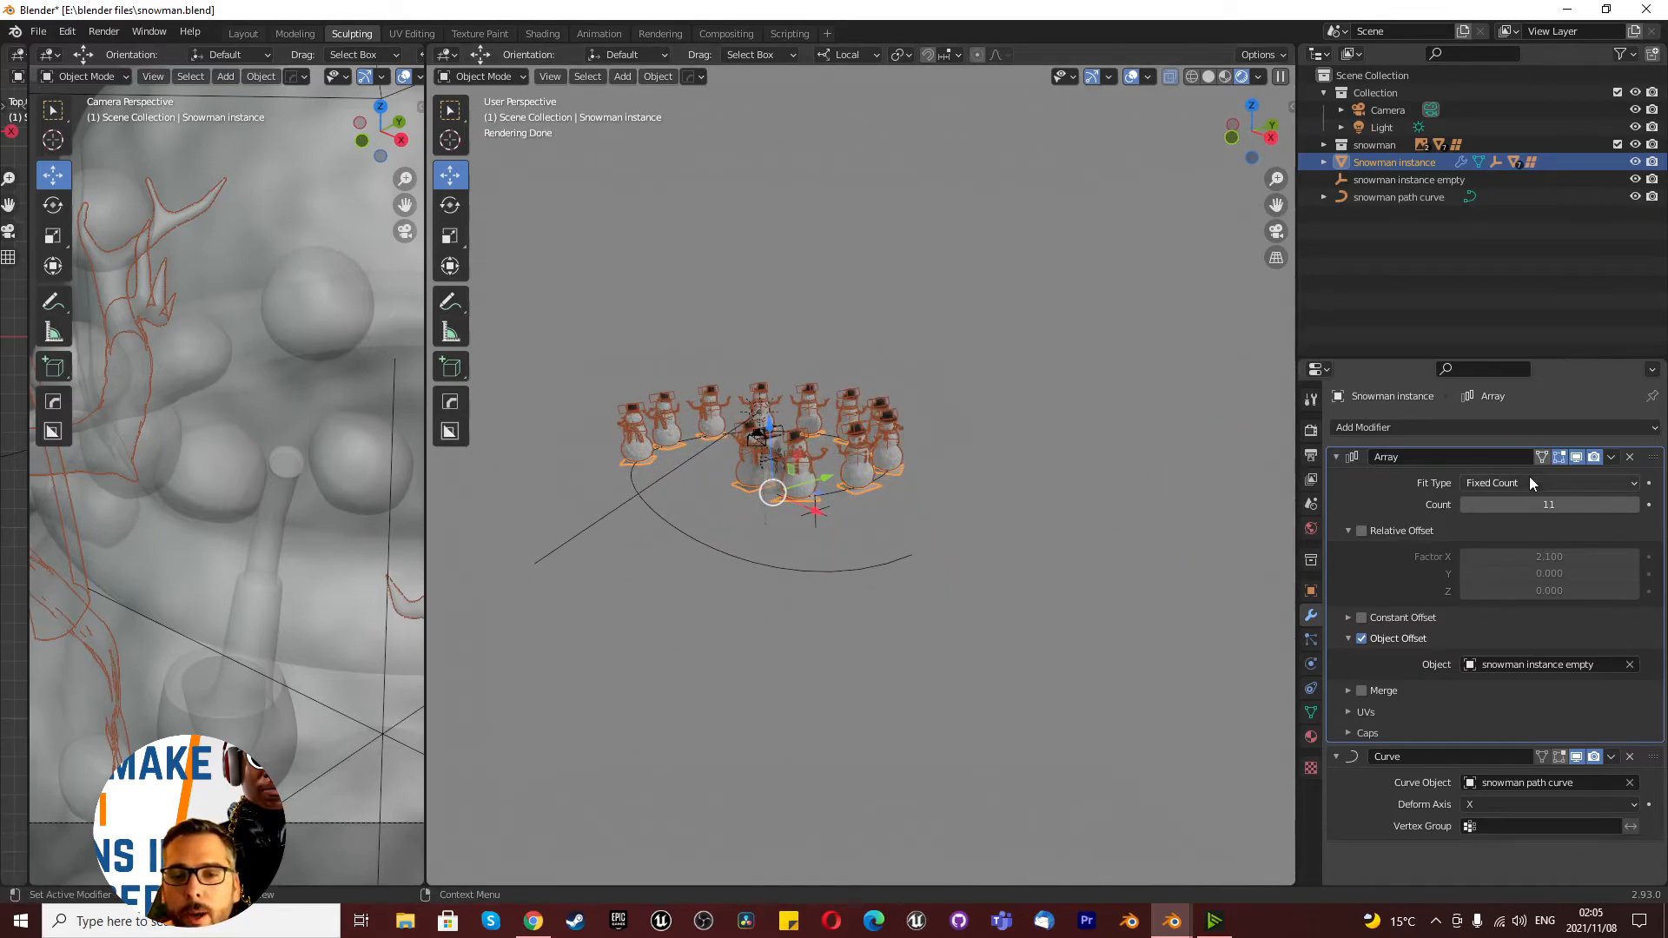
click(1548, 482)
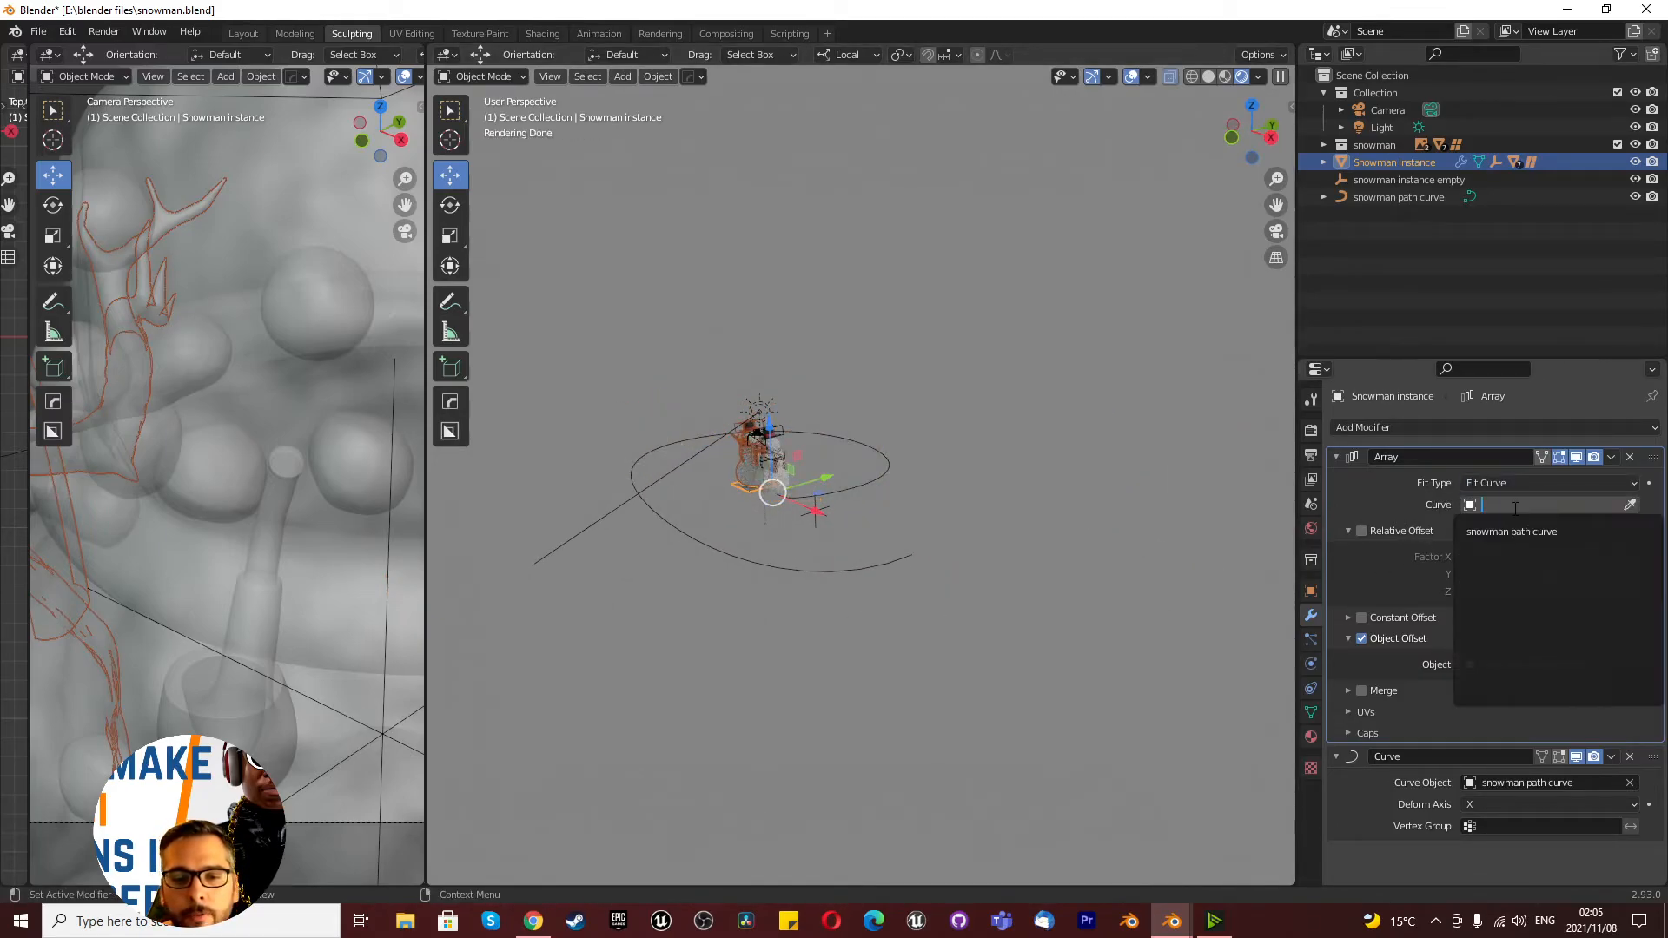
click(1510, 531)
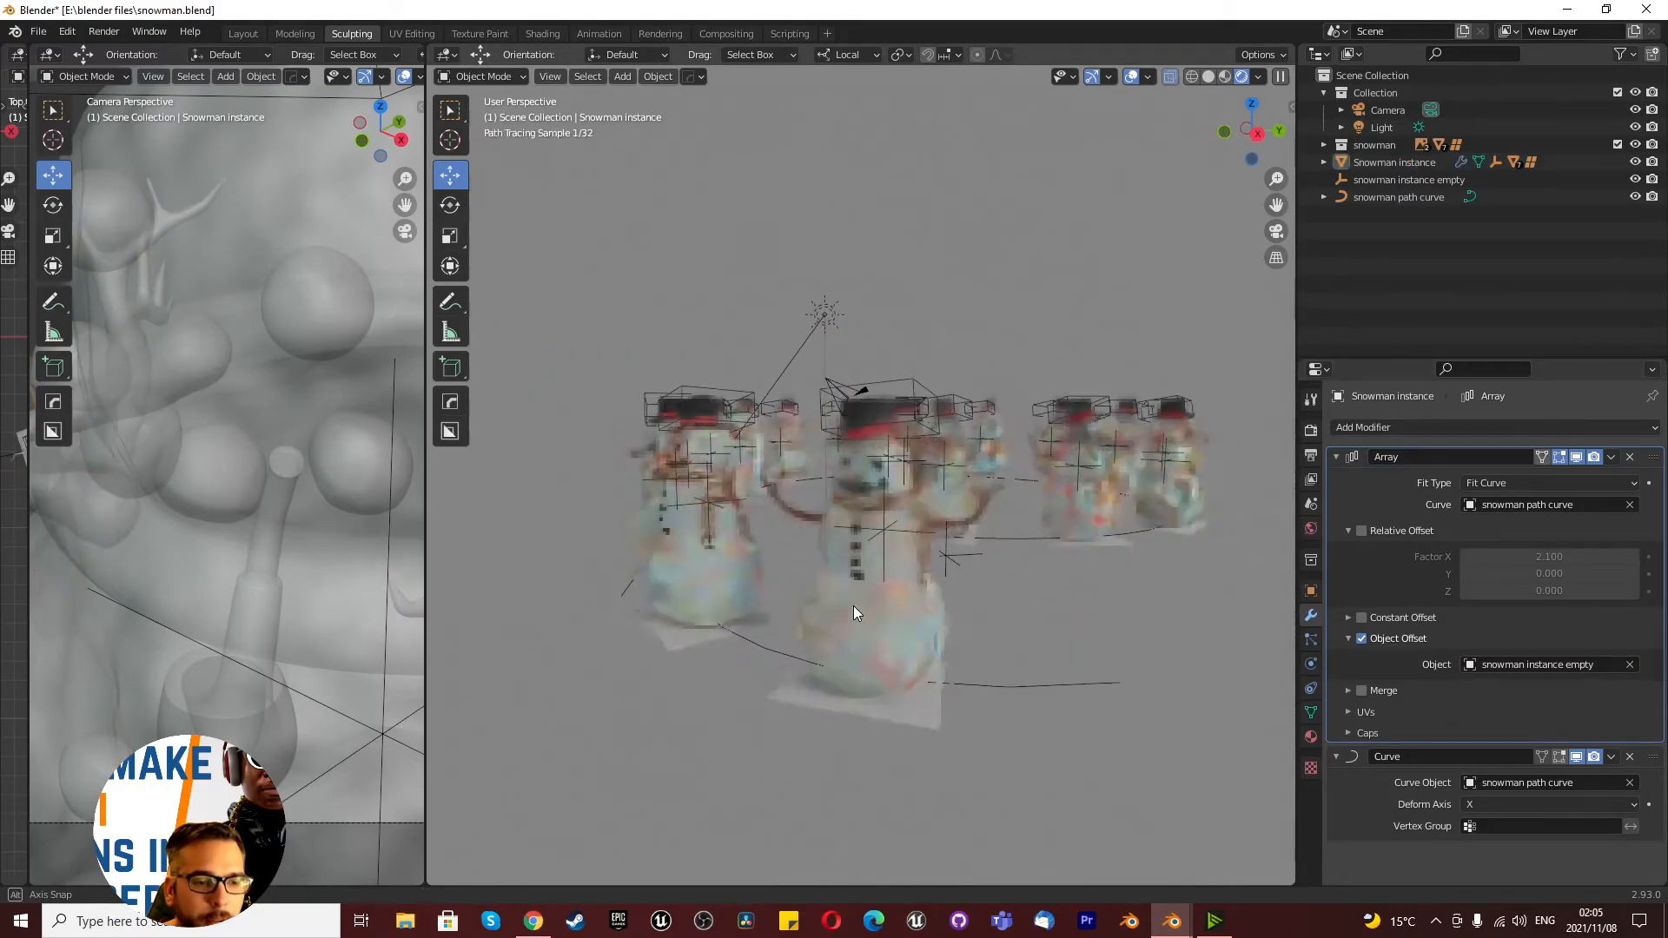
Step: Render a still image of the snowmen from the camera and close the render window
click(104, 31)
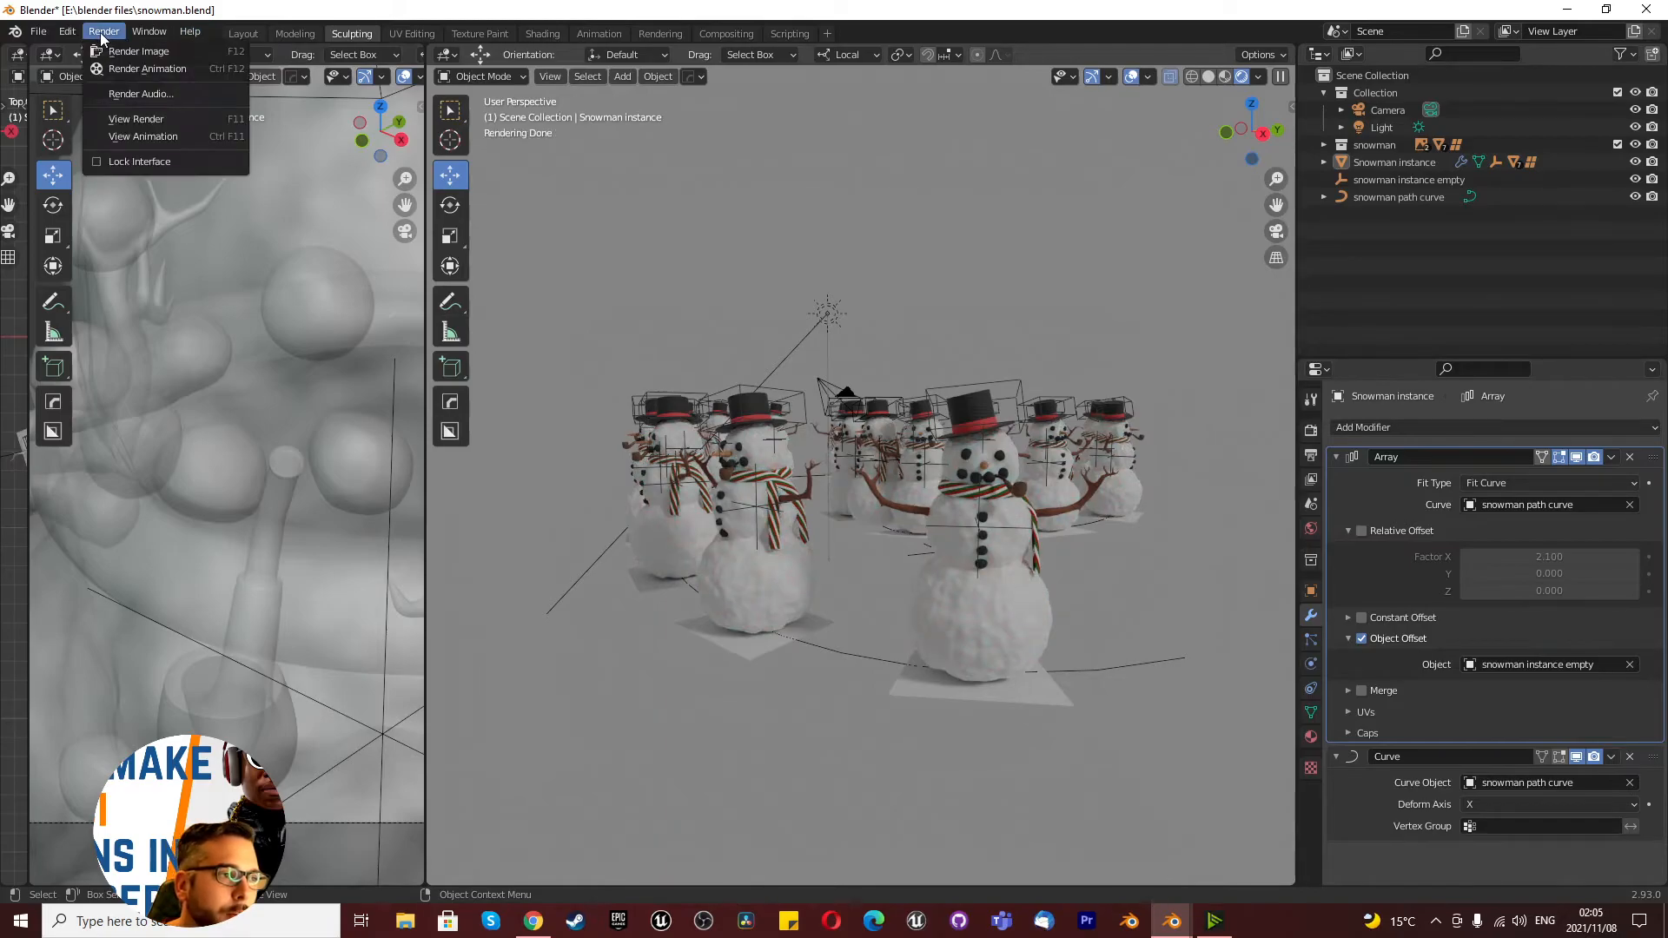
click(139, 51)
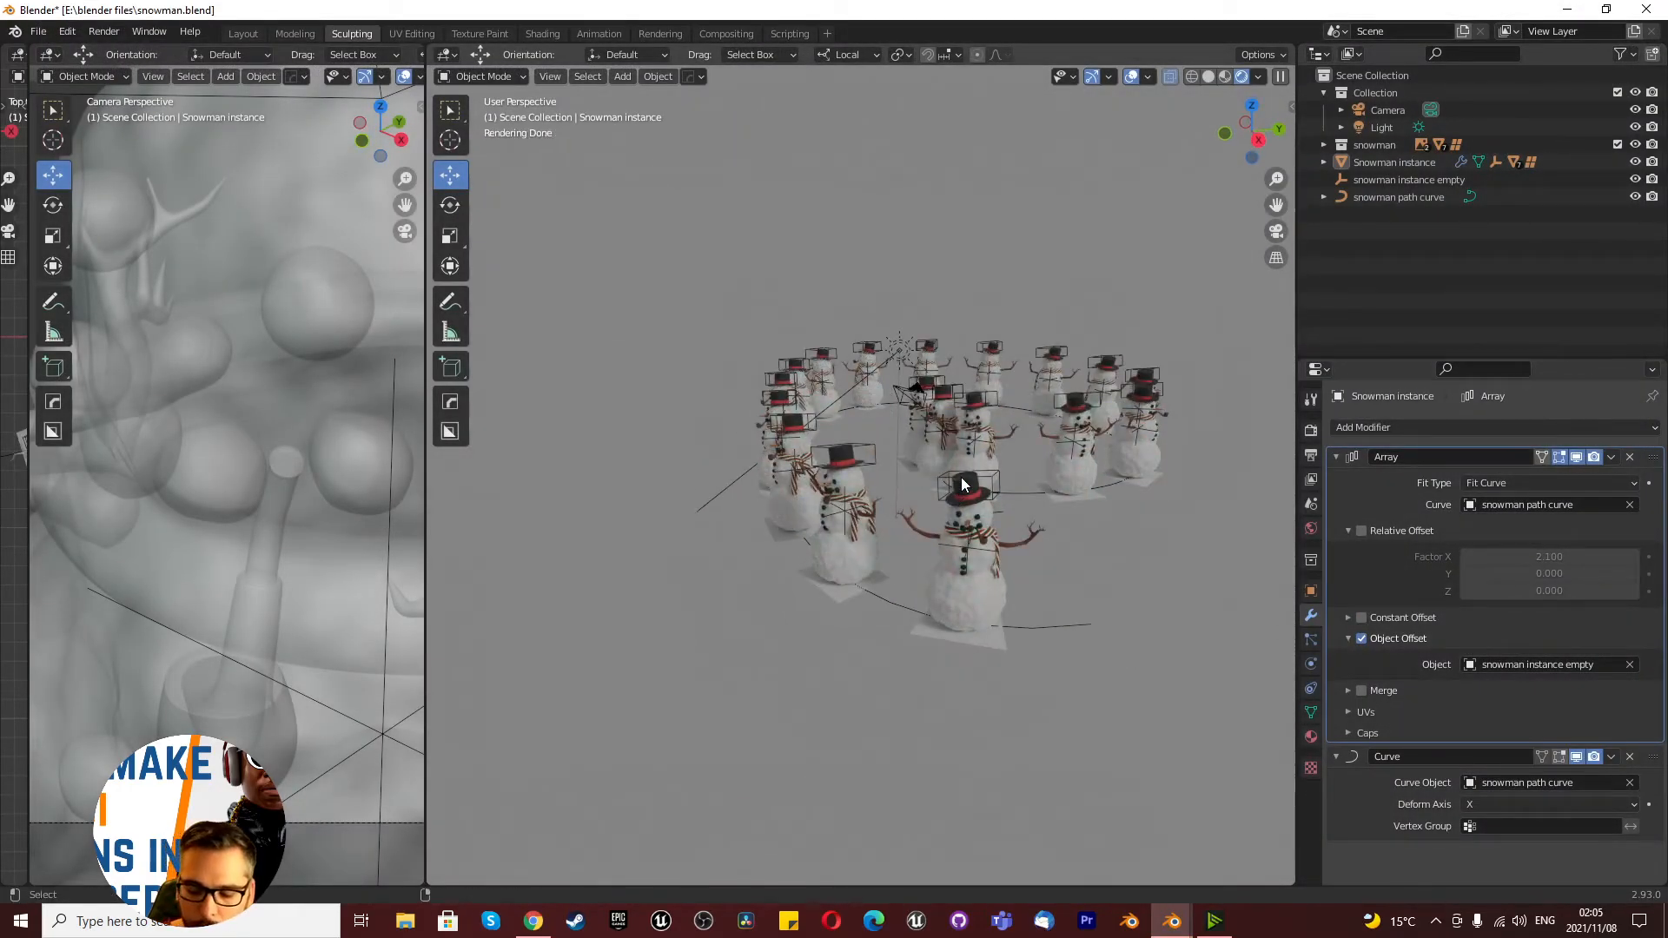
click(103, 31)
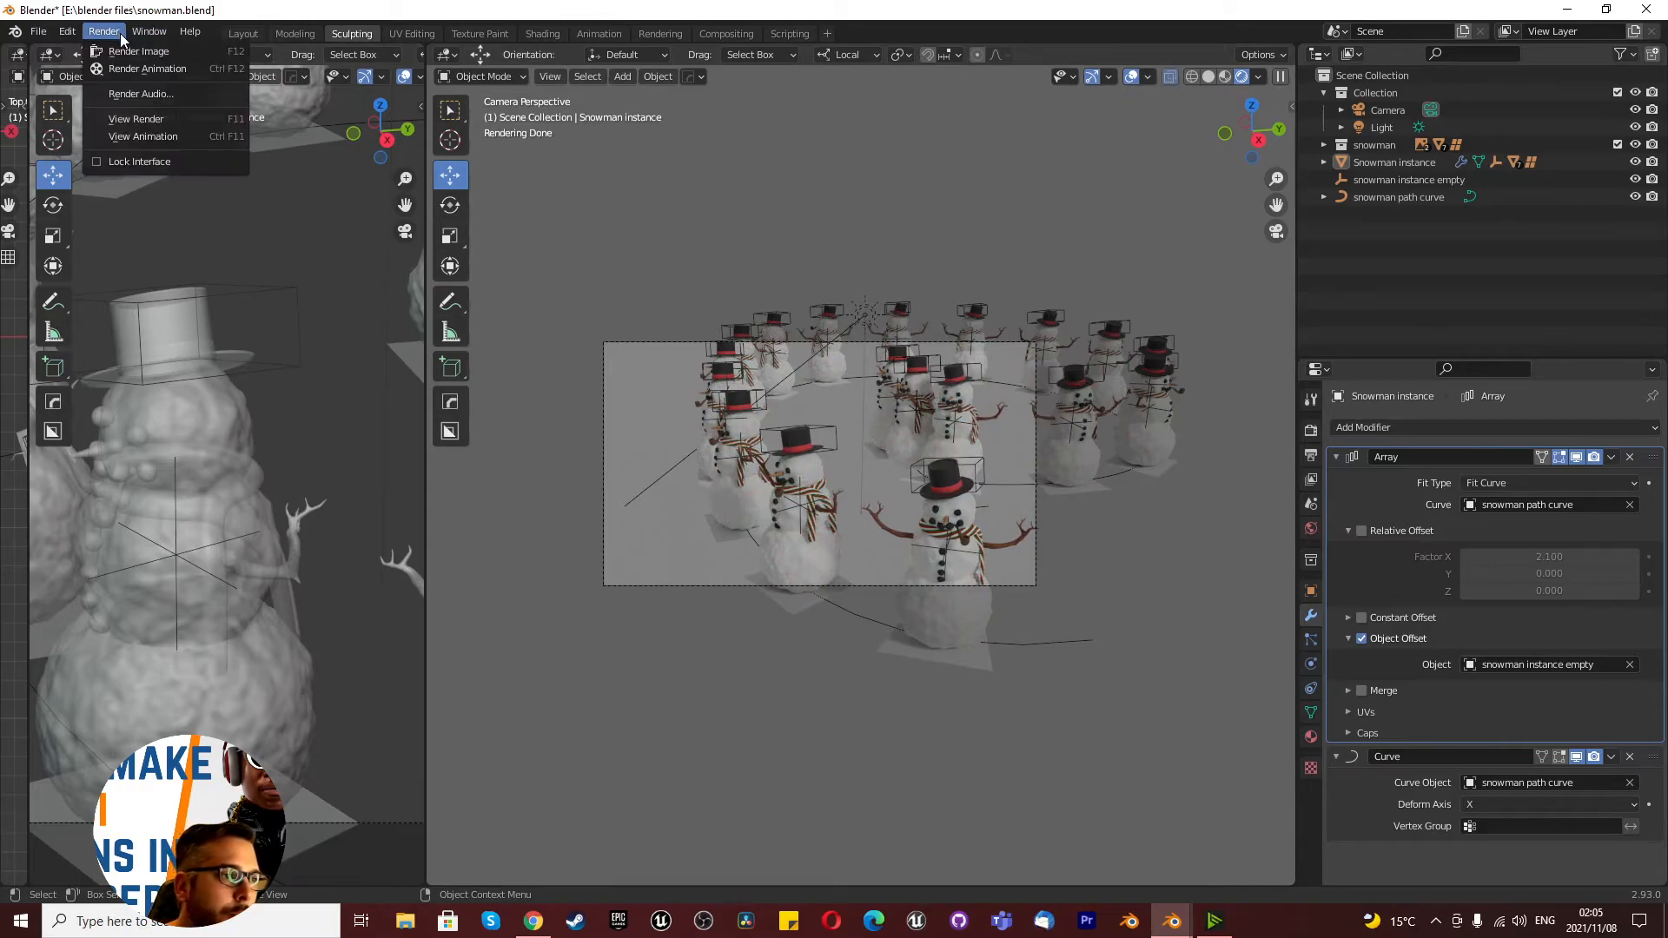
click(139, 51)
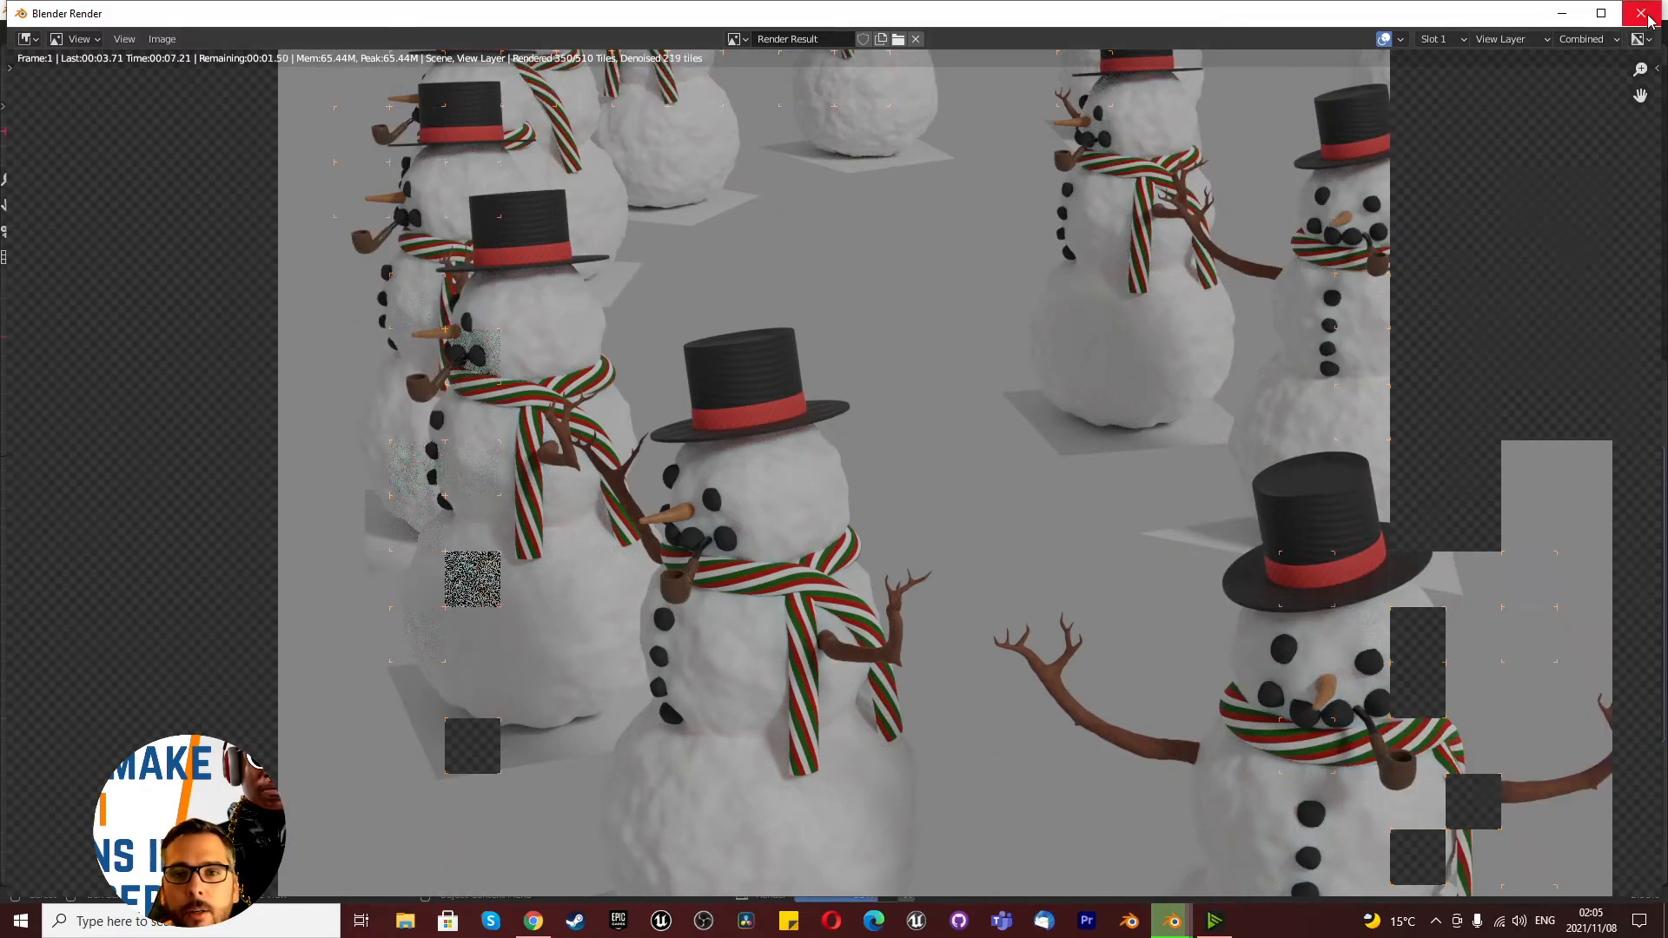
click(1649, 13)
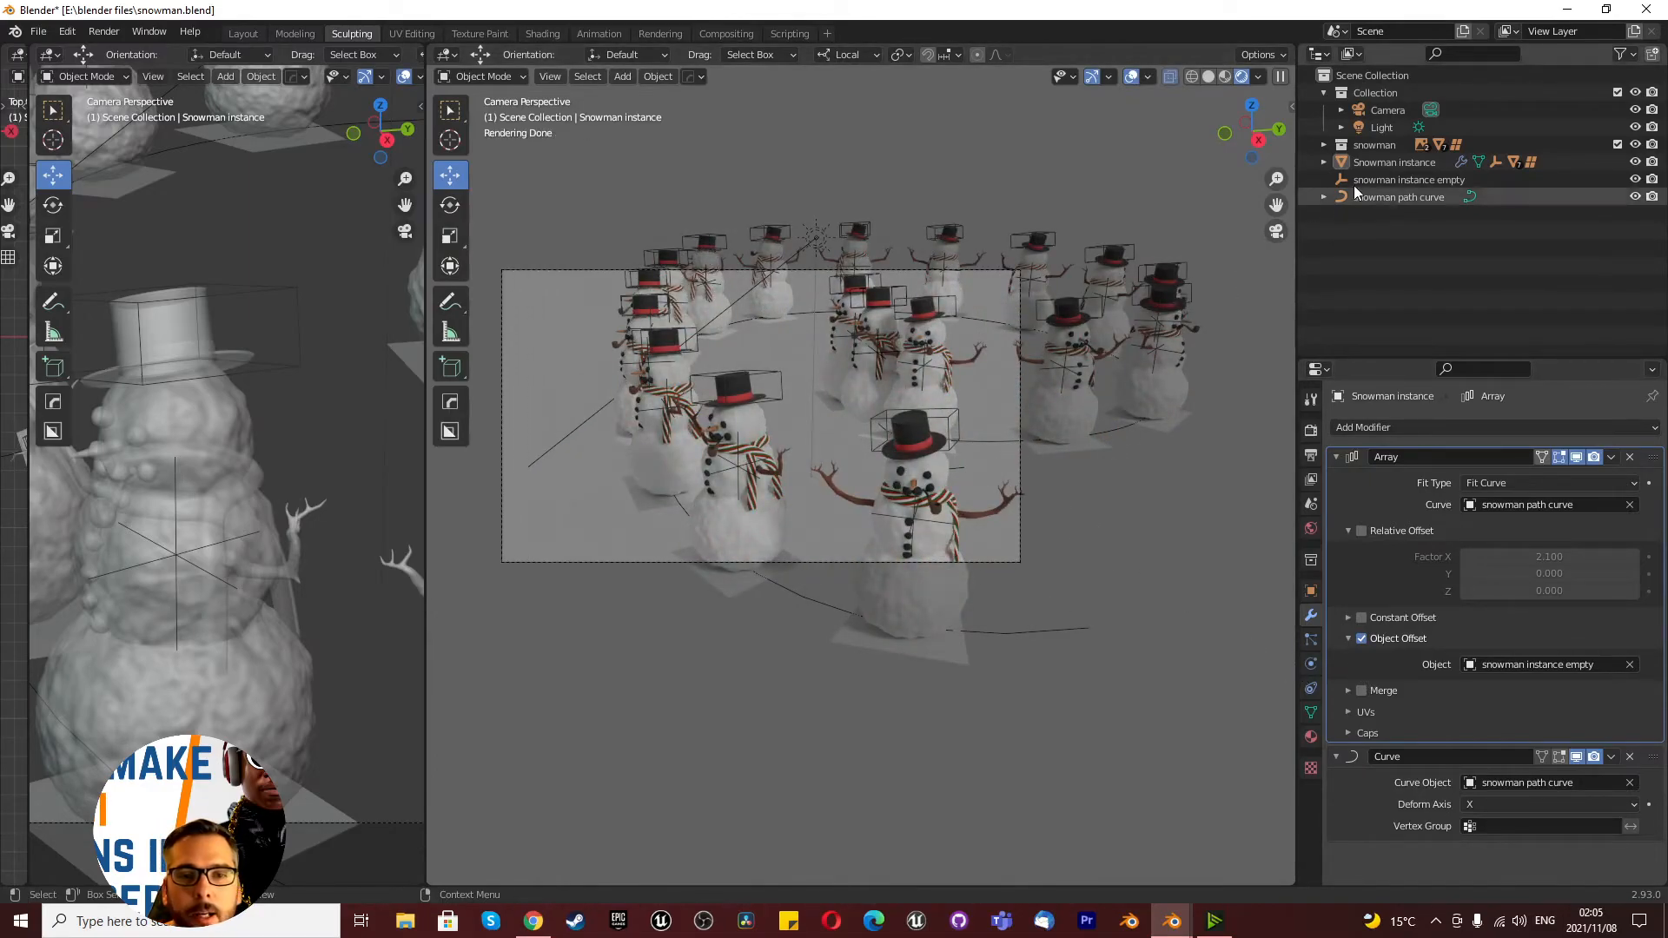
Step: Uncheck Show Instancer Render on Snowman instance, then select the snowman path curve
click(1394, 162)
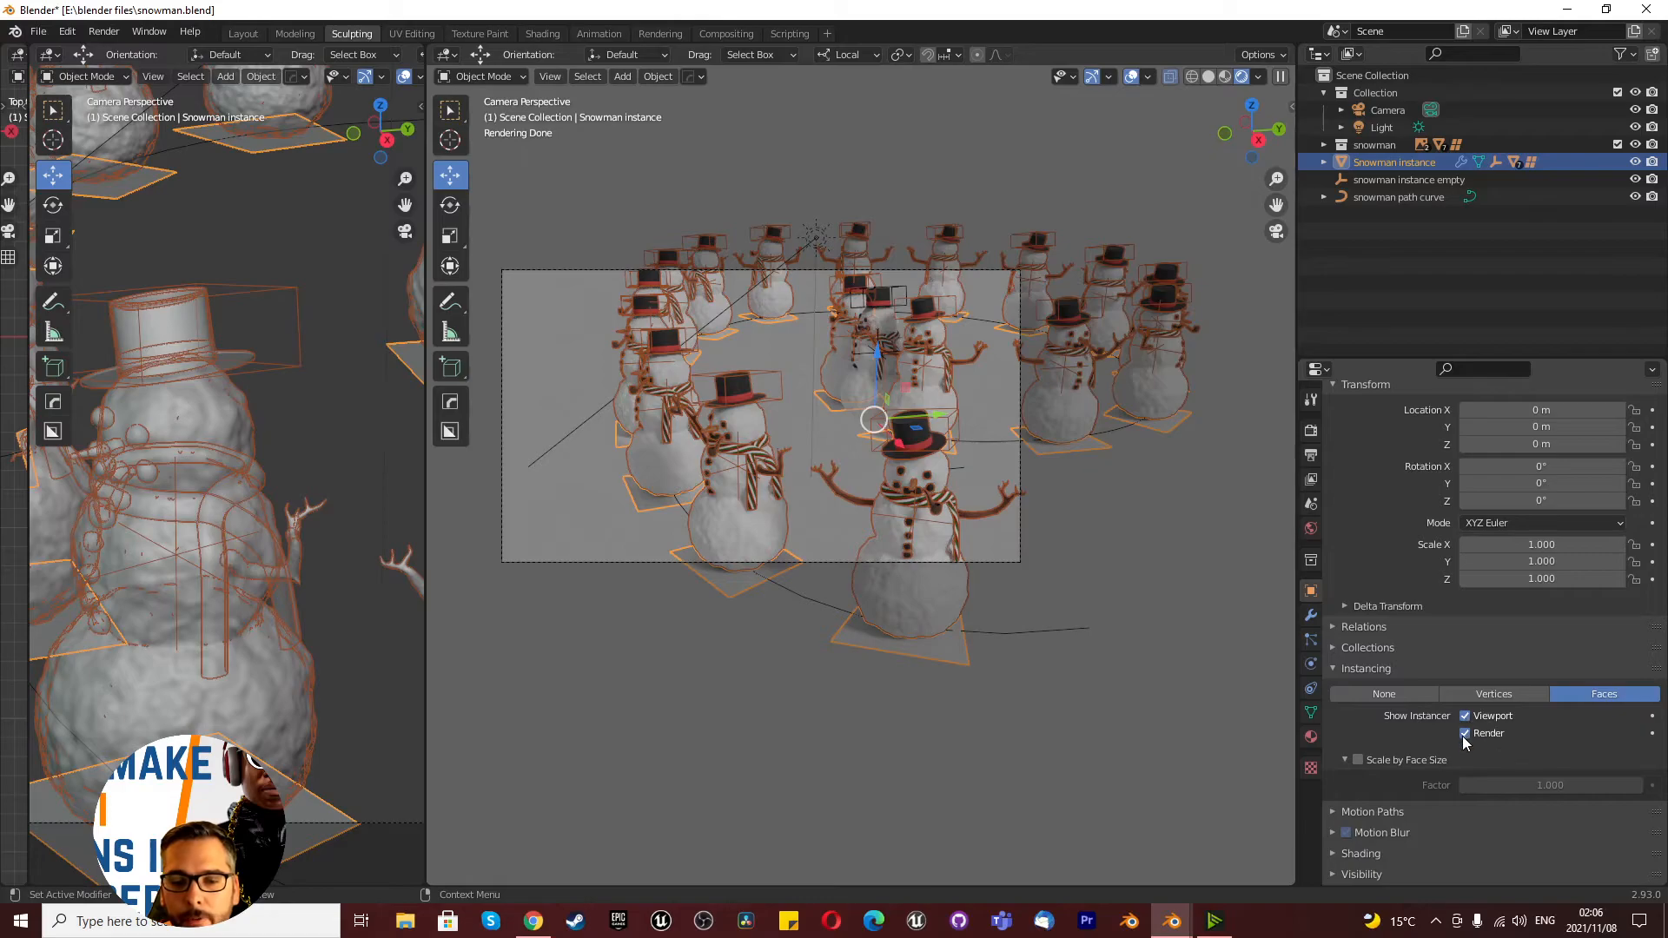
click(1464, 733)
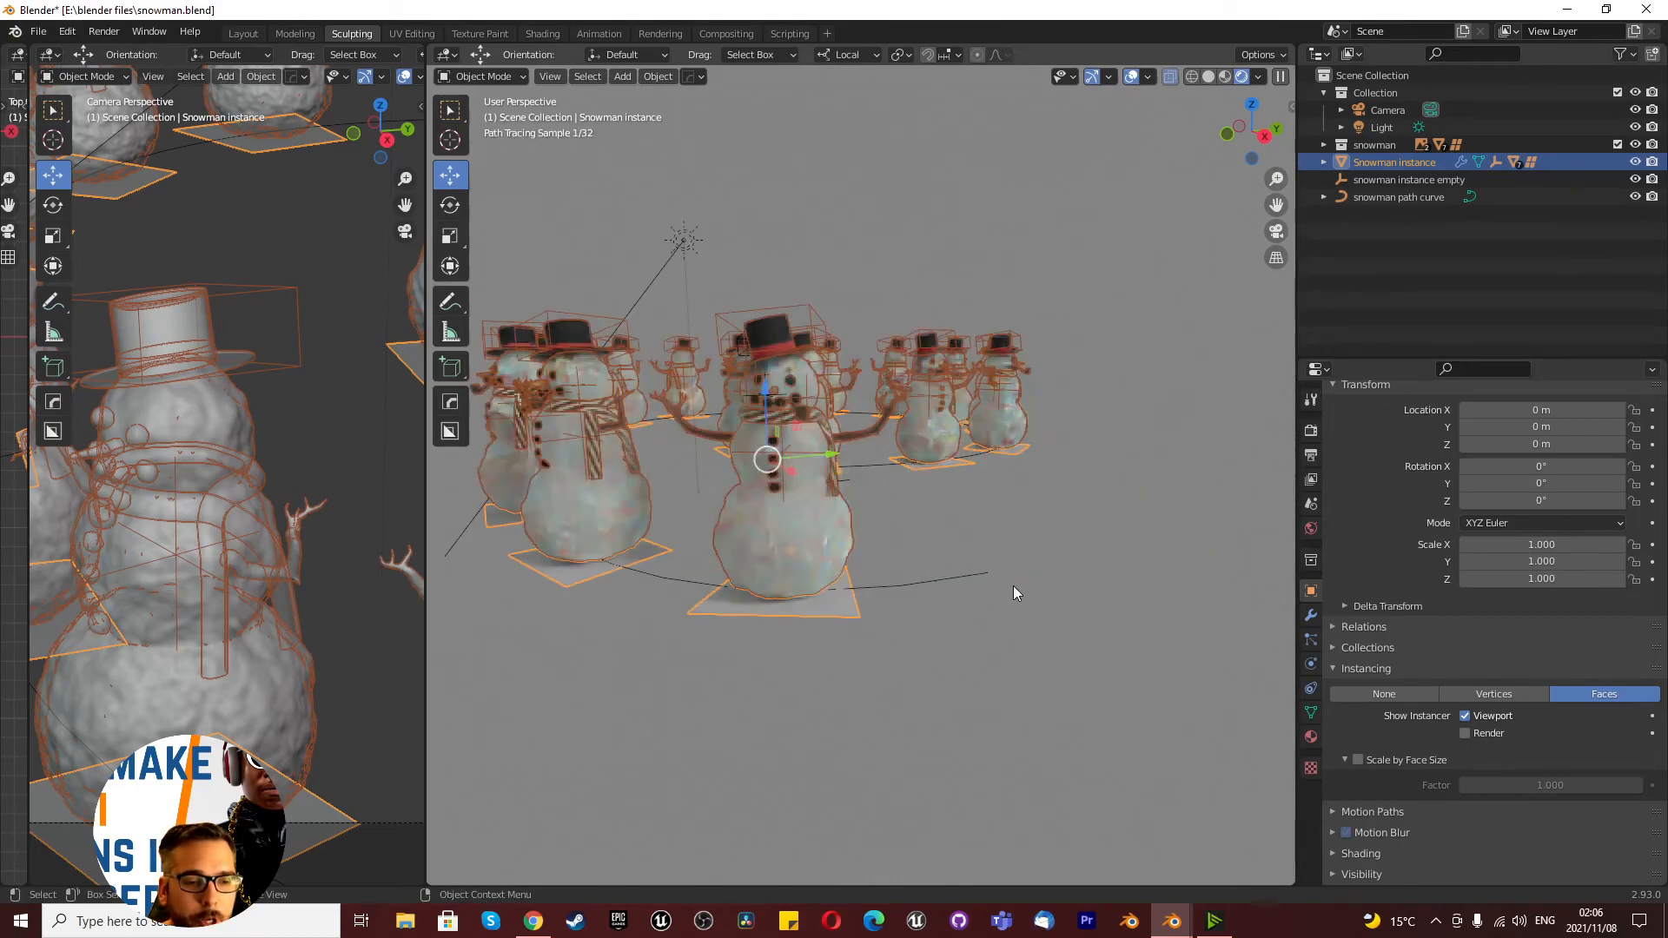
click(1398, 197)
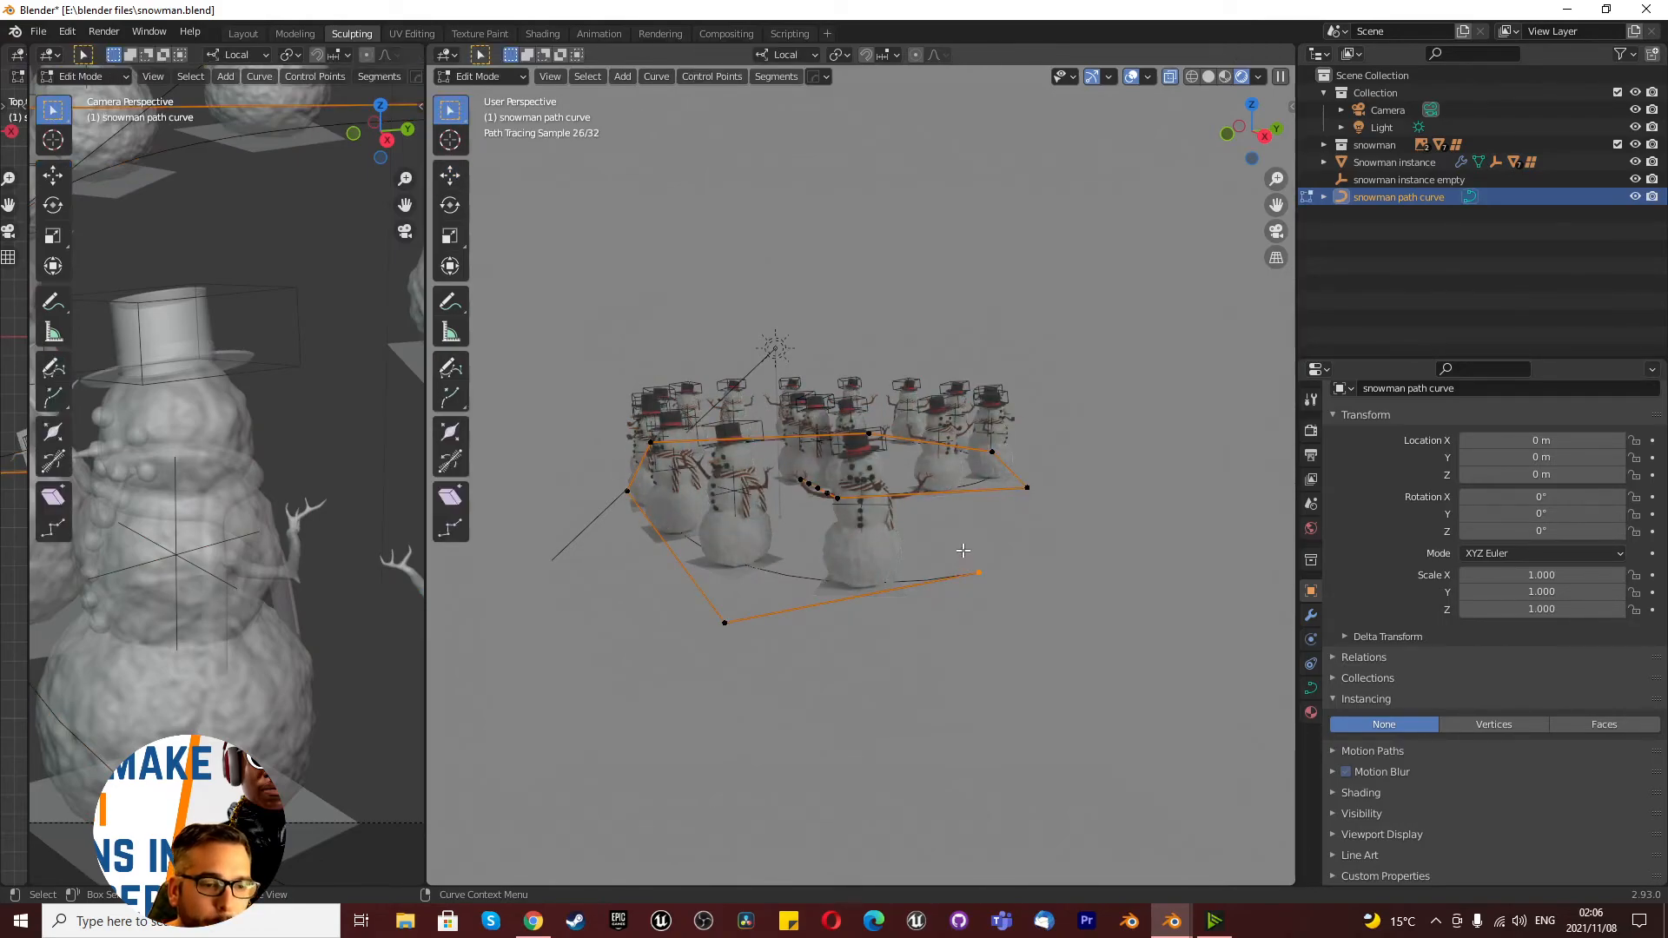
Step: In front view, drag the camera closer to the snowmen and render the final image
key(KP_1)
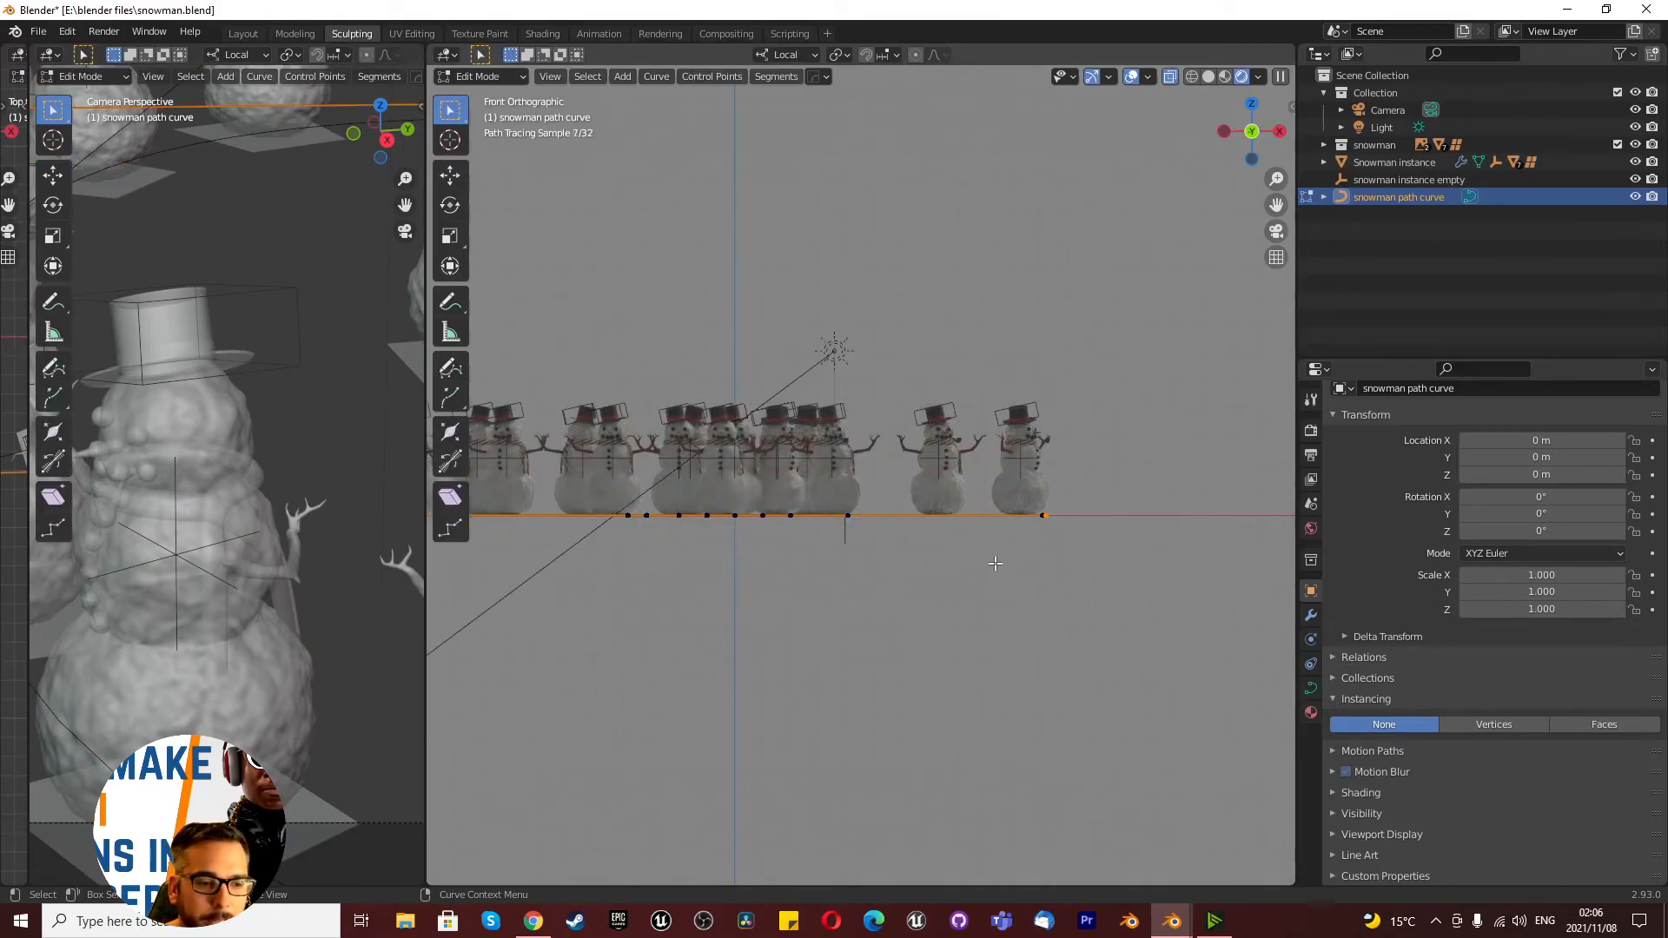
drag(1042, 513, 1053, 402)
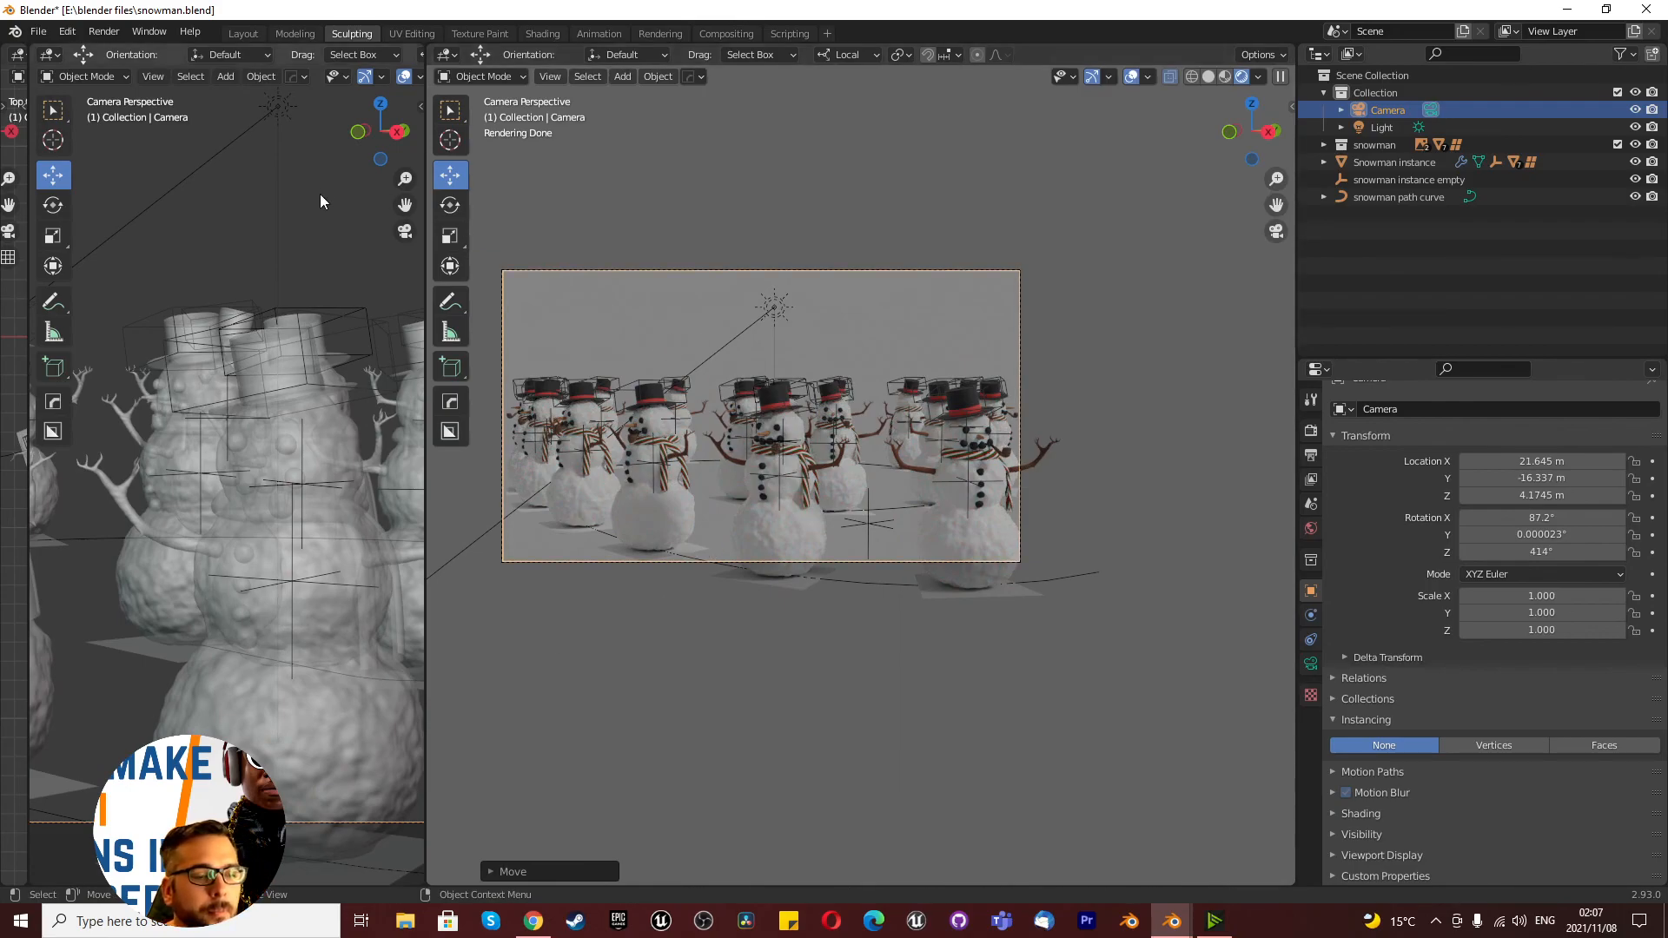
click(103, 31)
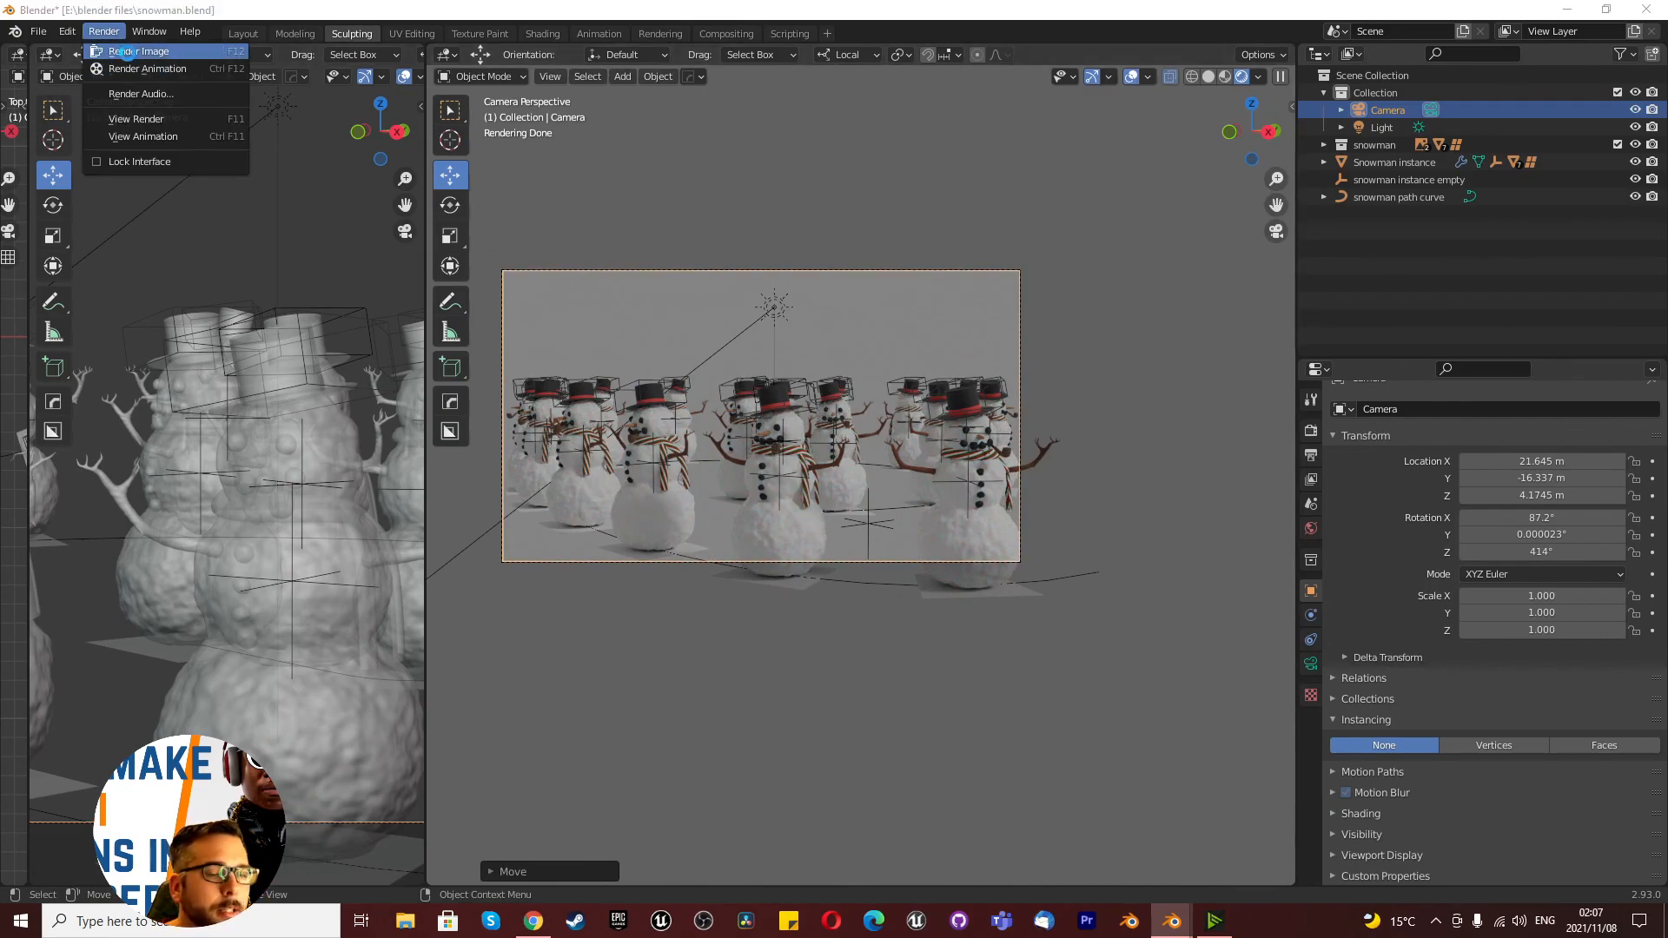
click(139, 50)
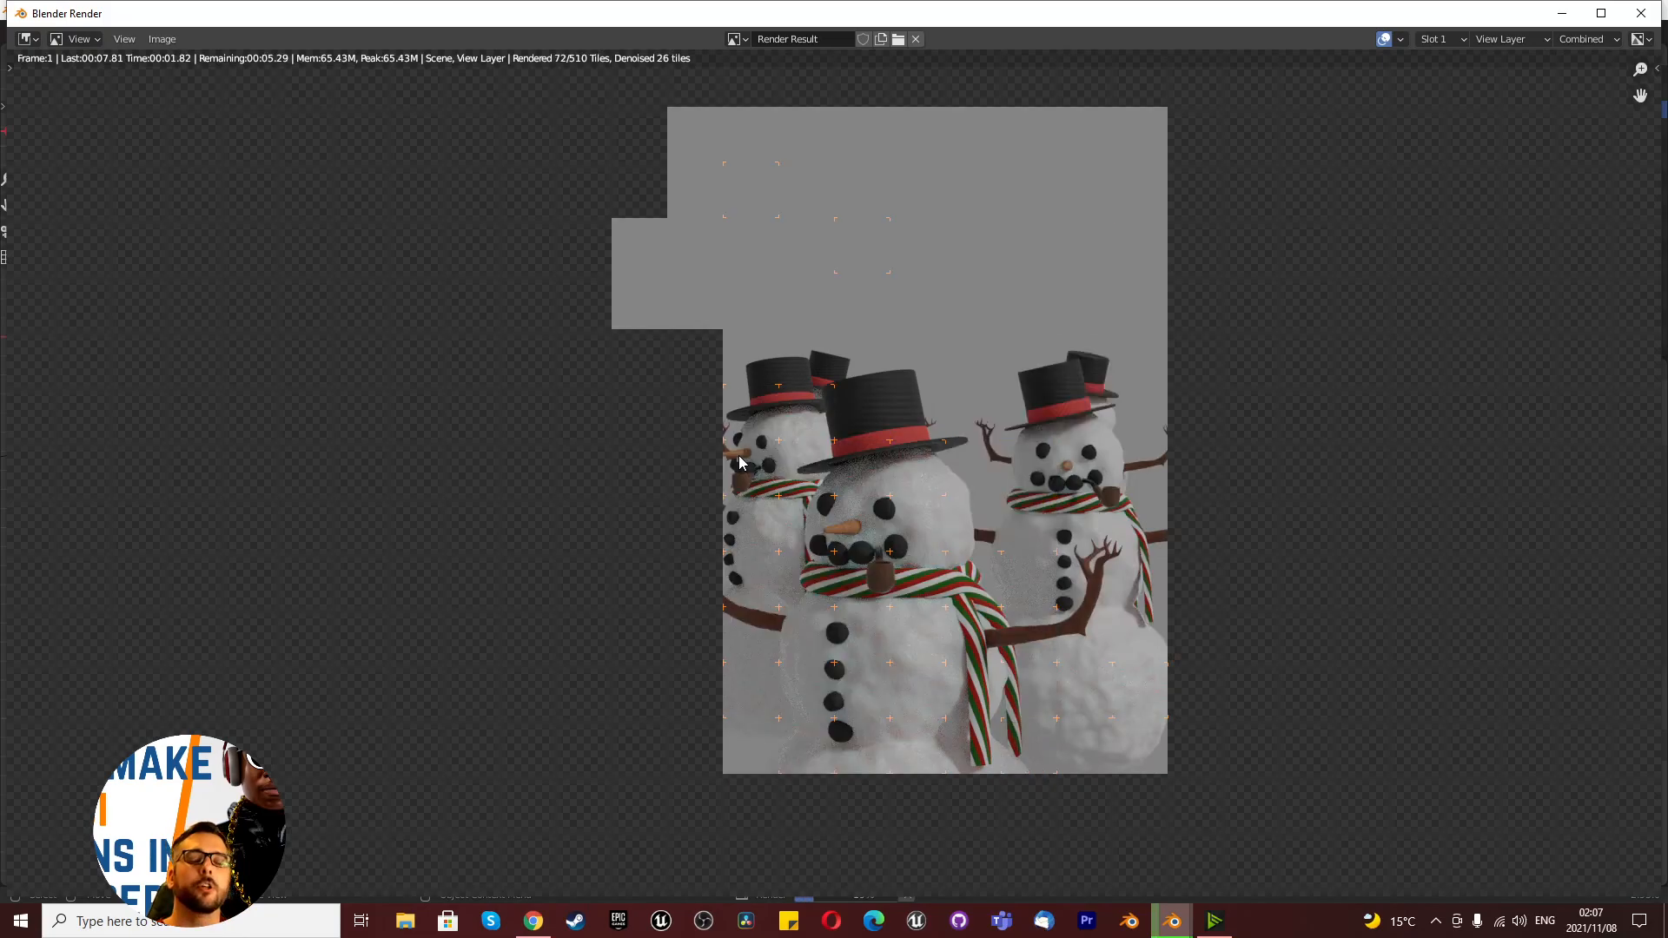